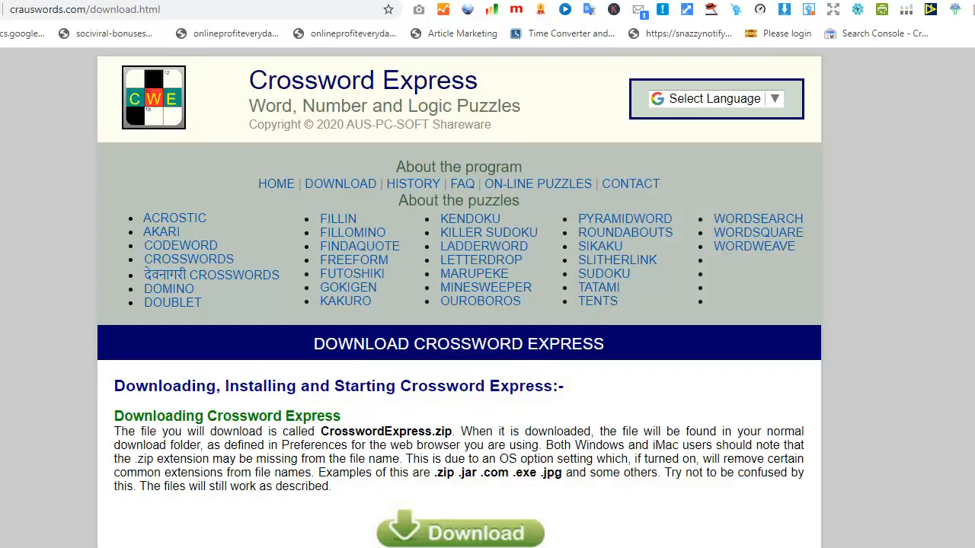
pyautogui.moveTo(969, 149)
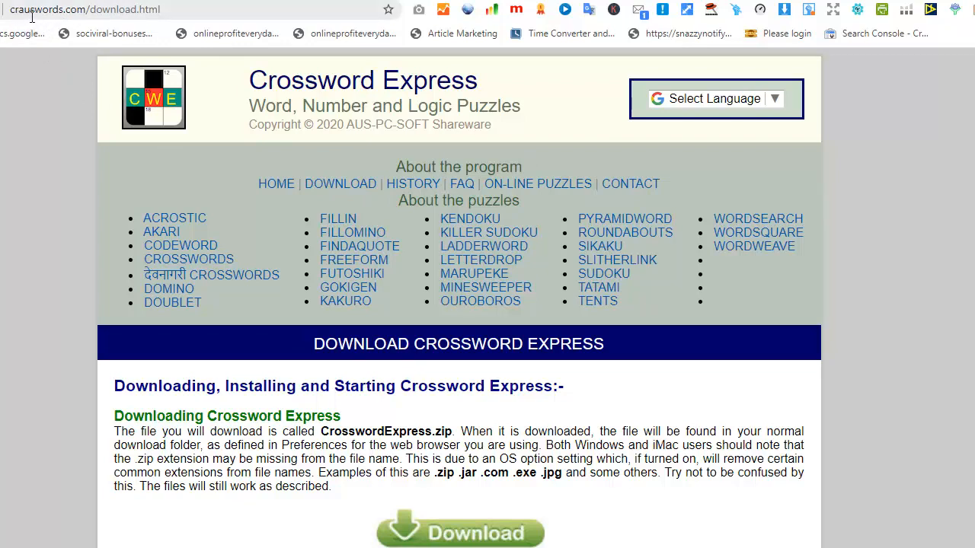
pyautogui.moveTo(15, 143)
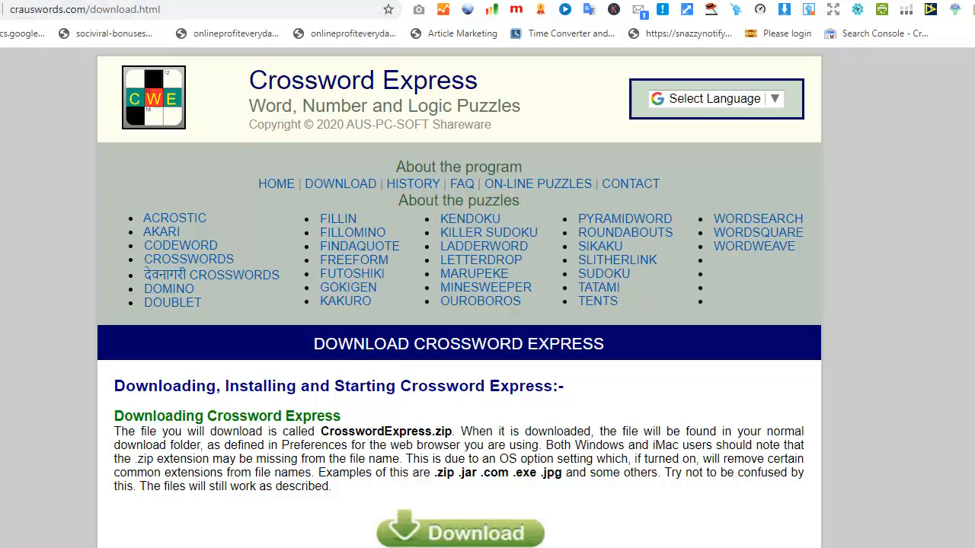
pyautogui.moveTo(256, 167)
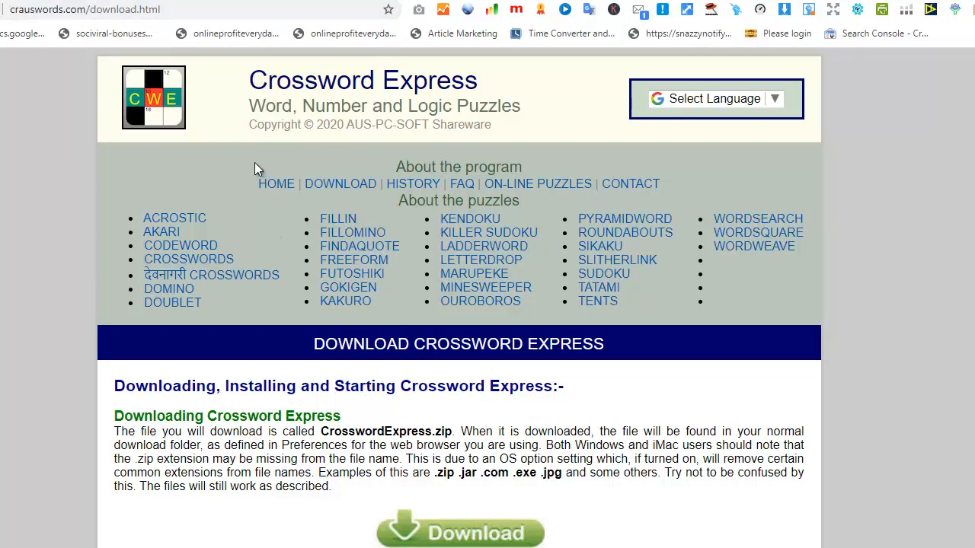
pyautogui.moveTo(189, 174)
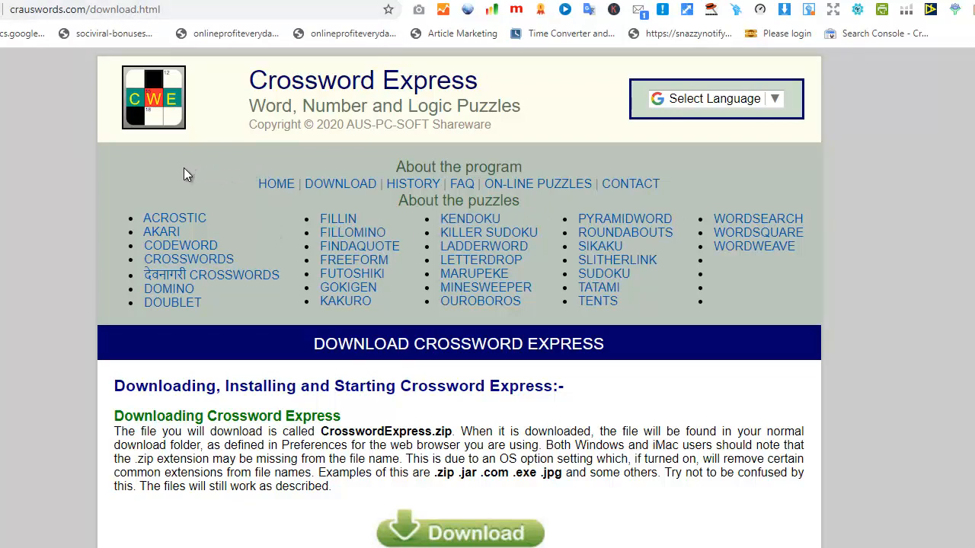
pyautogui.moveTo(223, 176)
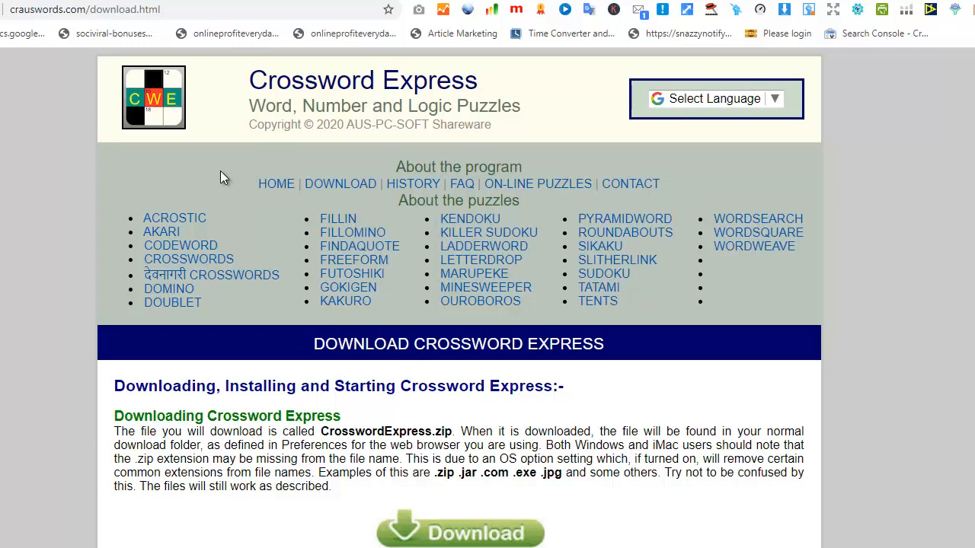
pyautogui.moveTo(511, 195)
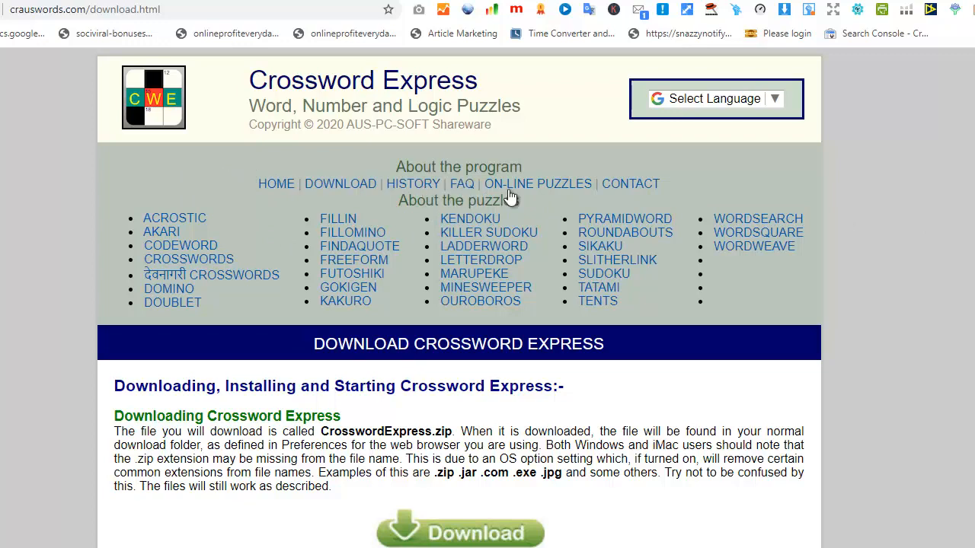
pyautogui.moveTo(839, 276)
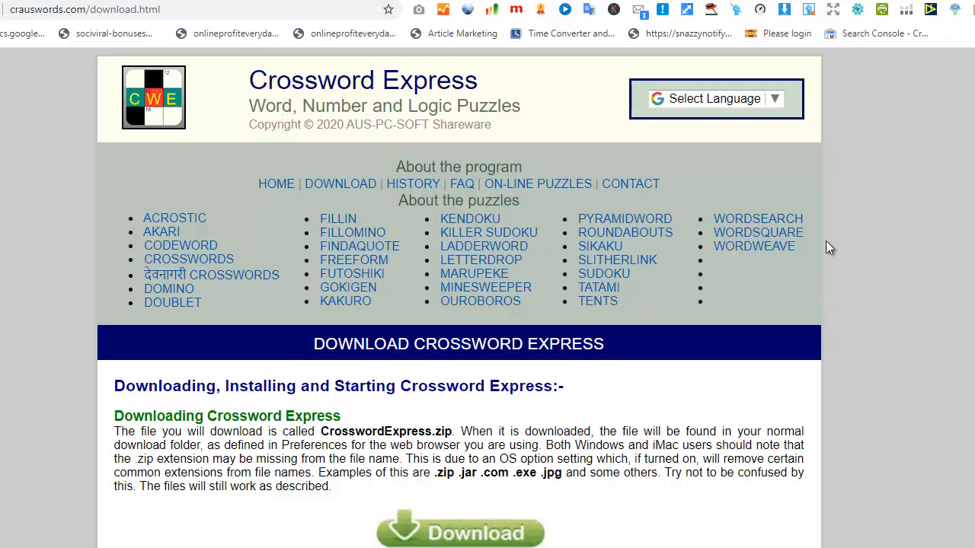
pyautogui.moveTo(119, 328)
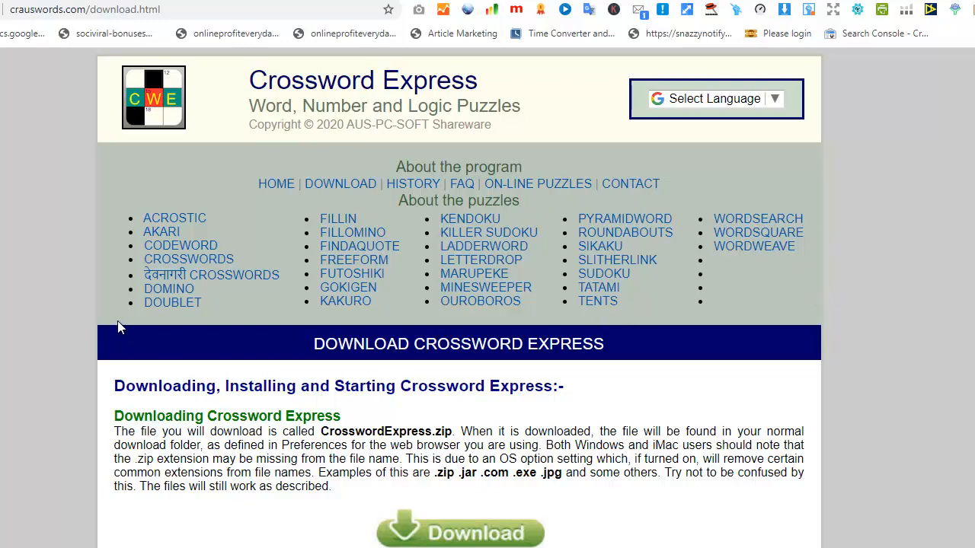
pyautogui.moveTo(146, 320)
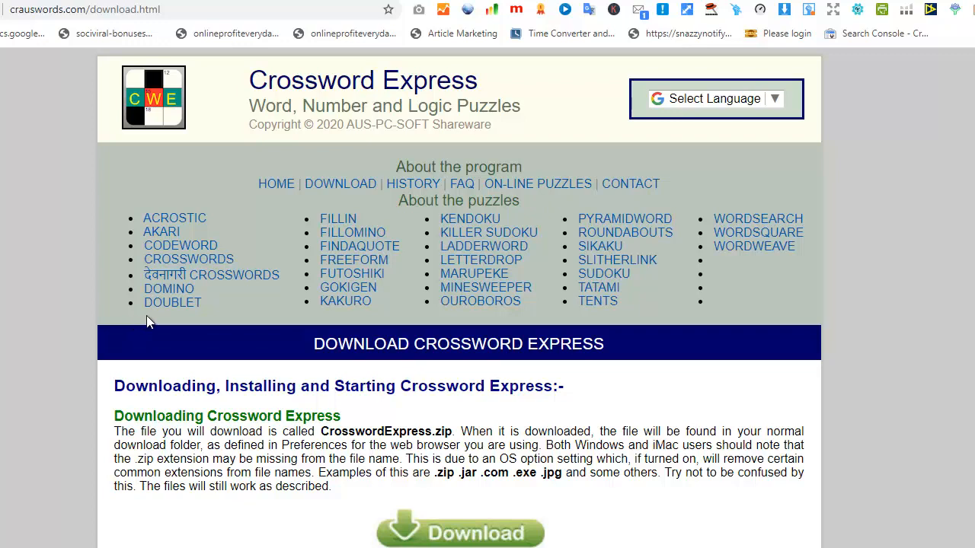
pyautogui.moveTo(886, 262)
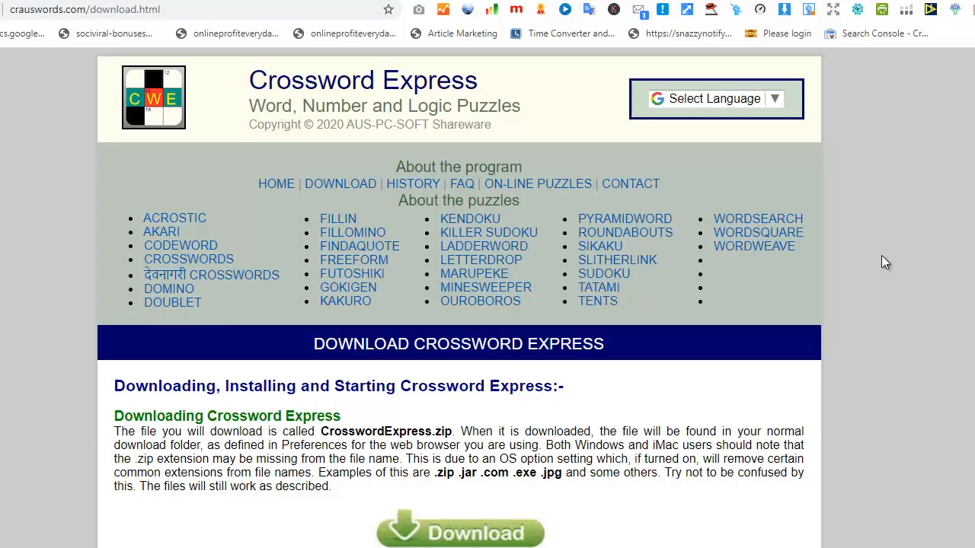
# Download the Crossword Express zip file from the website.
pyautogui.scroll(-3)
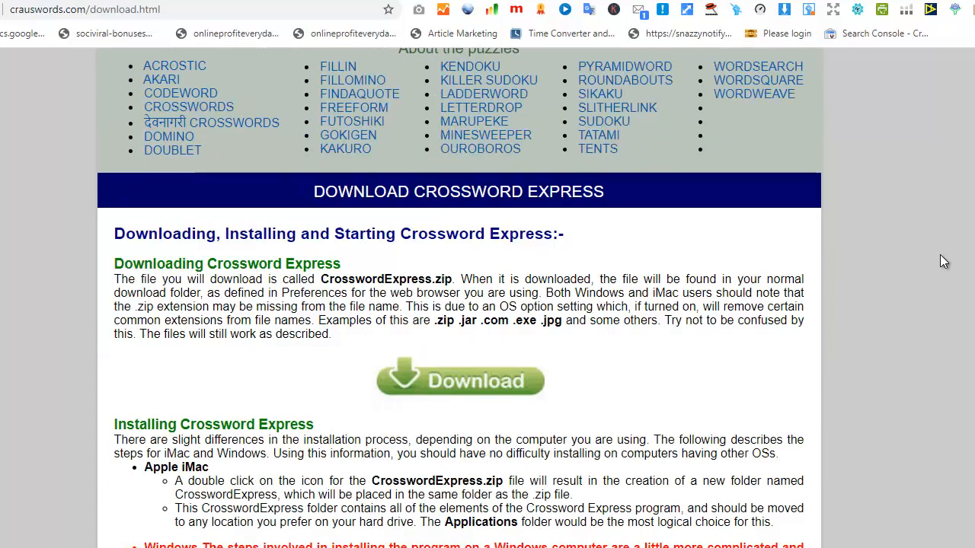
pyautogui.click(459, 380)
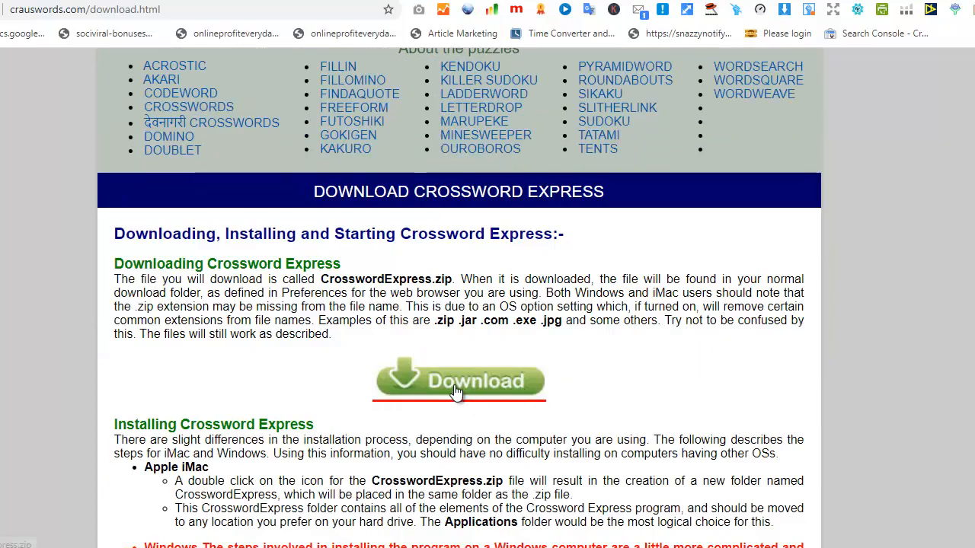
pyautogui.scroll(-3)
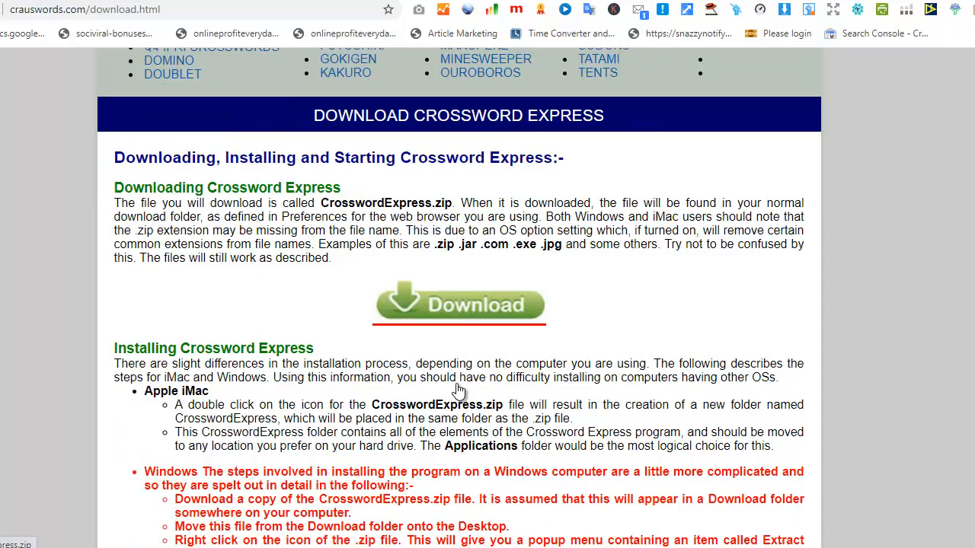
pyautogui.scroll(-3)
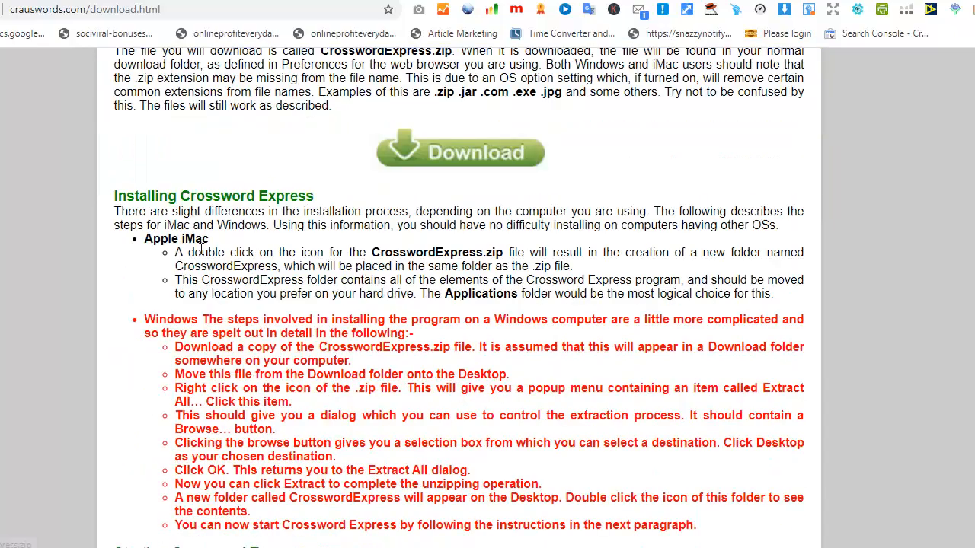
pyautogui.scroll(-3)
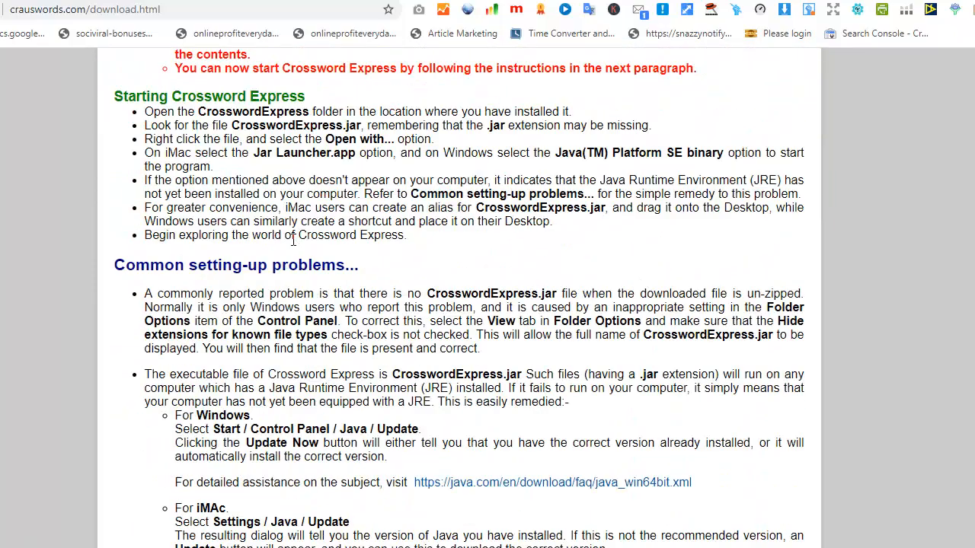
pyautogui.scroll(-3)
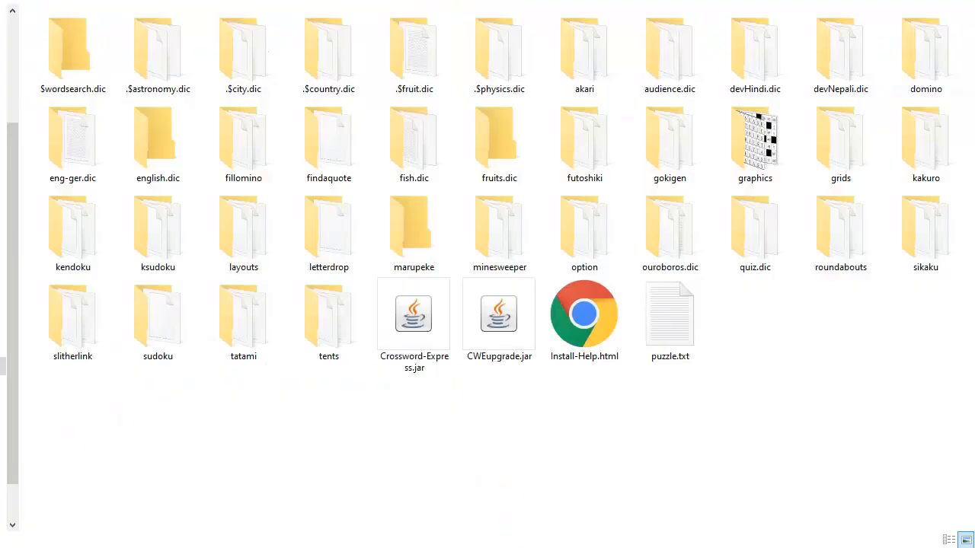
pyautogui.moveTo(829, 408)
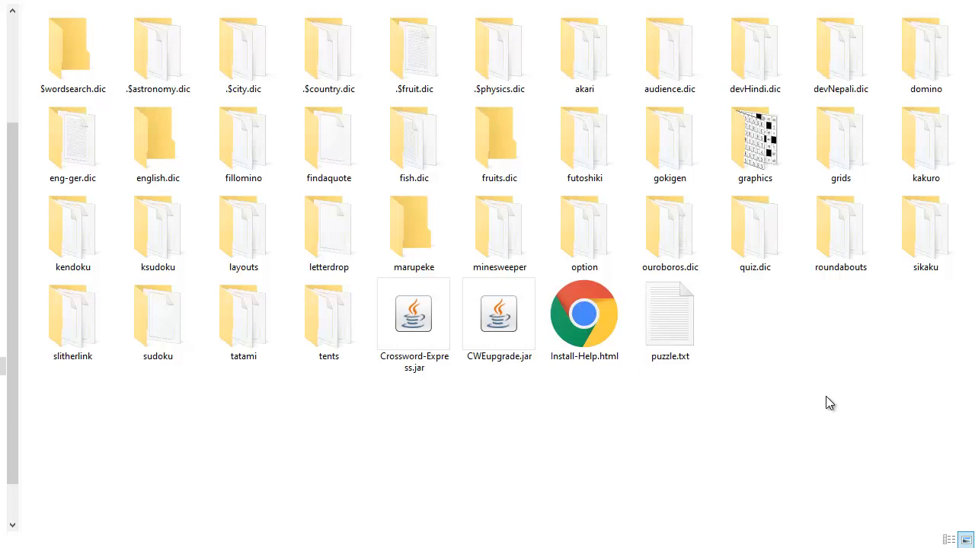
pyautogui.moveTo(793, 438)
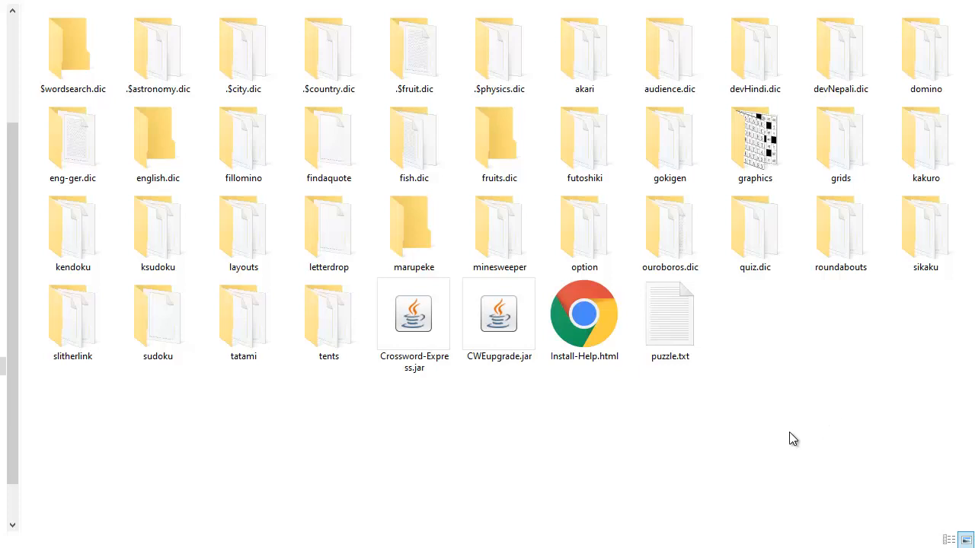
pyautogui.moveTo(727, 341)
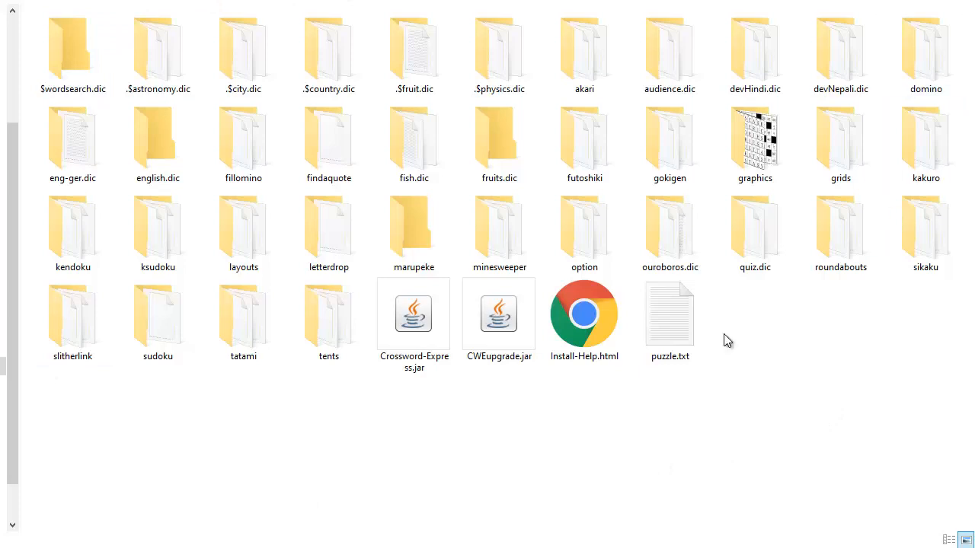
pyautogui.moveTo(815, 344)
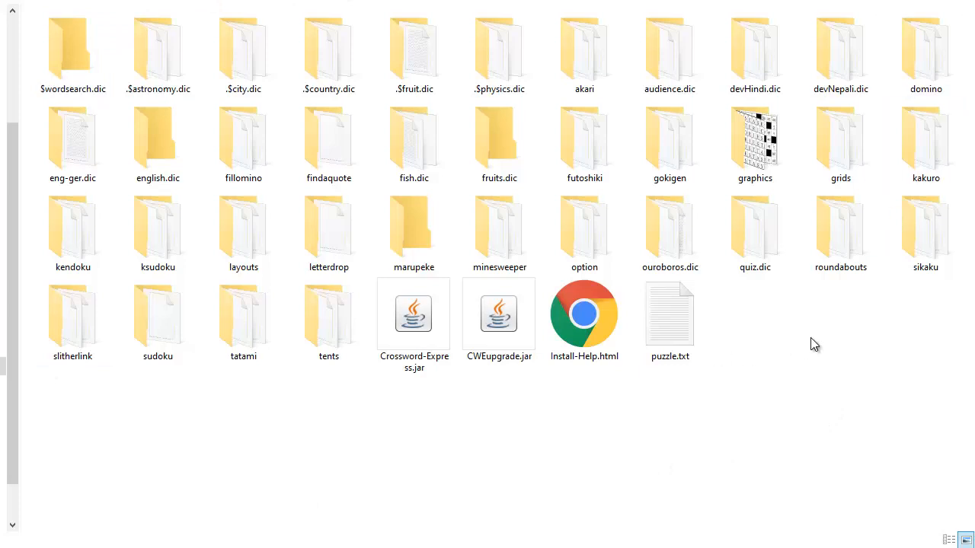
pyautogui.moveTo(451, 416)
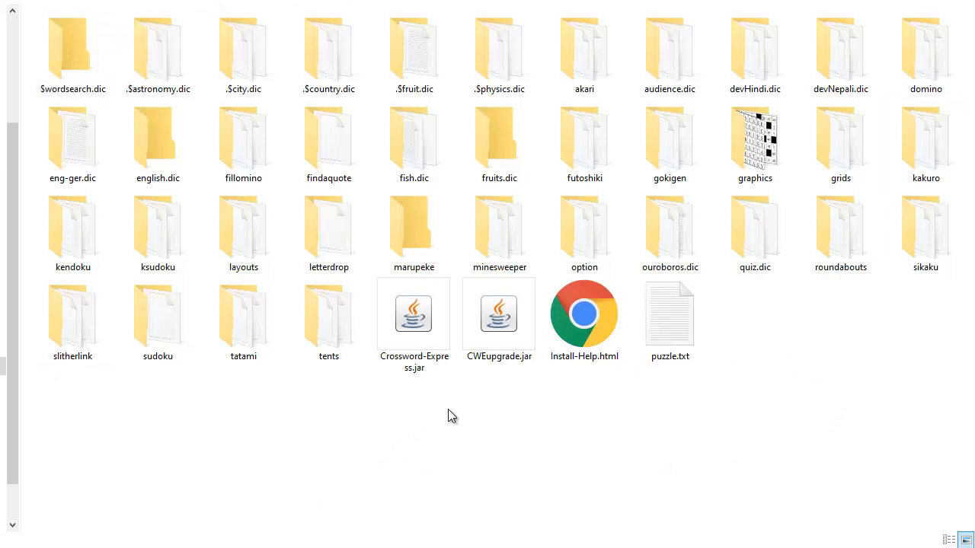
pyautogui.moveTo(427, 385)
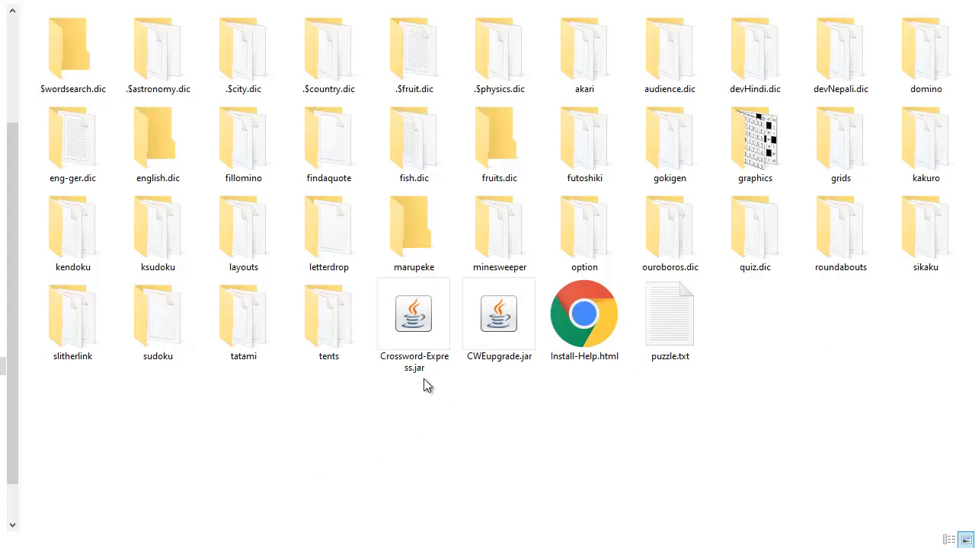
# Launch Crossword-Express.jar from the unzipped CrosswordExpress folder.
pyautogui.click(414, 314)
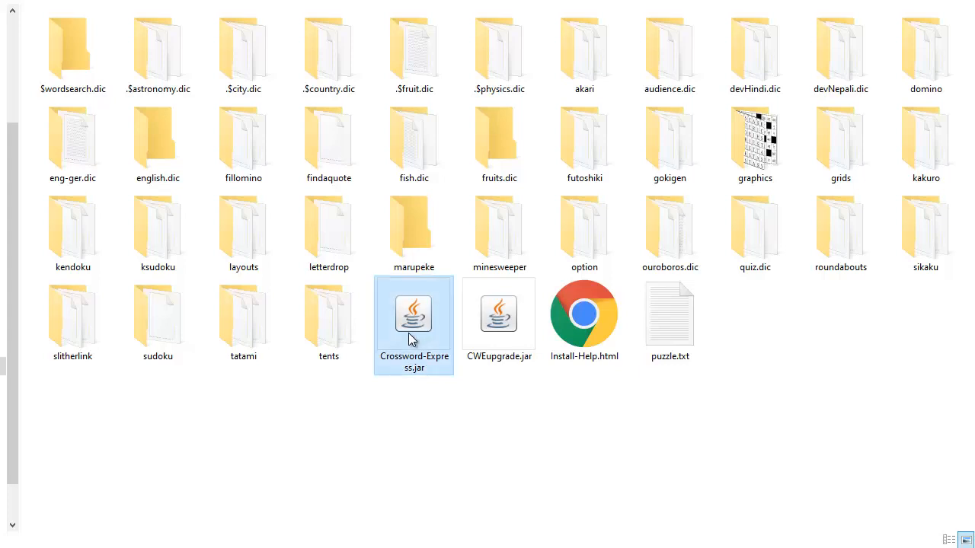
pyautogui.moveTo(438, 336)
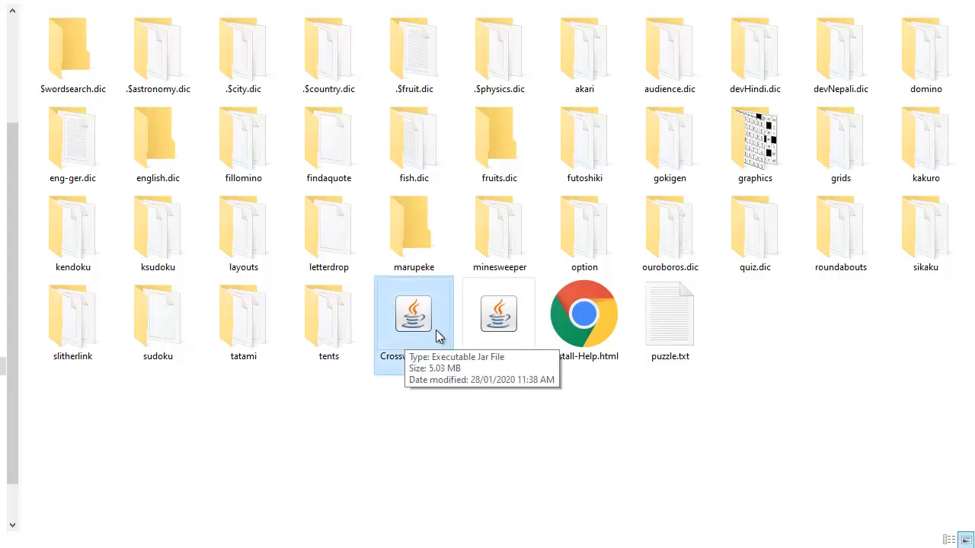
pyautogui.doubleClick(415, 314)
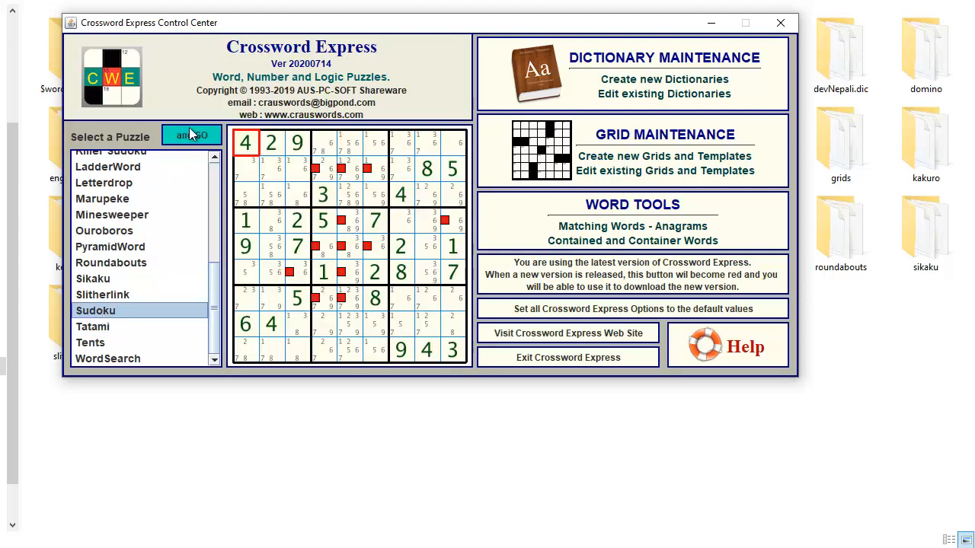
pyautogui.click(192, 134)
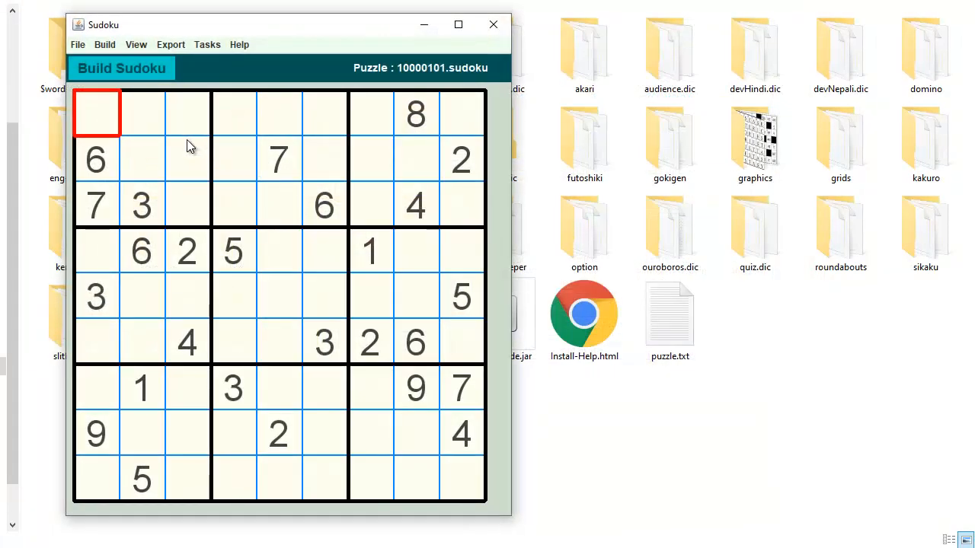
pyautogui.moveTo(409, 176)
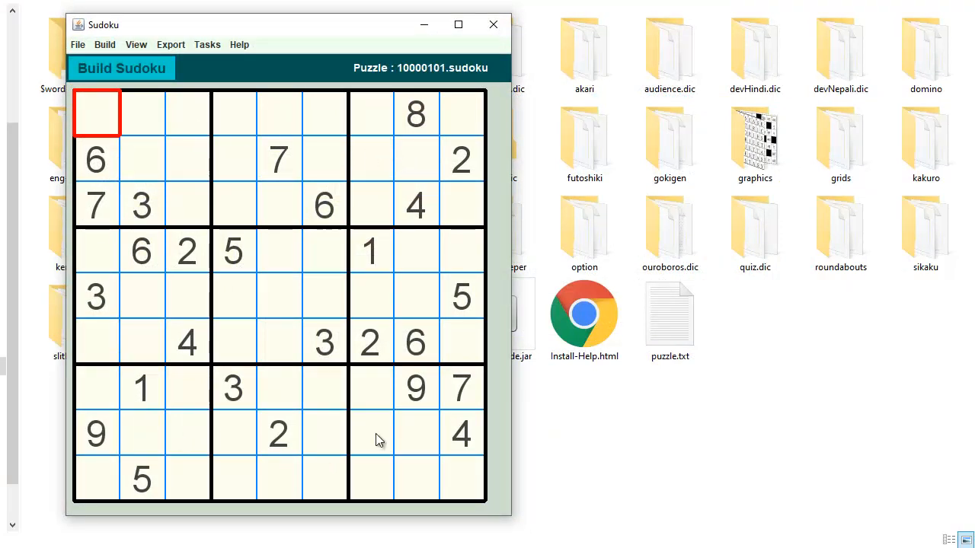
pyautogui.moveTo(106, 44)
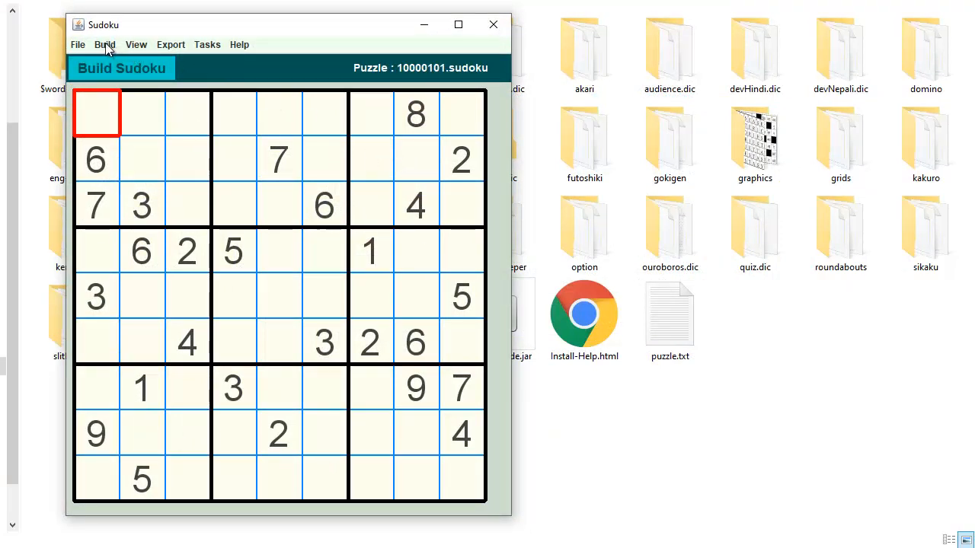
pyautogui.moveTo(130, 45)
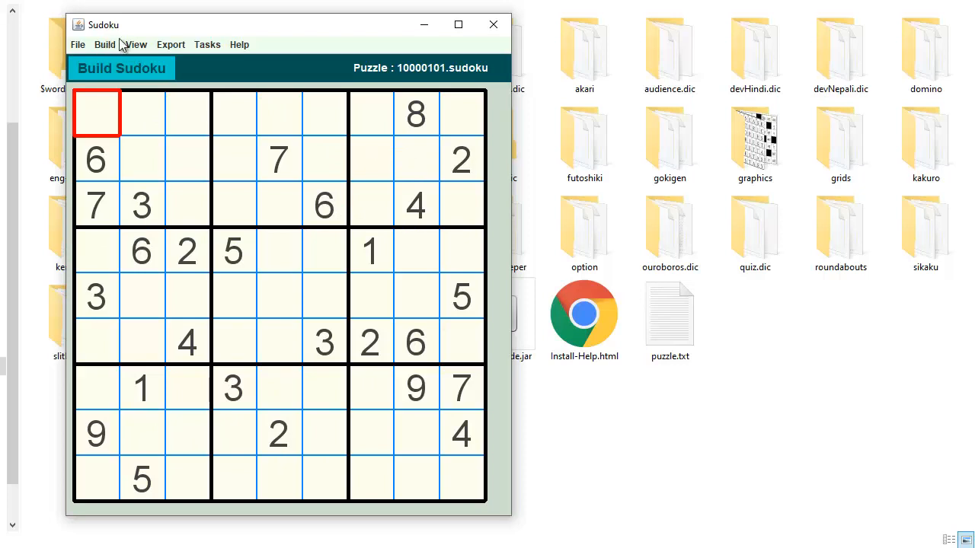
pyautogui.click(76, 44)
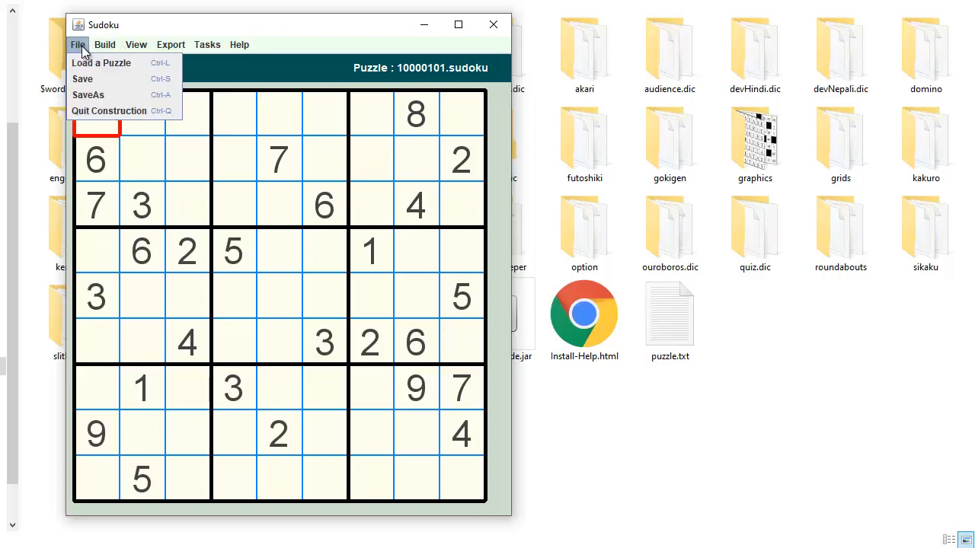
pyautogui.moveTo(108, 109)
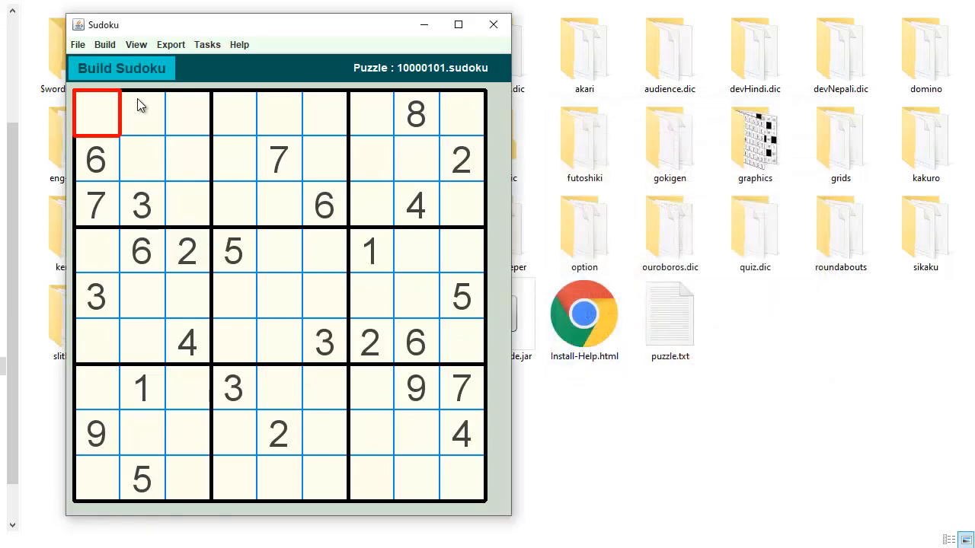
pyautogui.click(103, 44)
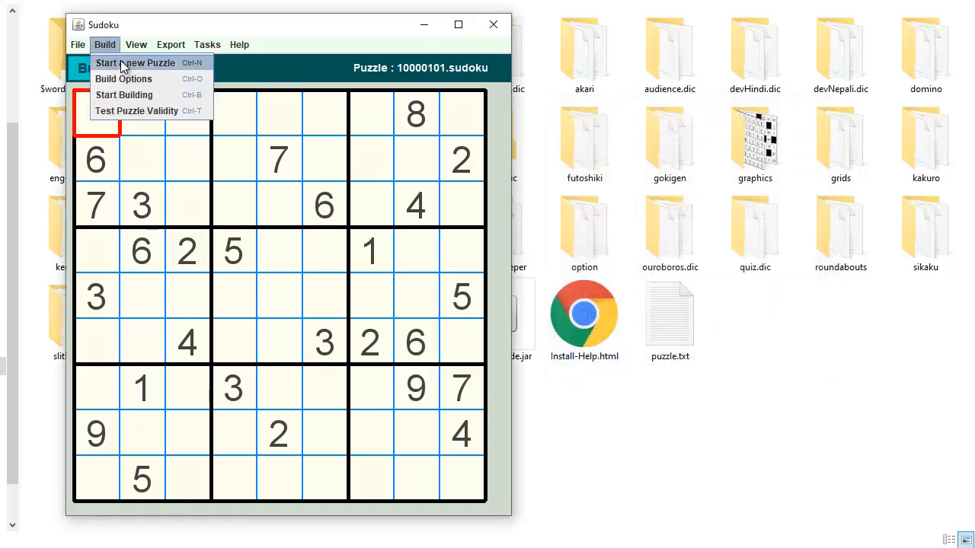
pyautogui.click(136, 63)
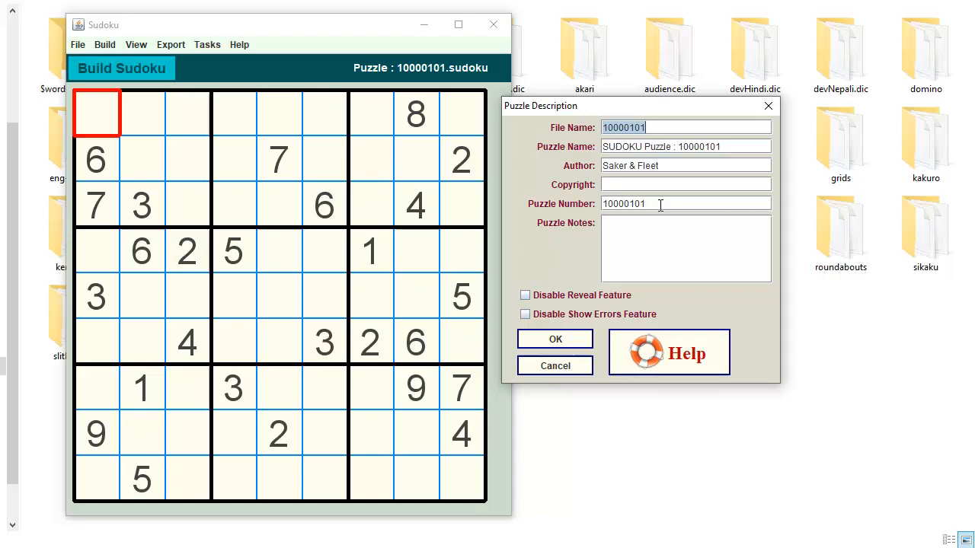
pyautogui.moveTo(563, 365)
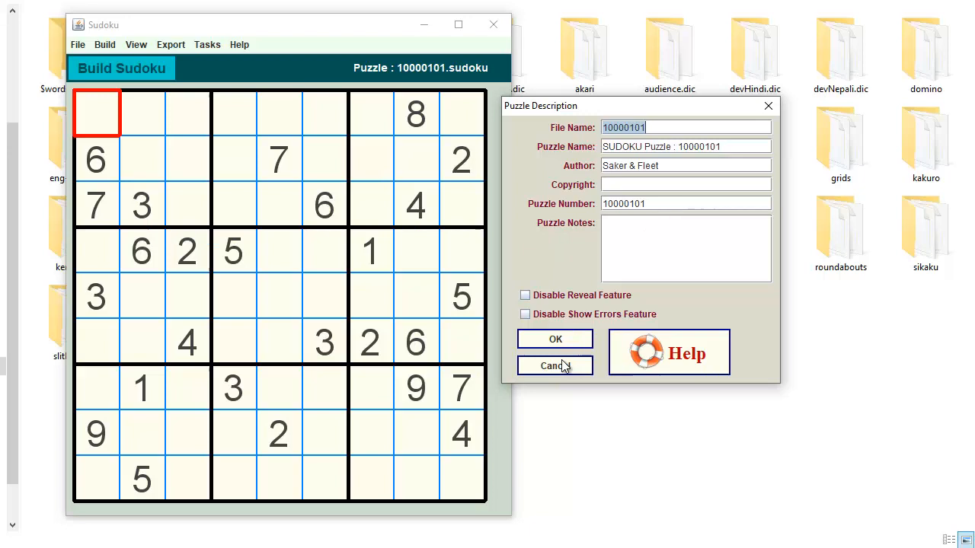
pyautogui.click(555, 365)
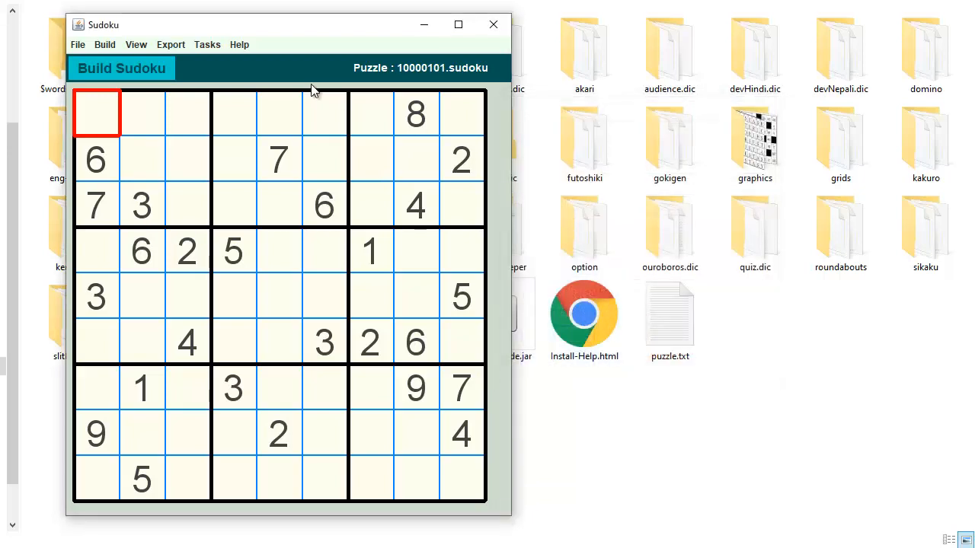
# Bring up the Sudoku Build Options dialog from the Build menu.
pyautogui.click(104, 45)
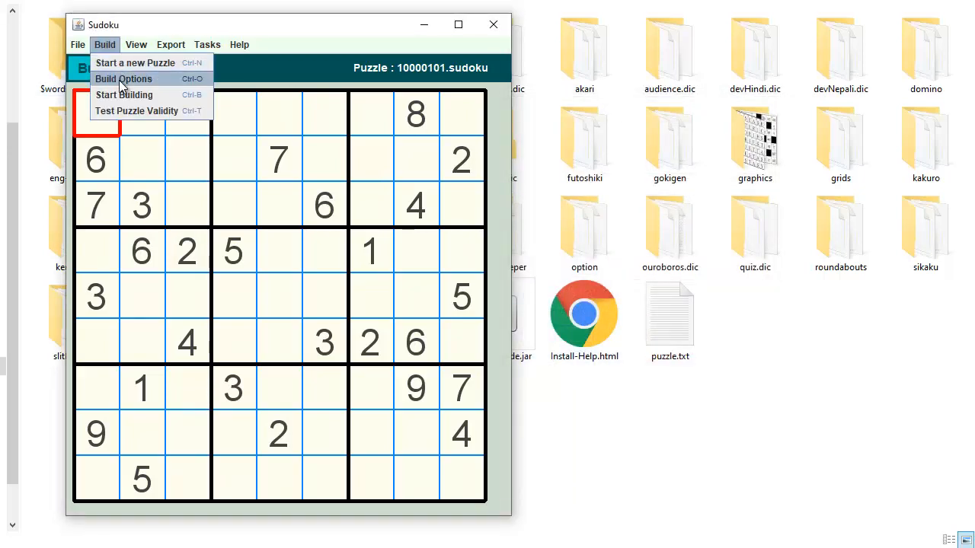
pyautogui.click(124, 79)
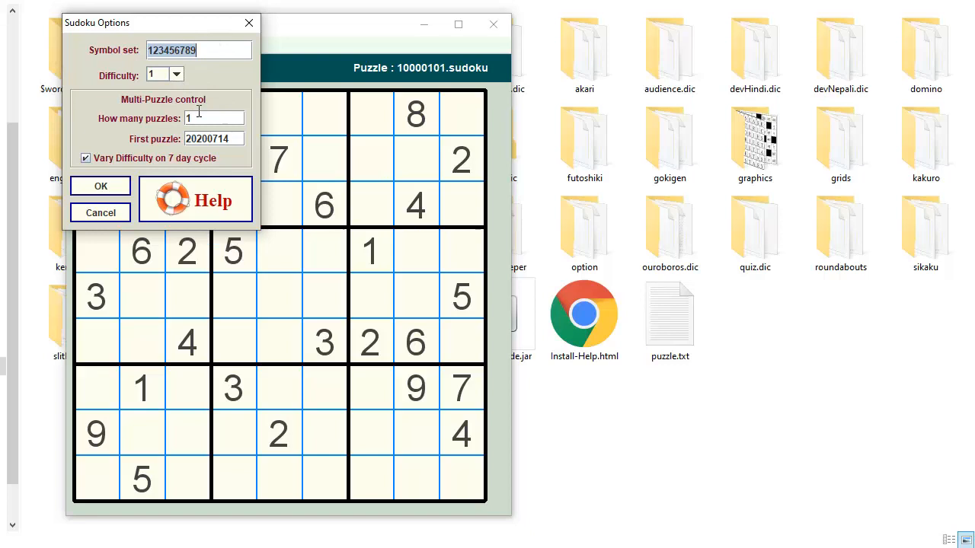
# Untick 'Vary Difficulty on 7 day cycle', edit the symbol set to ABCD56789, and show the Difficulty list.
pyautogui.click(85, 157)
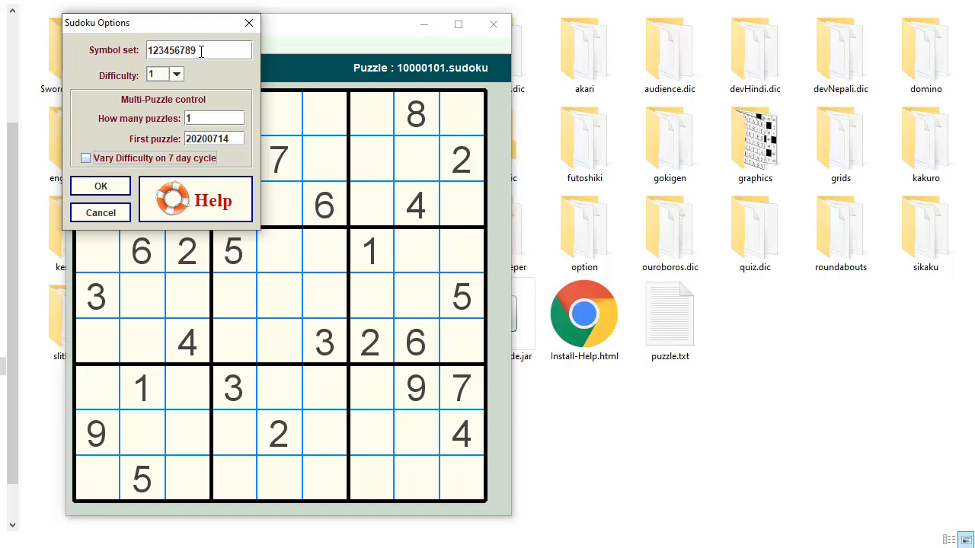
pyautogui.moveTo(170, 51)
pyautogui.write('ABCDEFG')
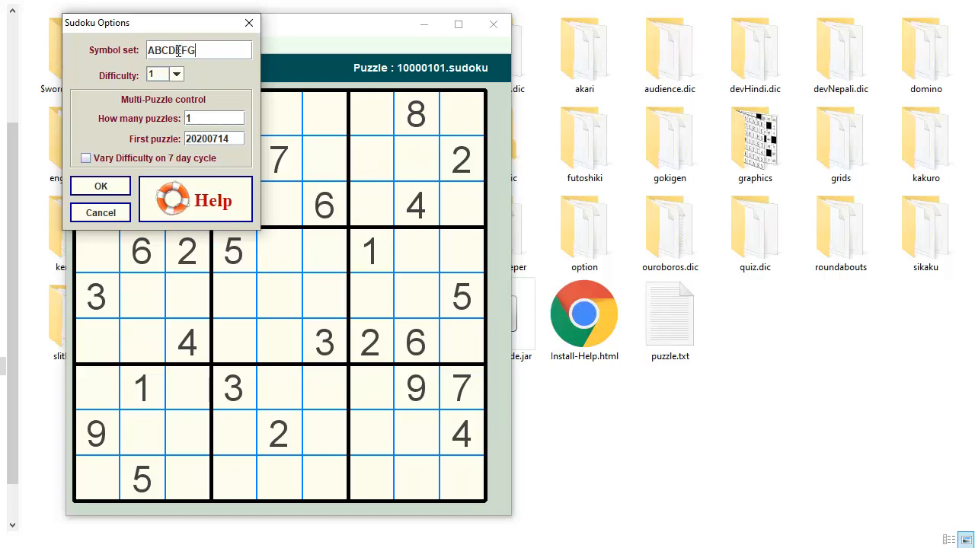
pyautogui.write('HI')
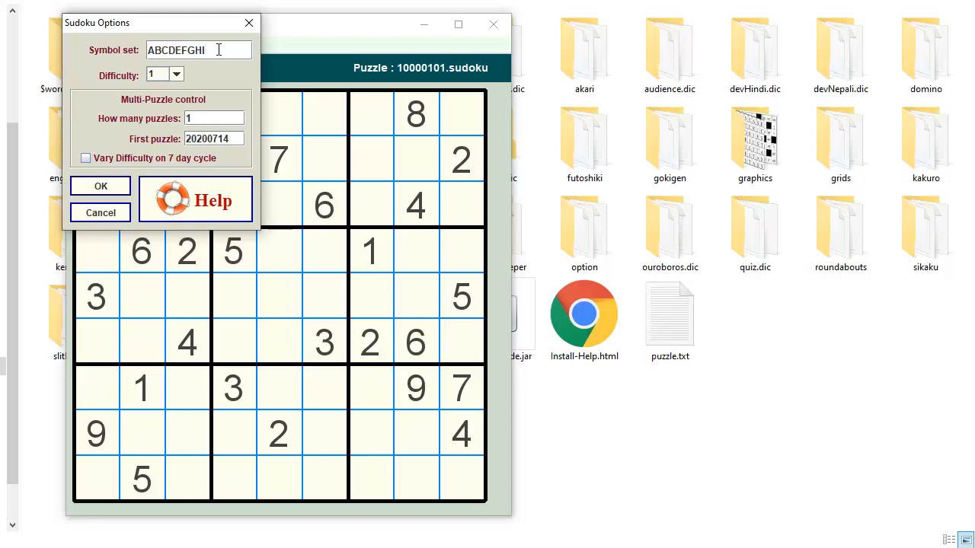
pyautogui.moveTo(219, 49); pyautogui.dragTo(181, 49)
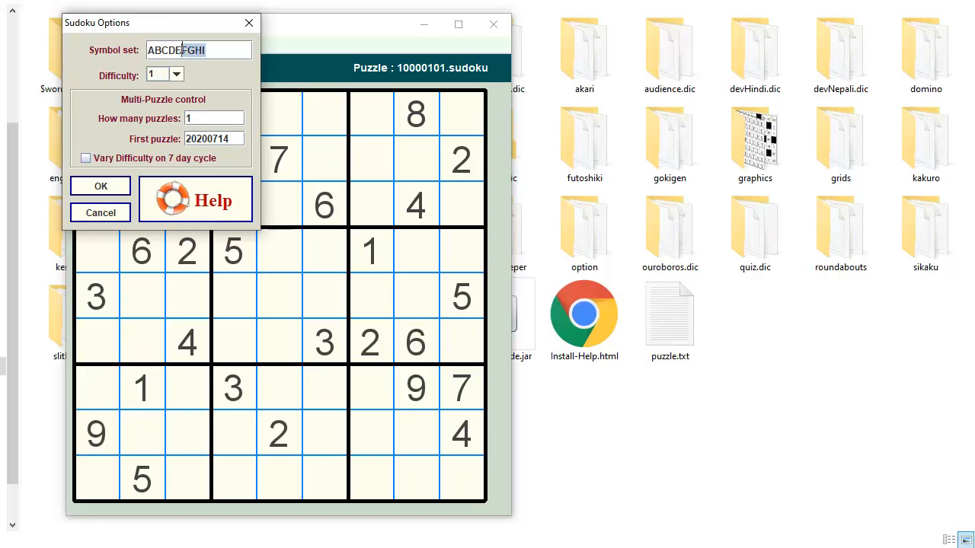
pyautogui.click(177, 48)
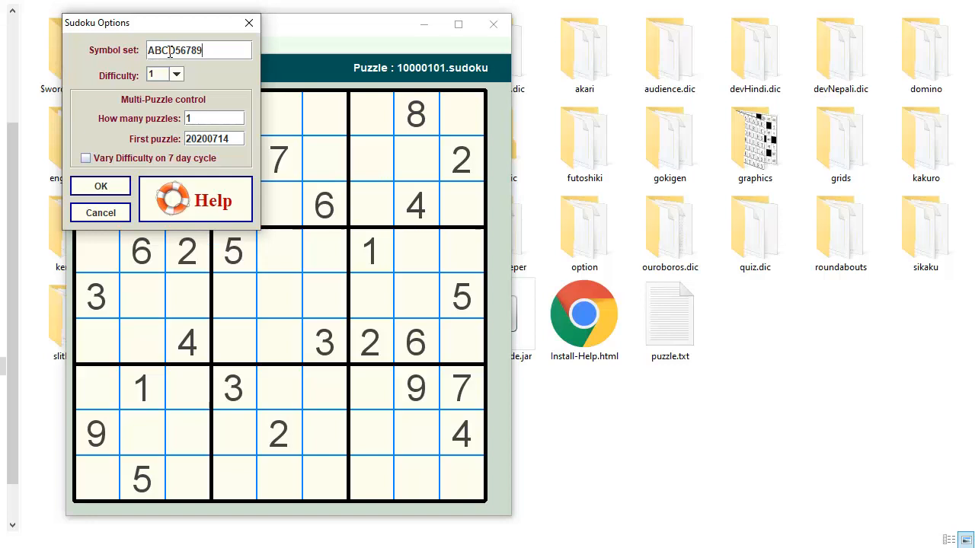
pyautogui.write('D')
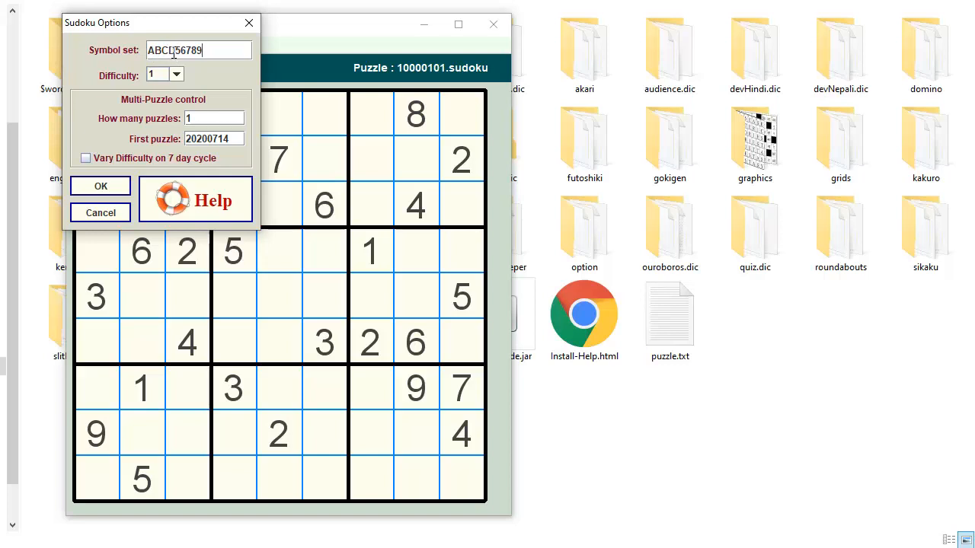
pyautogui.click(177, 73)
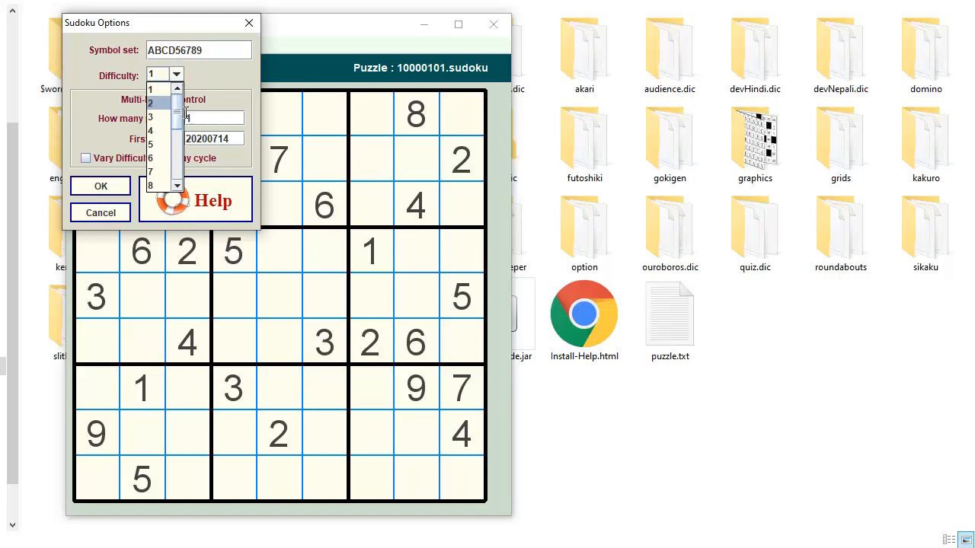
pyautogui.scroll(-3)
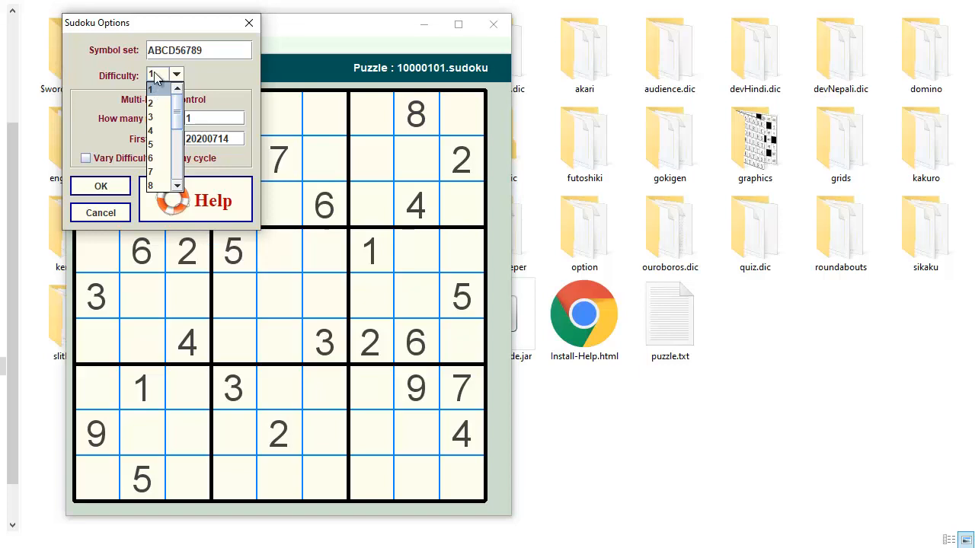
pyautogui.moveTo(209, 72)
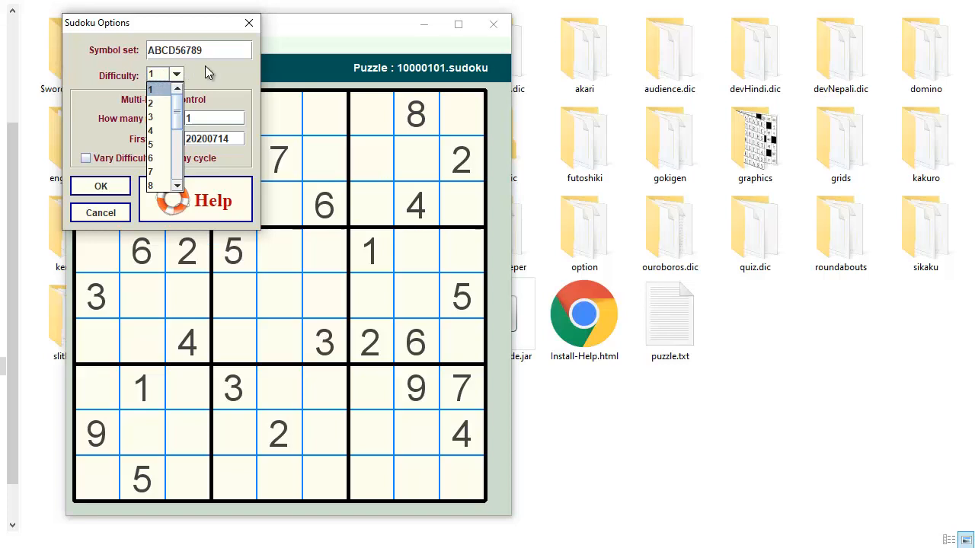
pyautogui.click(158, 88)
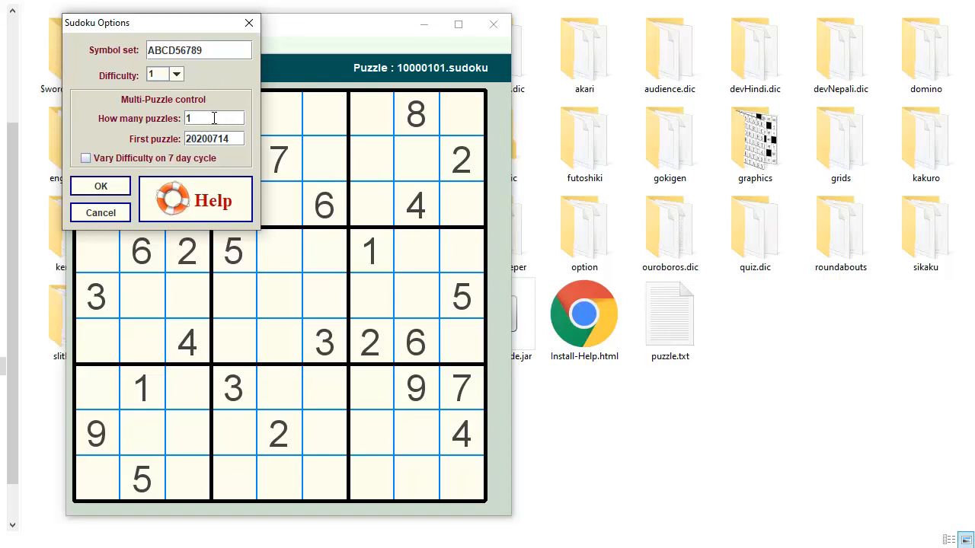
pyautogui.moveTo(236, 84)
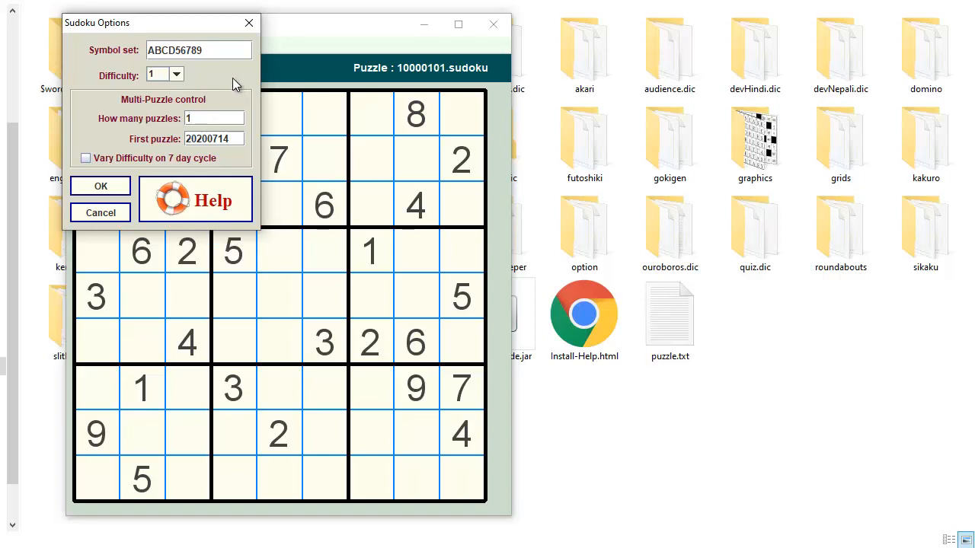
# Set 10000 puzzles to build and replace the first puzzle number 20200714 with 10000.
pyautogui.write('0000')
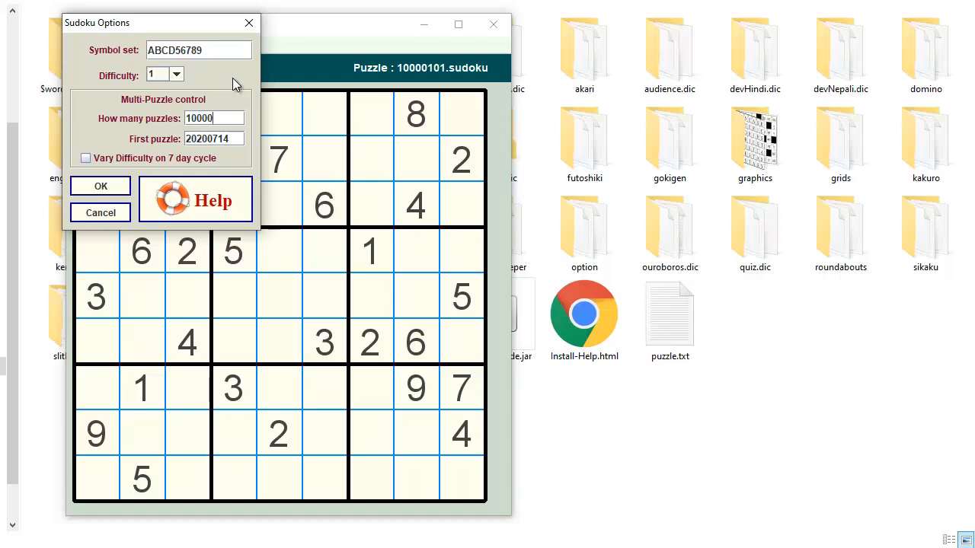
pyautogui.moveTo(222, 101)
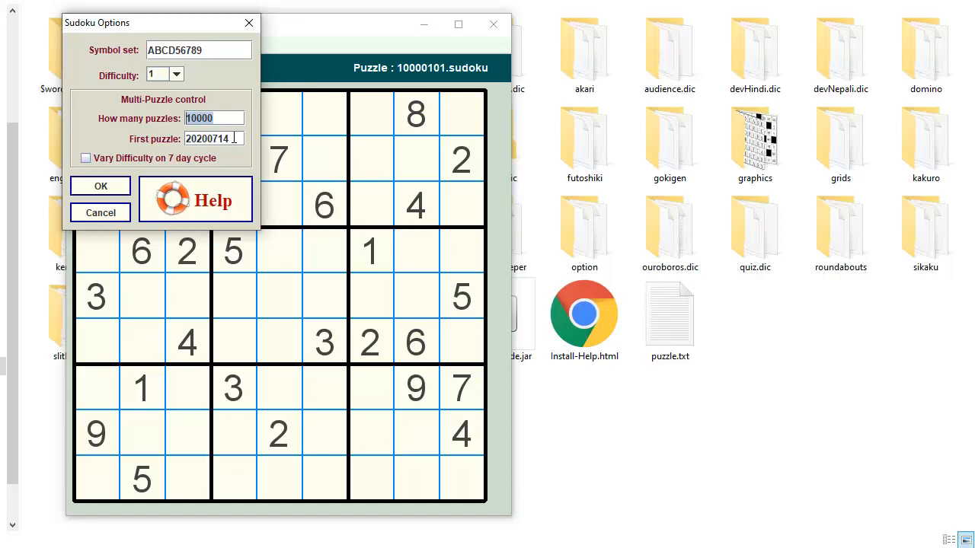
pyautogui.click(213, 139)
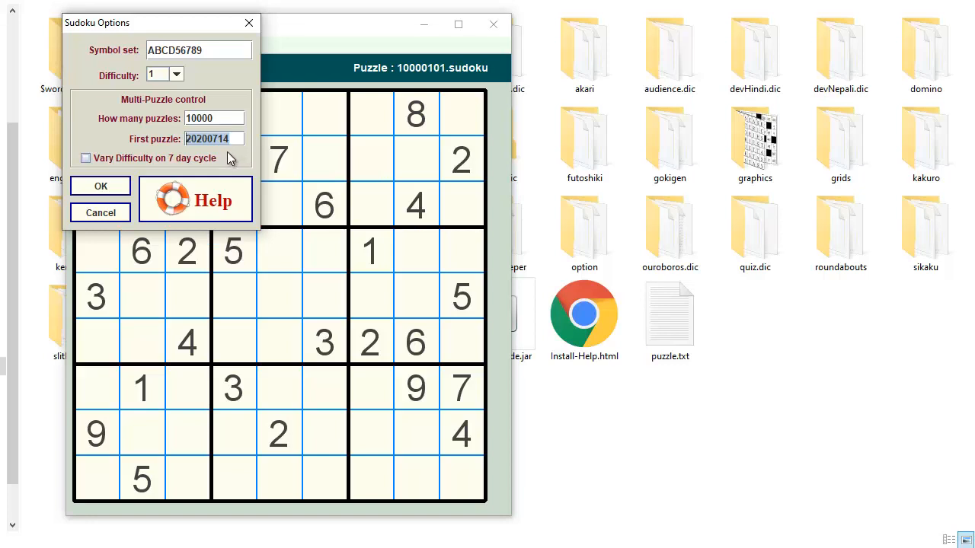
pyautogui.write('10000')
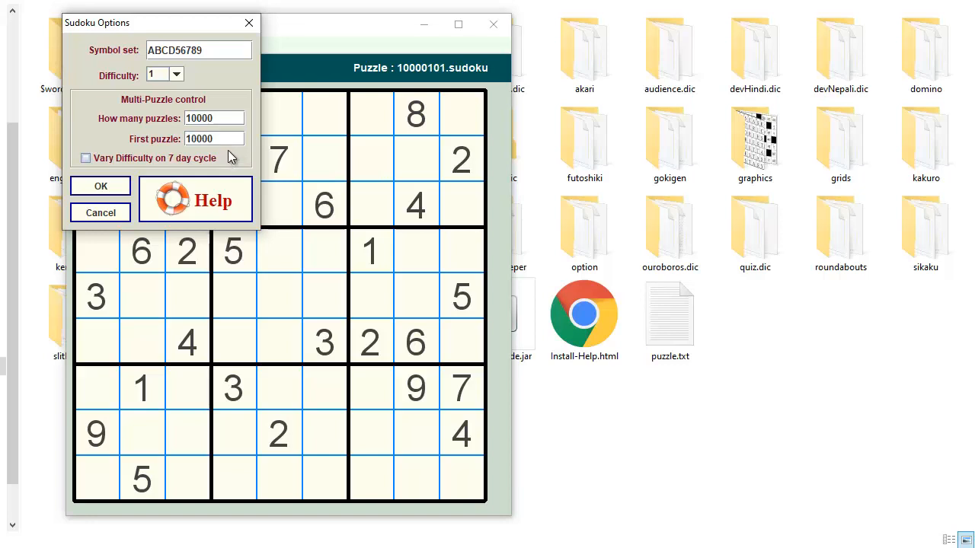
pyautogui.moveTo(231, 160)
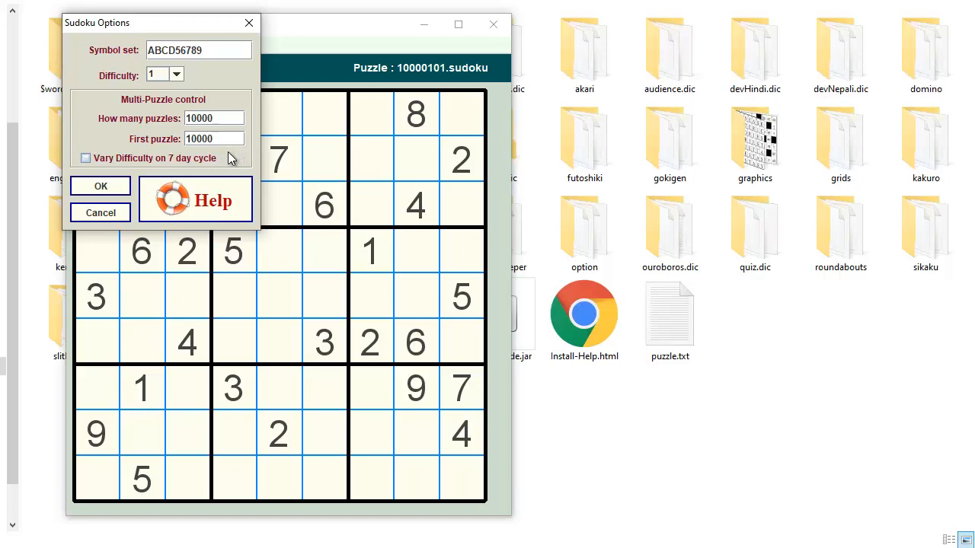
pyautogui.moveTo(237, 155)
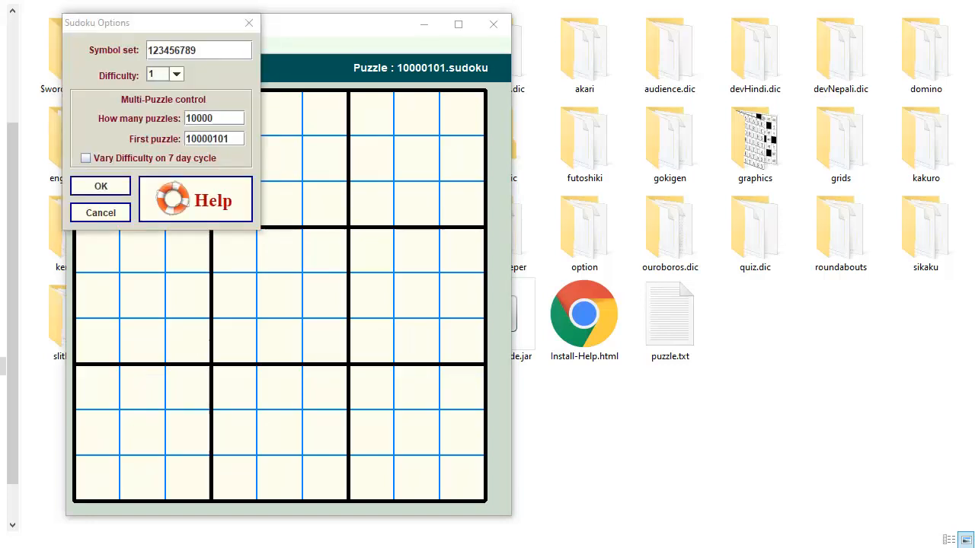
pyautogui.moveTo(109, 64)
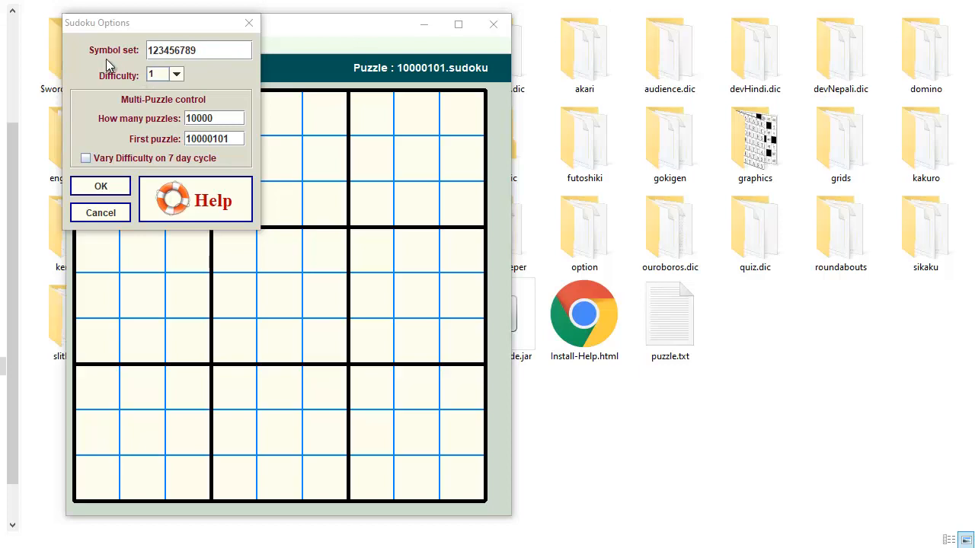
pyautogui.moveTo(193, 69)
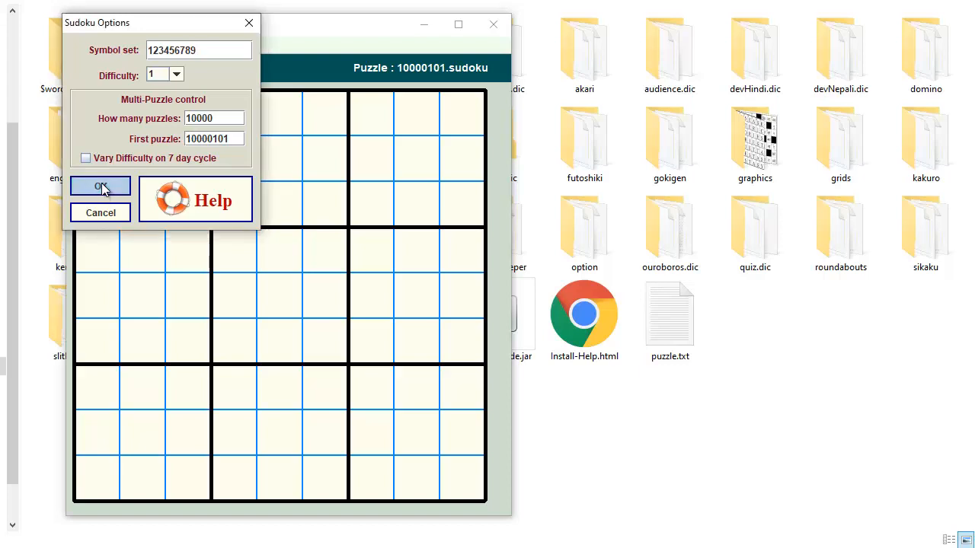
# Confirm the Sudoku options and run Start Building from the Build menu.
pyautogui.click(99, 185)
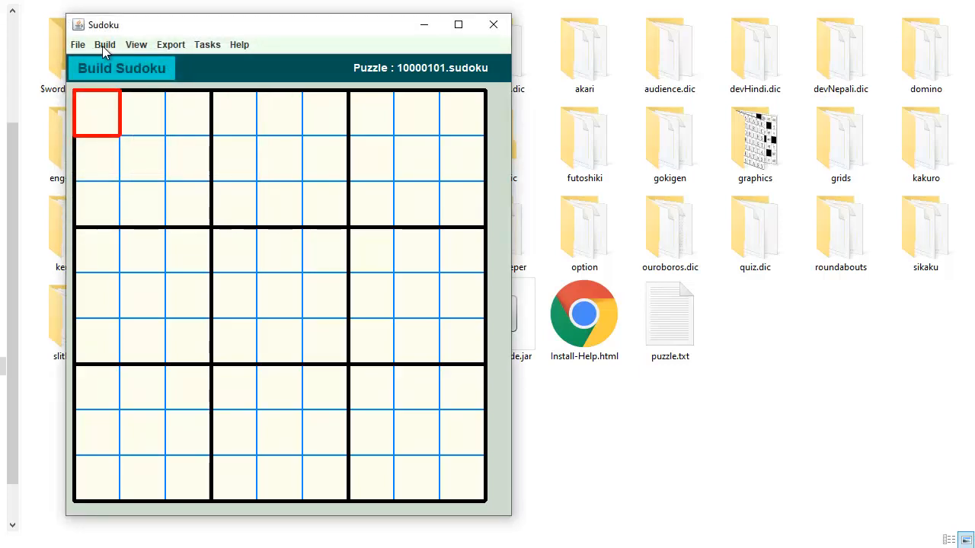
pyautogui.click(104, 44)
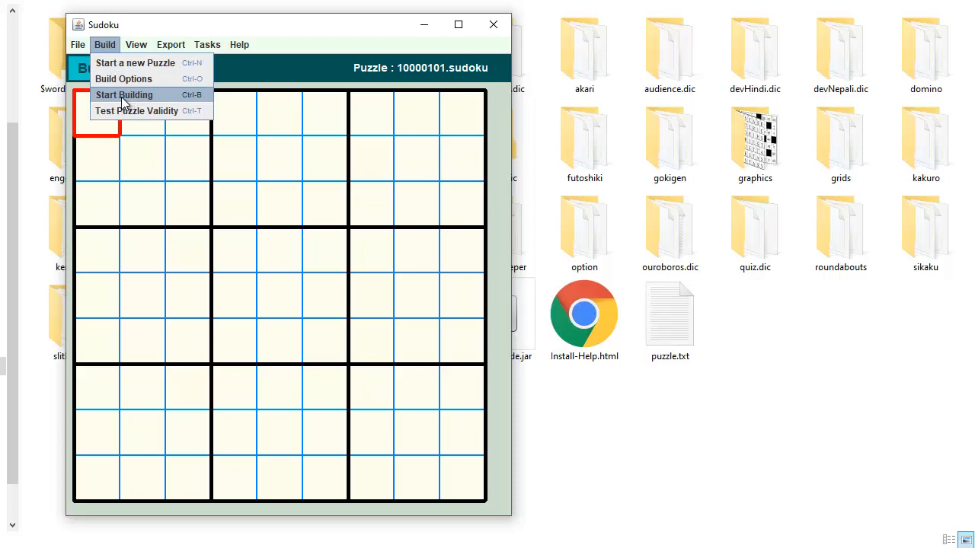
pyautogui.click(123, 94)
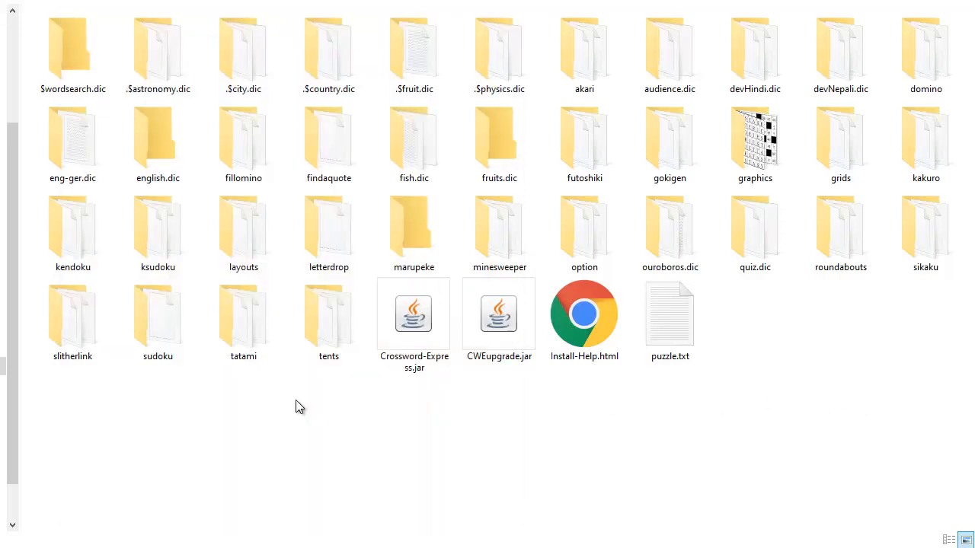
# Open the sudoku folder and scroll through the hundreds of generated .sudoku files.
pyautogui.click(158, 313)
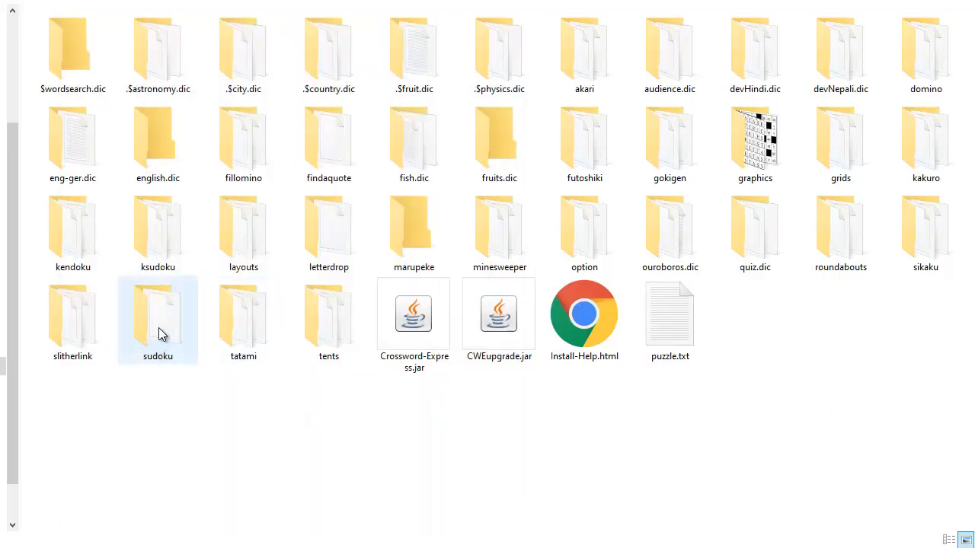
pyautogui.moveTo(155, 338)
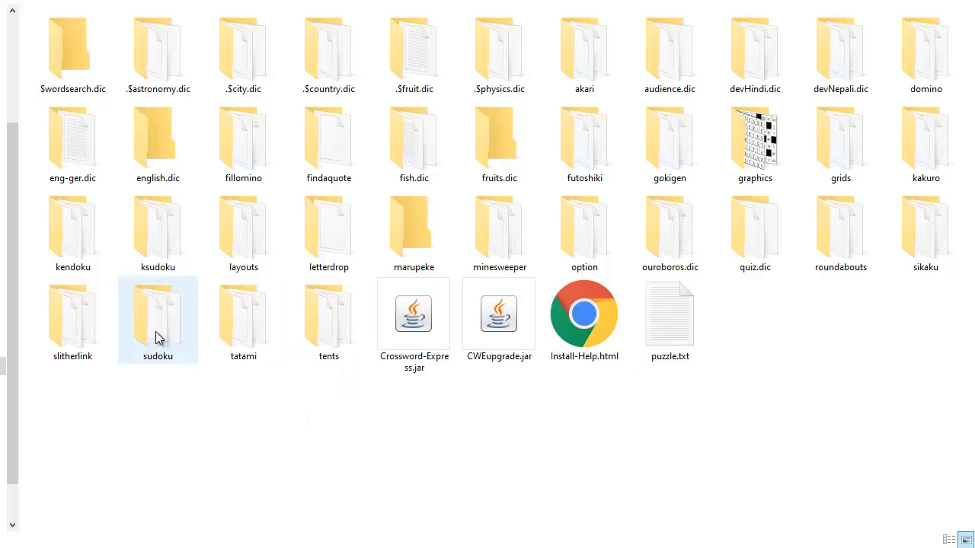
pyautogui.doubleClick(158, 312)
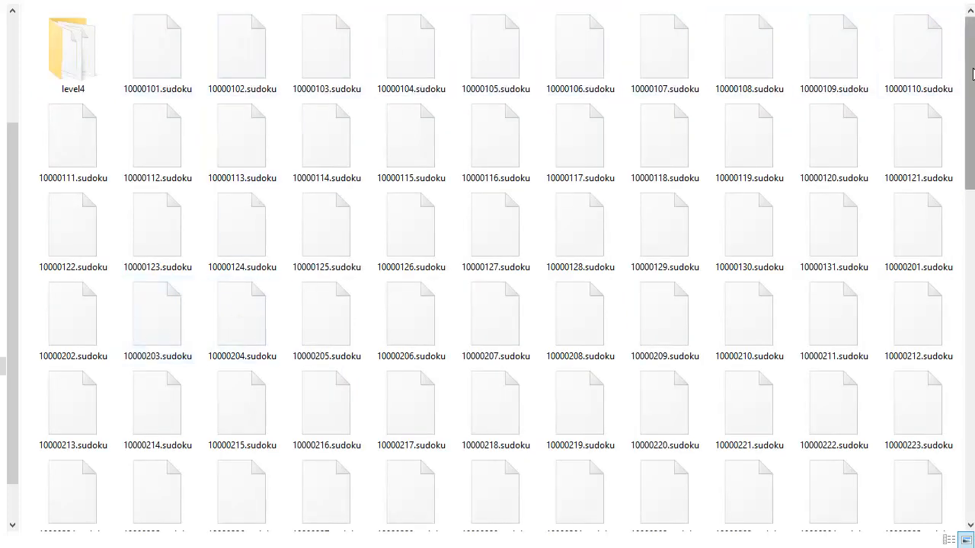
pyautogui.scroll(-3)
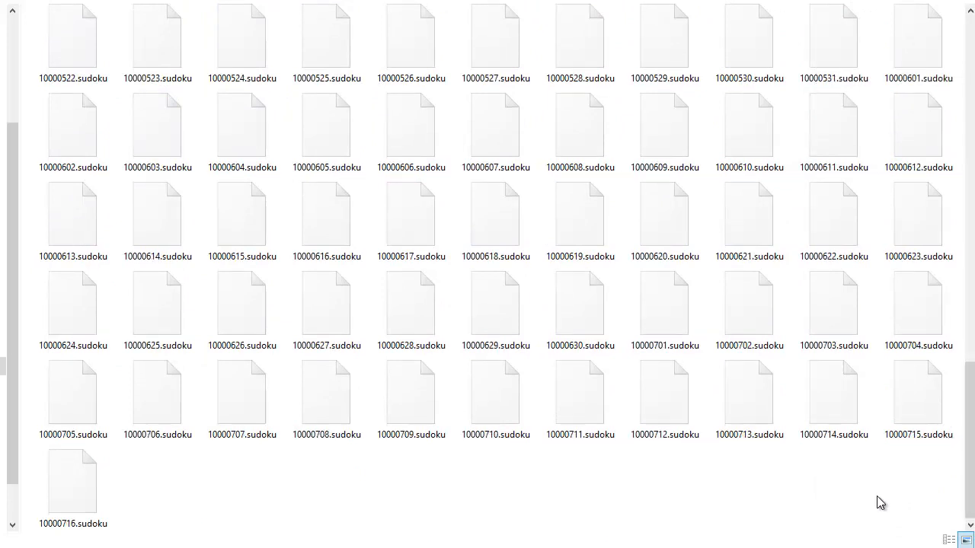
pyautogui.scroll(-3)
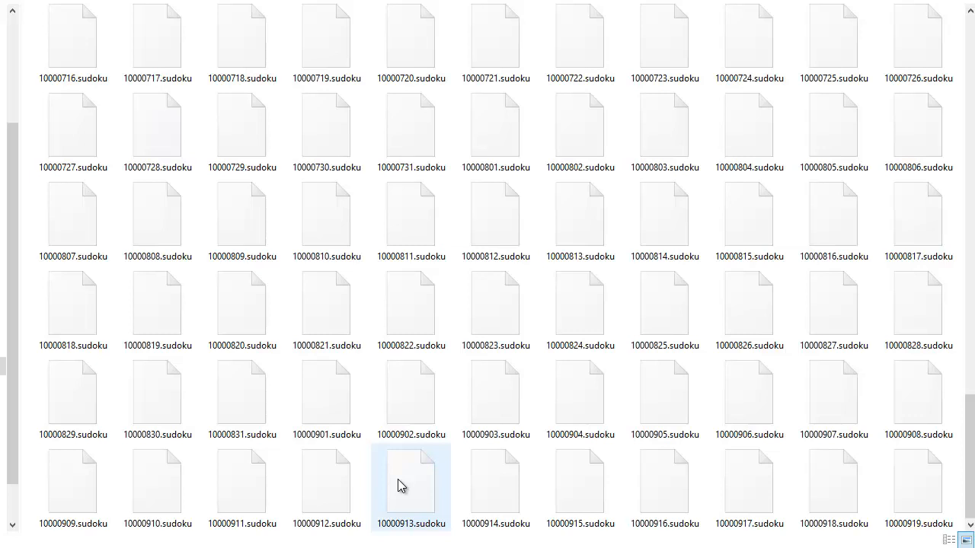
pyautogui.scroll(-3)
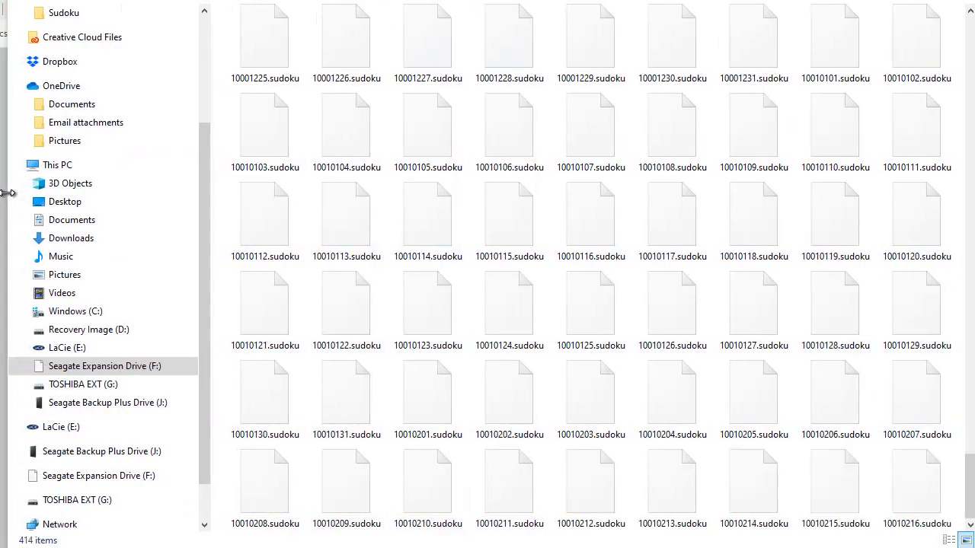
pyautogui.scroll(-3)
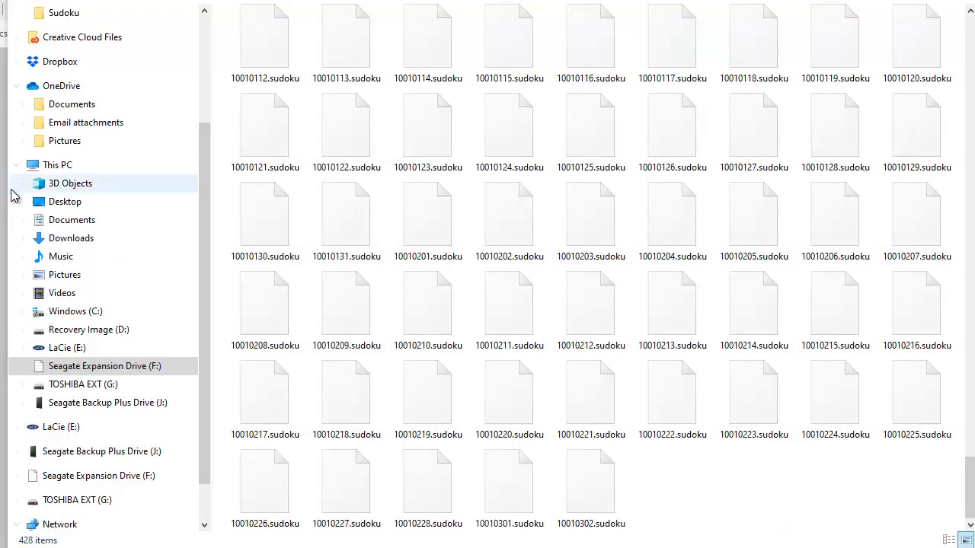
pyautogui.scroll(-3)
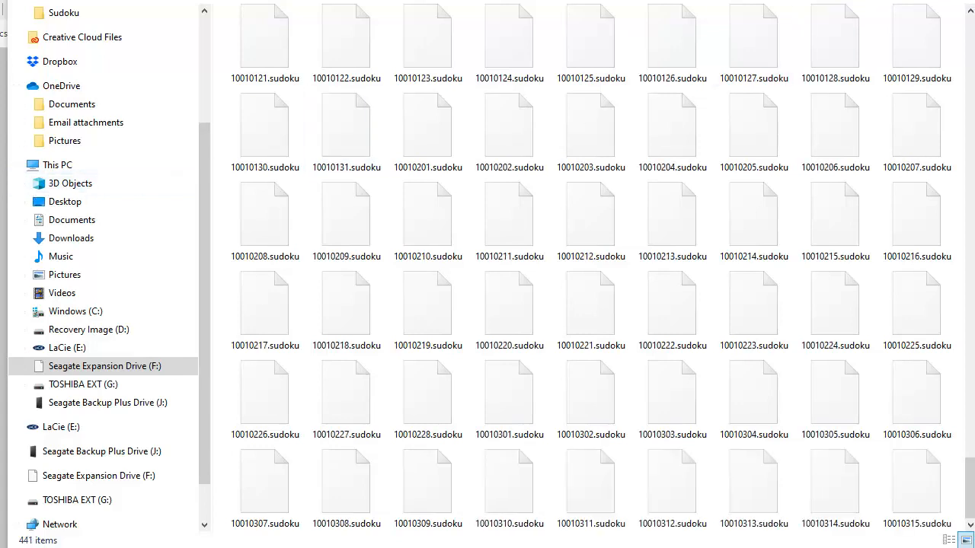
pyautogui.scroll(-3)
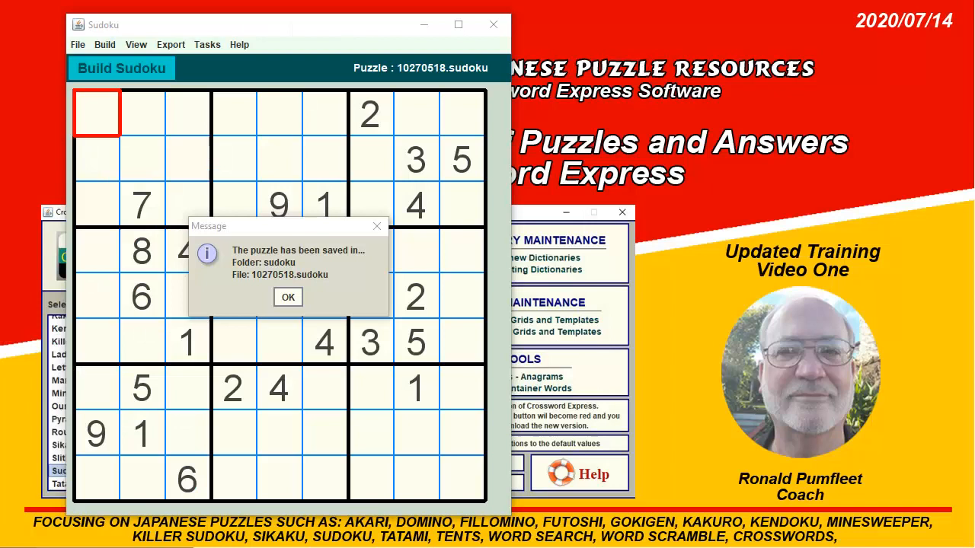
pyautogui.moveTo(780, 104)
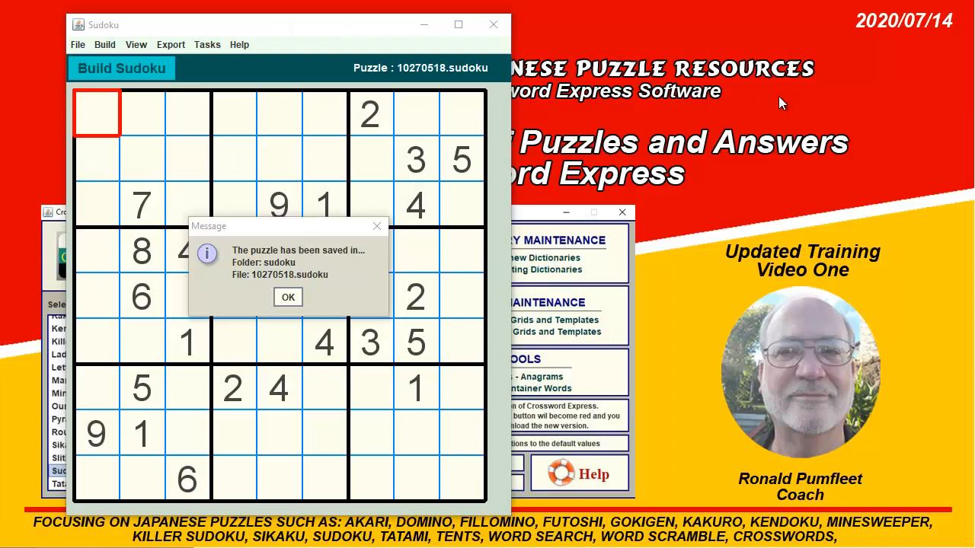
pyautogui.moveTo(852, 116)
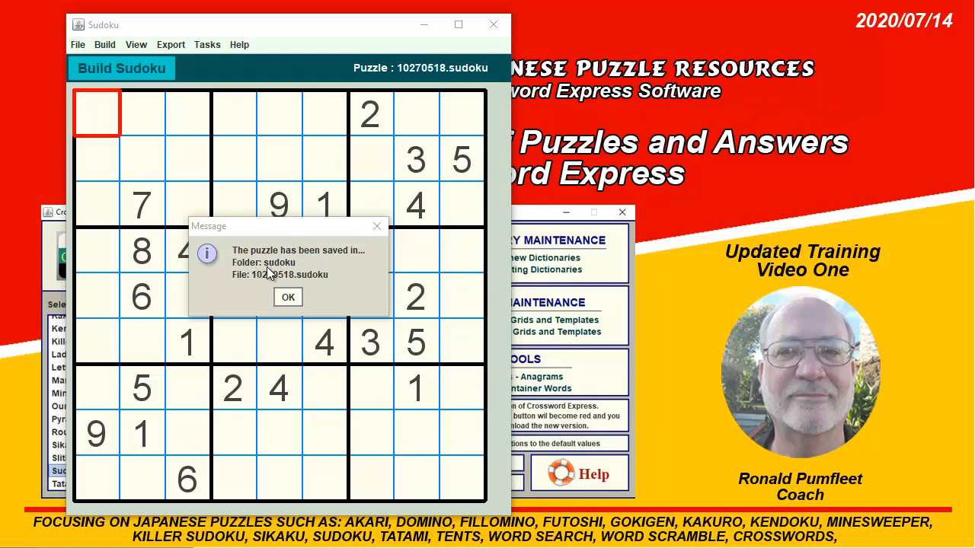
pyautogui.moveTo(274, 273)
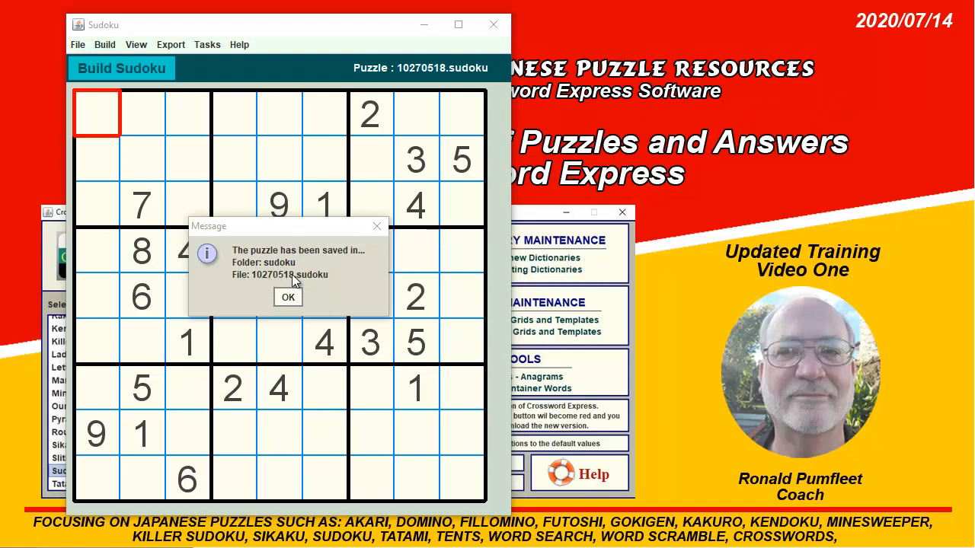
pyautogui.moveTo(296, 305)
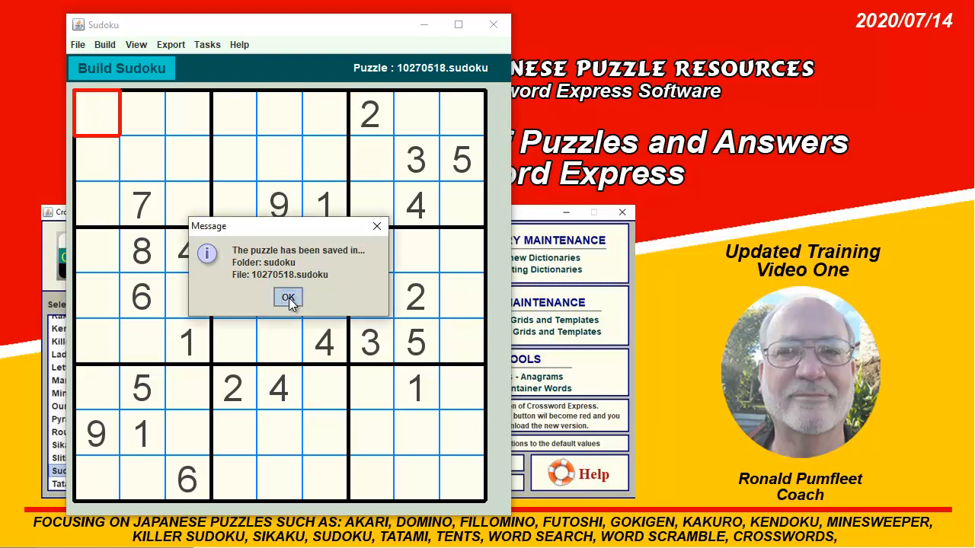
# Acknowledge the notice that 10270518.sudoku was saved.
pyautogui.click(288, 297)
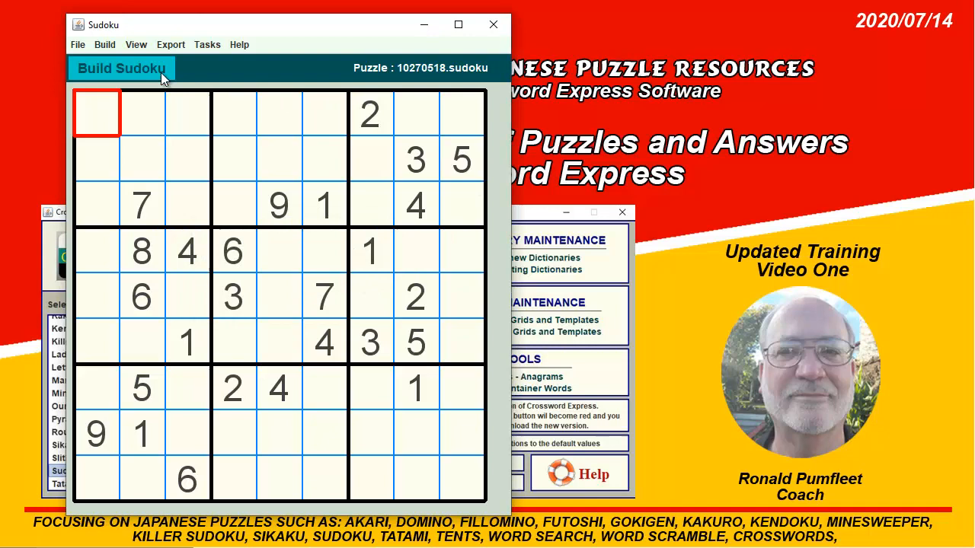
pyautogui.moveTo(256, 107)
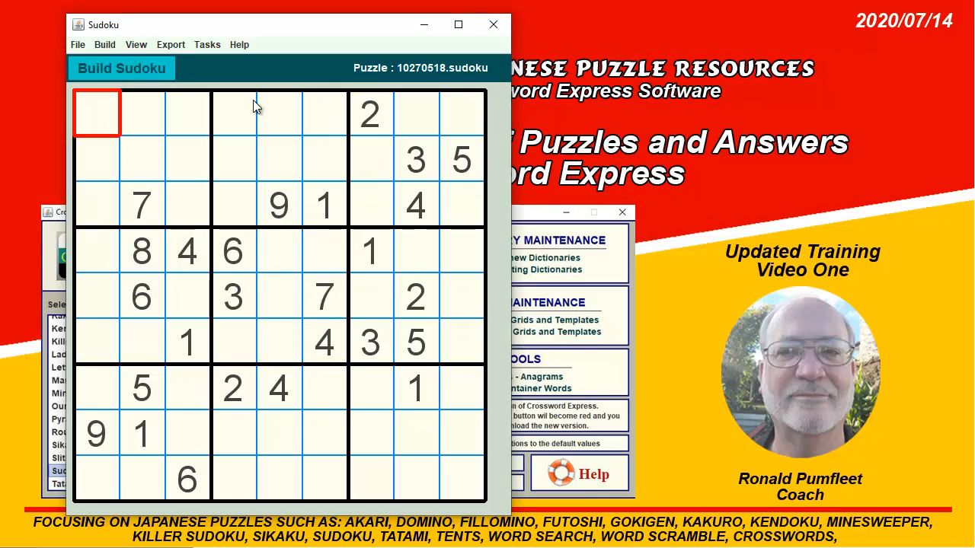
pyautogui.moveTo(225, 109)
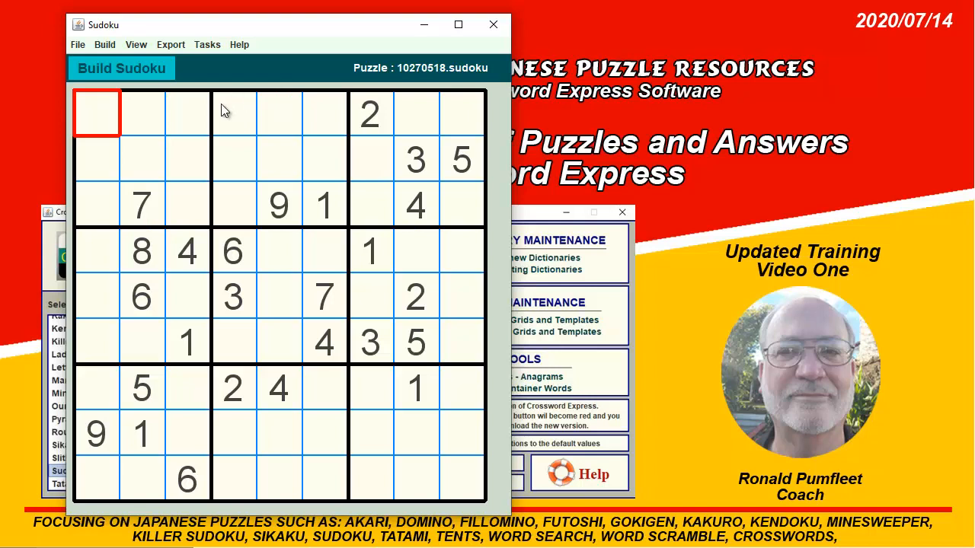
pyautogui.moveTo(189, 93)
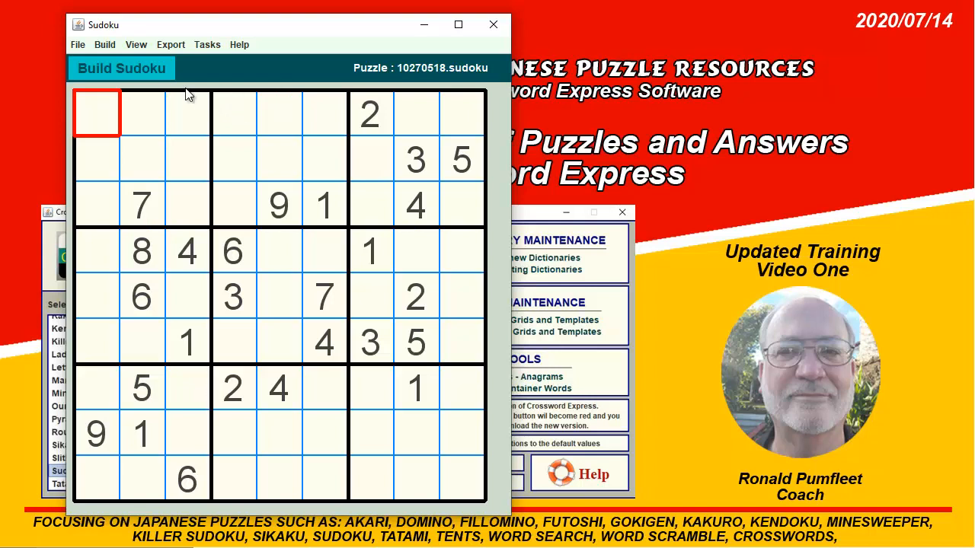
pyautogui.moveTo(208, 44)
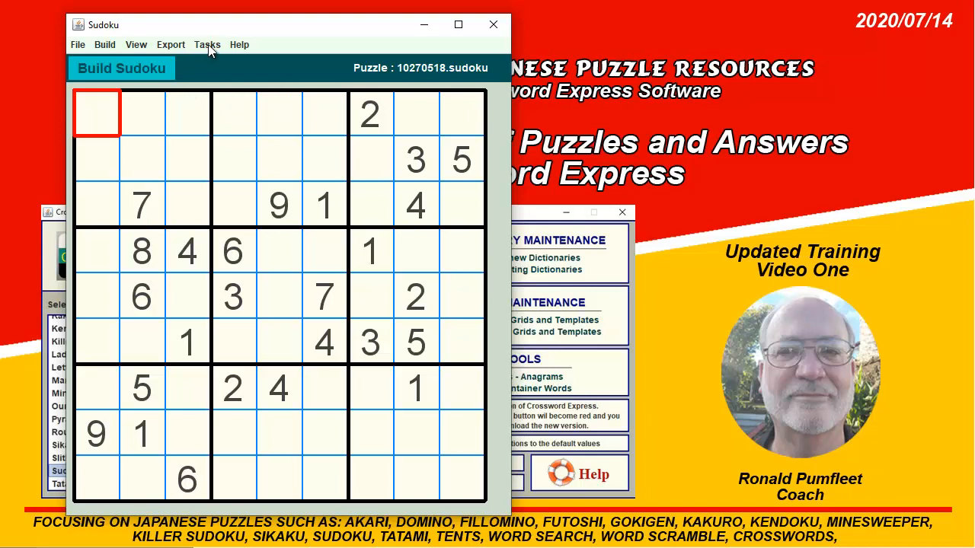
# Choose Tasks > Print this Puzzle to bring up the Print window.
pyautogui.click(207, 45)
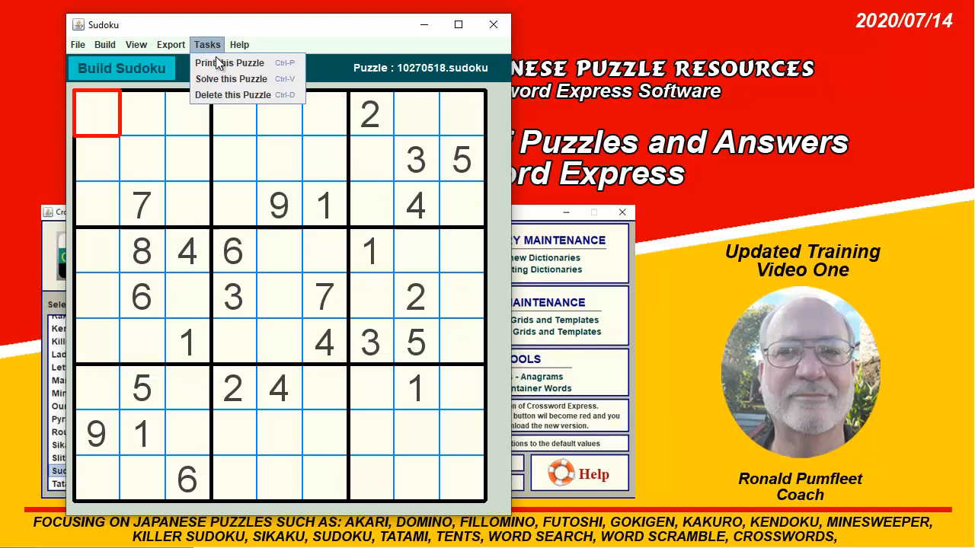
pyautogui.moveTo(229, 62)
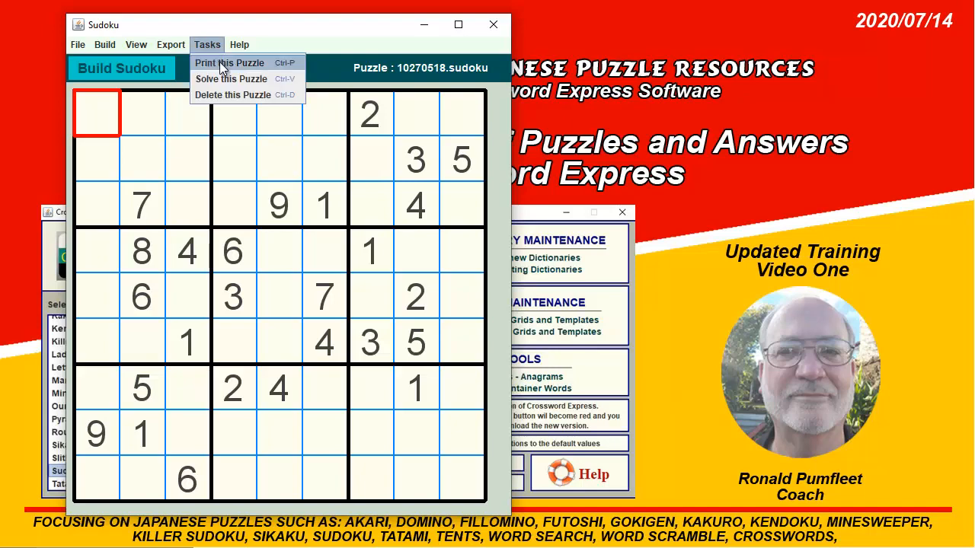
pyautogui.click(229, 62)
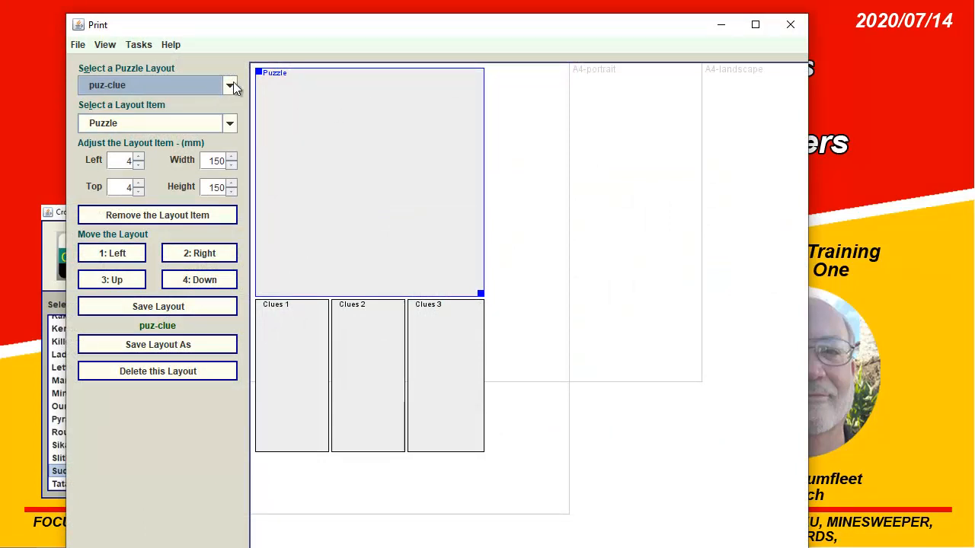
pyautogui.click(228, 85)
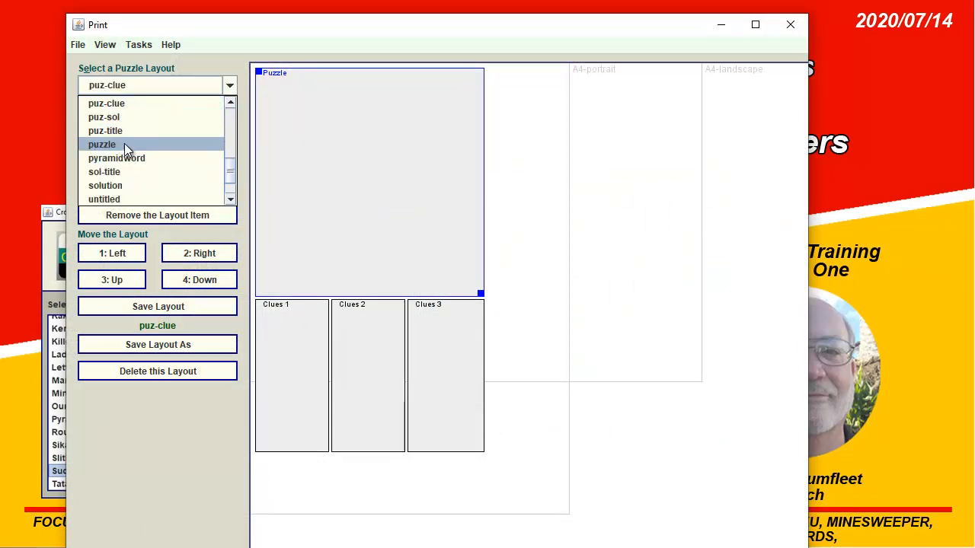
pyautogui.click(102, 143)
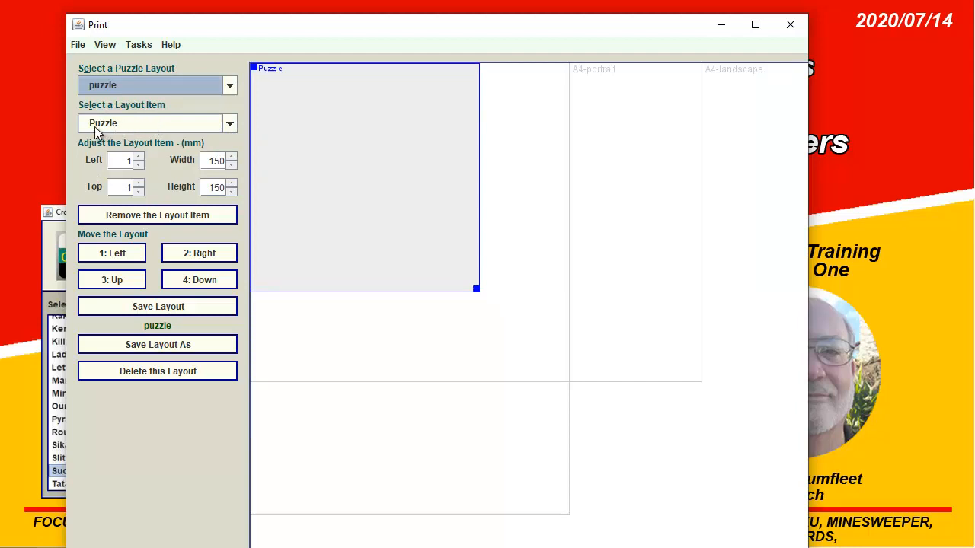
pyautogui.moveTo(192, 175)
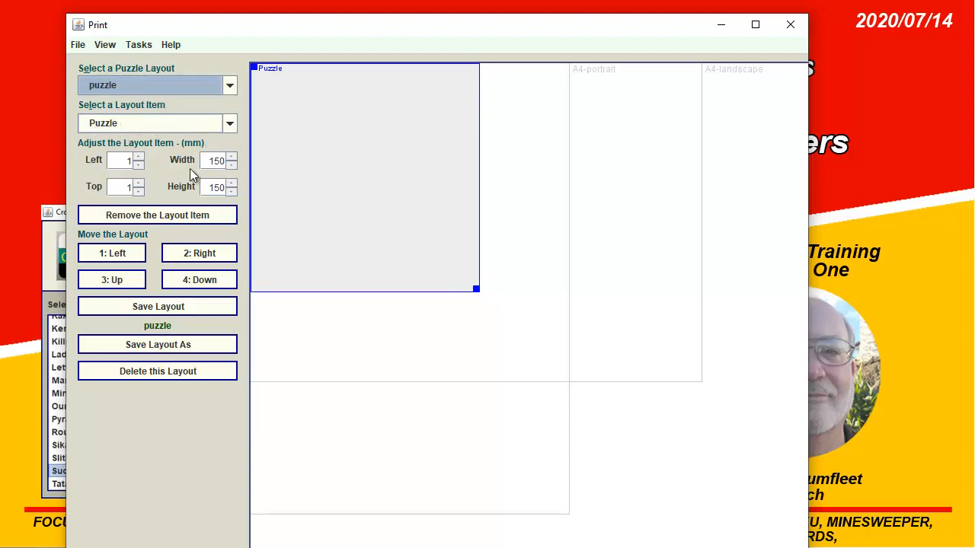
pyautogui.moveTo(156, 191)
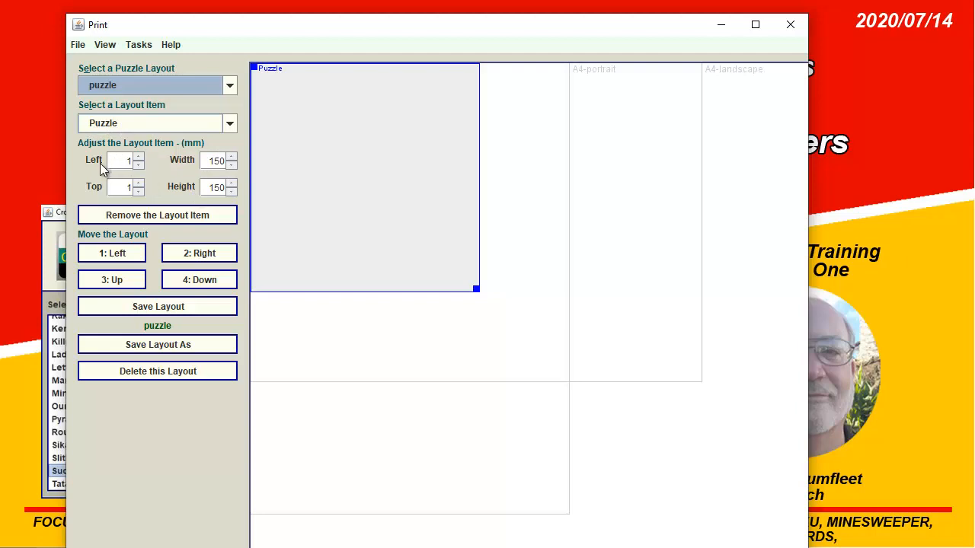
pyautogui.moveTo(185, 189)
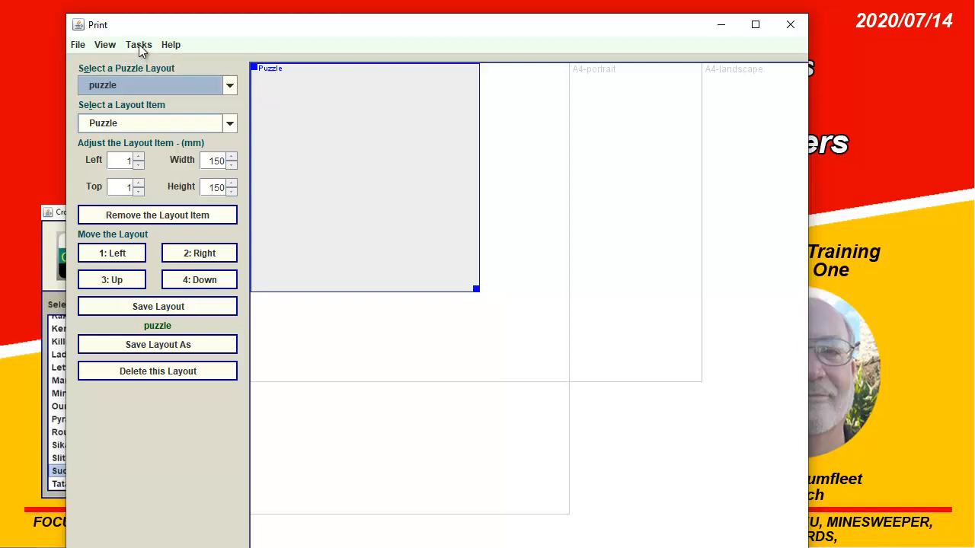
pyautogui.moveTo(144, 50)
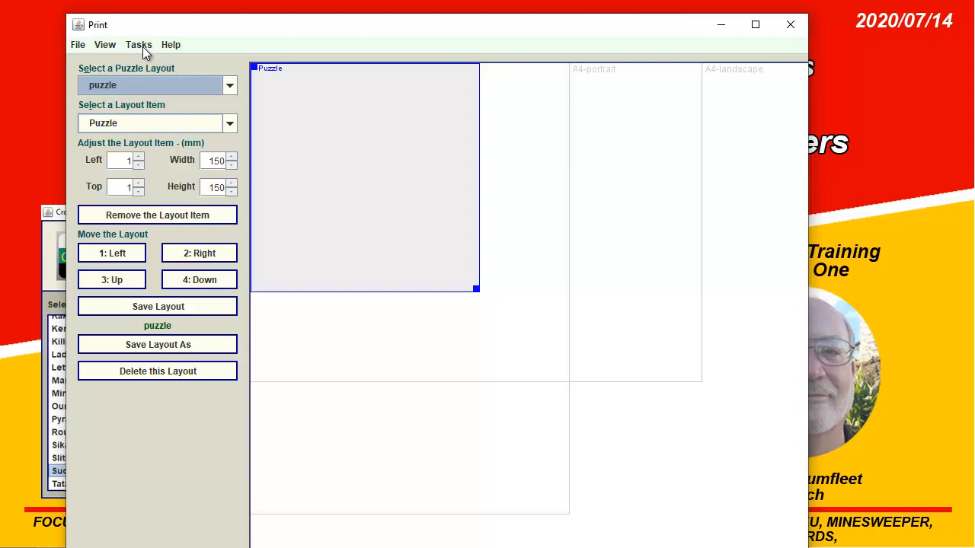
pyautogui.moveTo(190, 147)
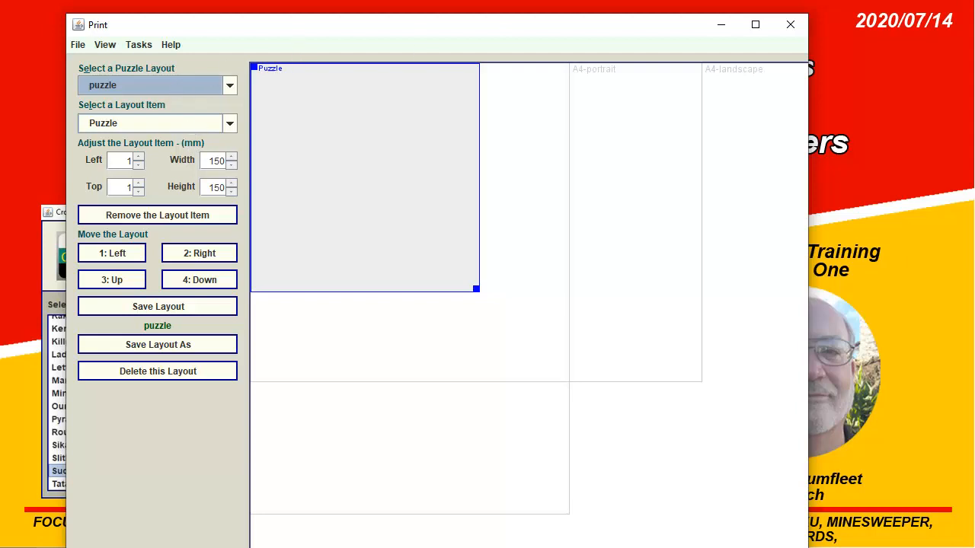
pyautogui.moveTo(214, 97)
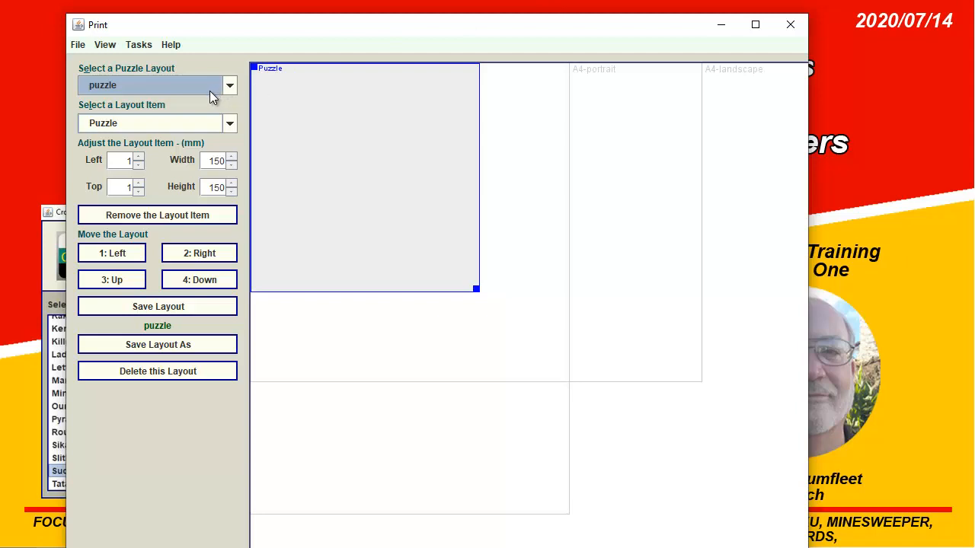
pyautogui.moveTo(204, 101)
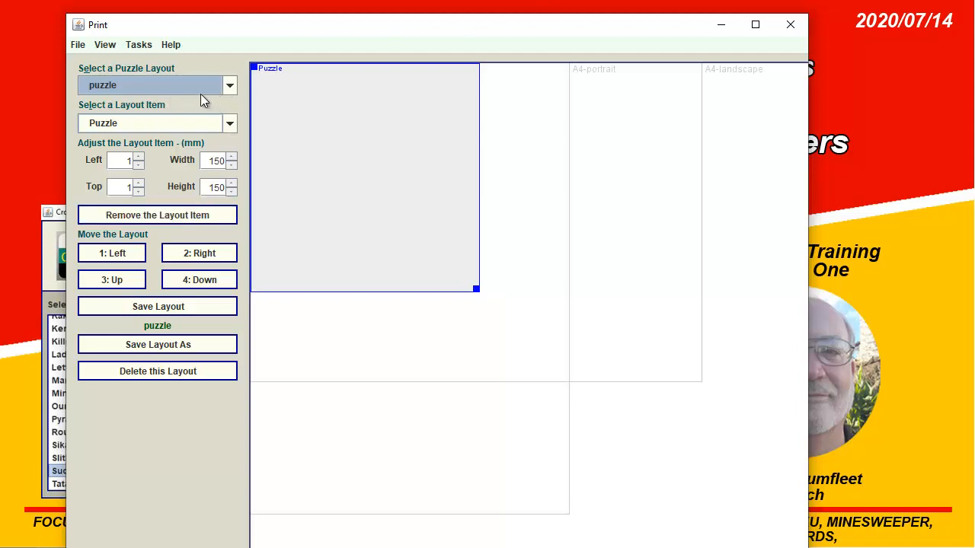
# Choose the puz-title layout from the puzzle layout list.
pyautogui.click(229, 86)
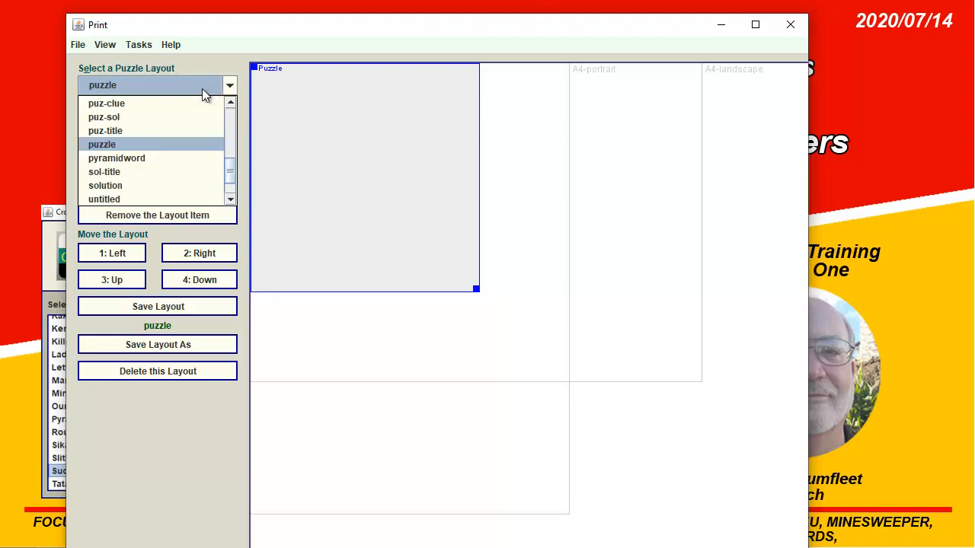
pyautogui.moveTo(167, 134)
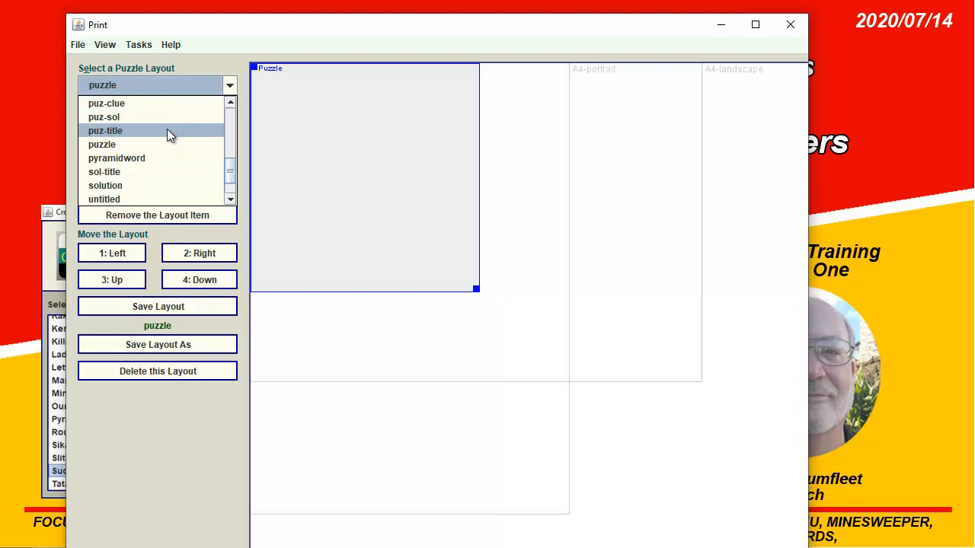
pyautogui.click(106, 131)
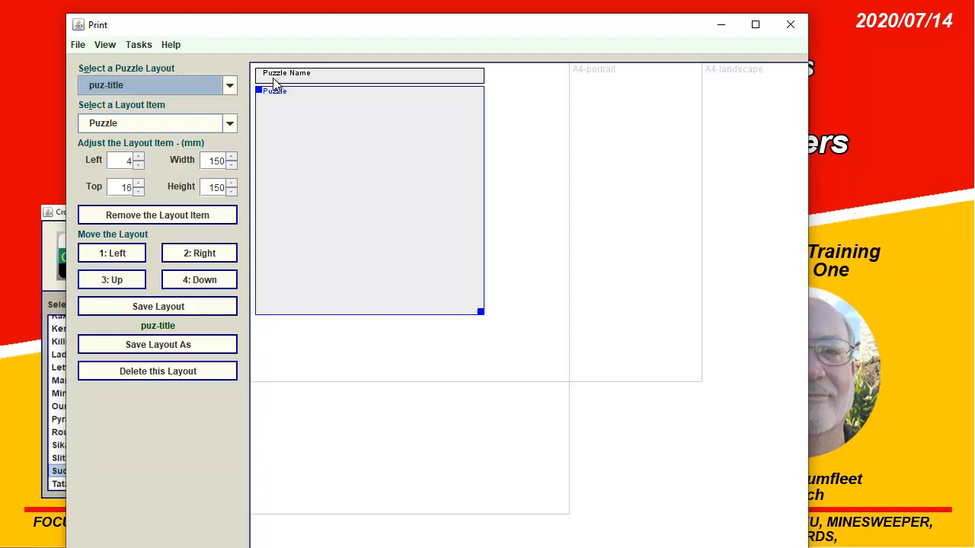
pyautogui.moveTo(298, 86)
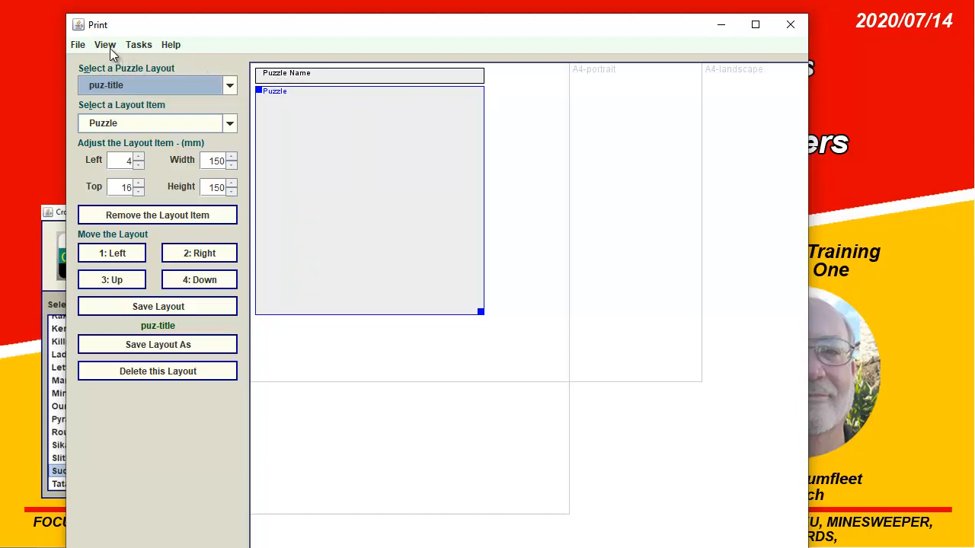
# Display the print preview showing 'SUDOKU Puzzle : 10270518' above the grid.
pyautogui.click(105, 44)
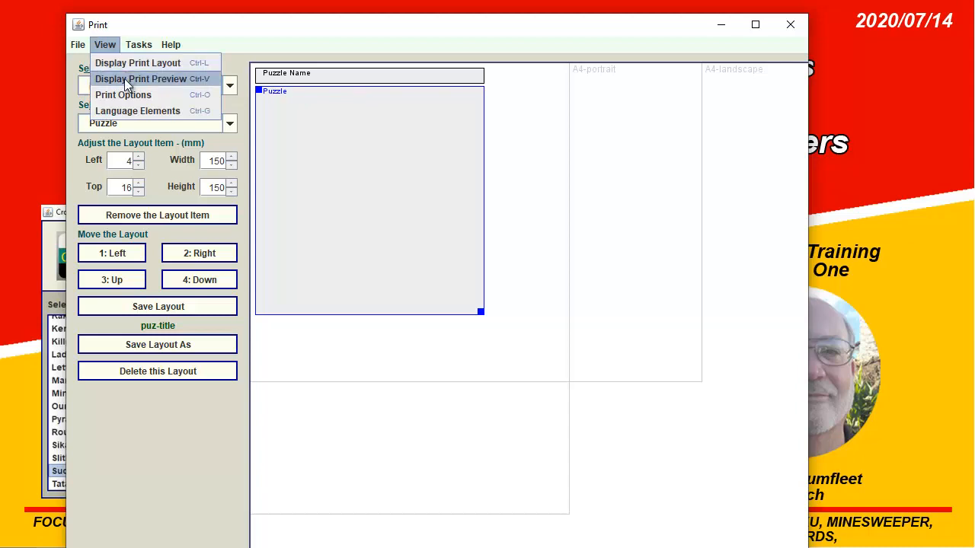
pyautogui.click(140, 80)
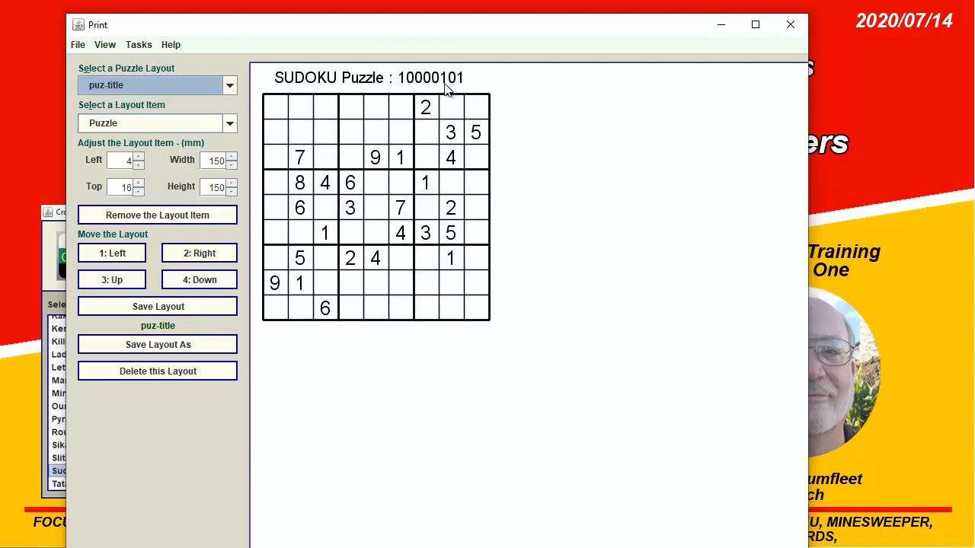
pyautogui.moveTo(454, 89)
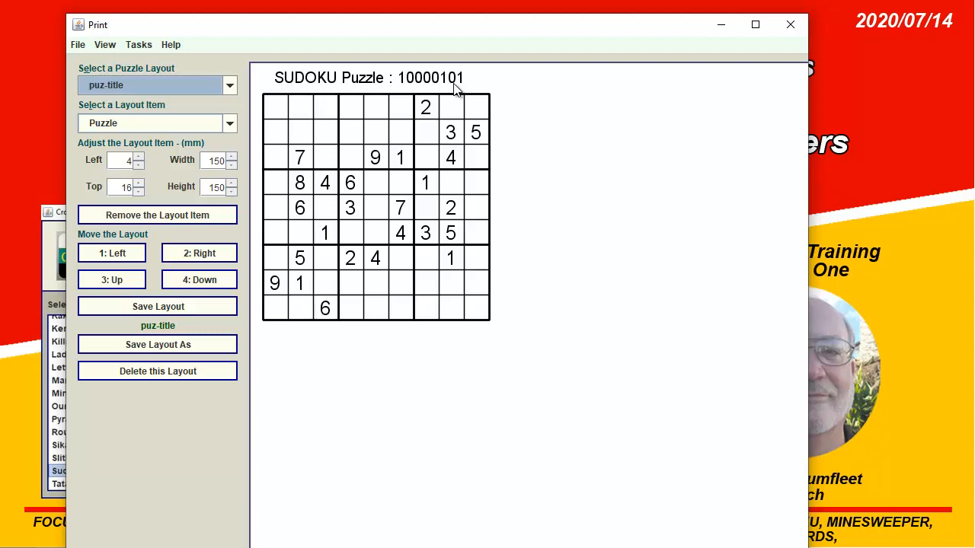
pyautogui.moveTo(404, 84)
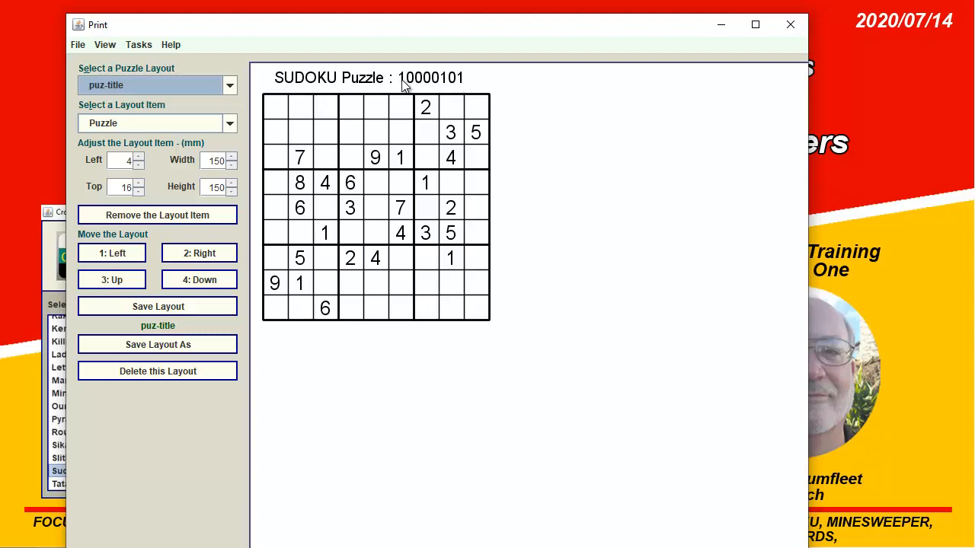
pyautogui.moveTo(414, 87)
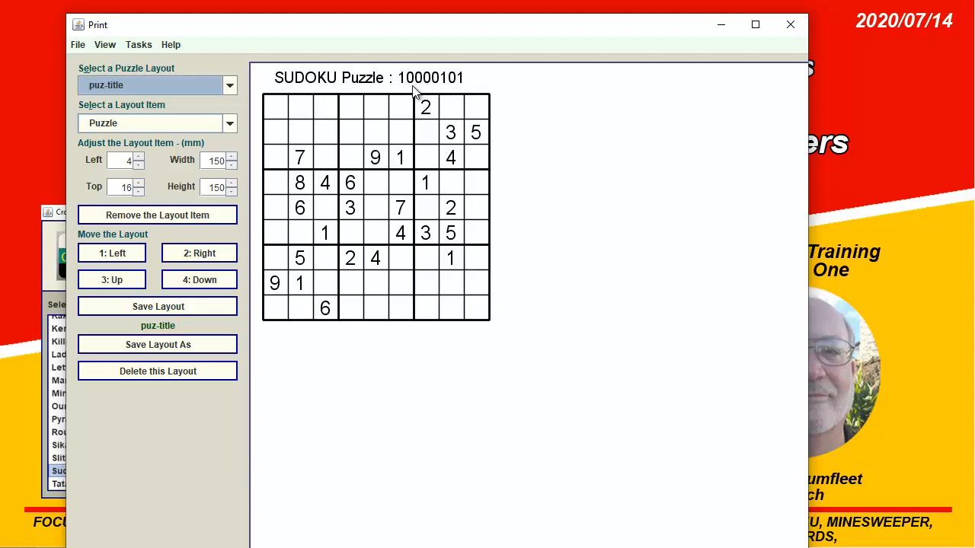
pyautogui.moveTo(411, 87)
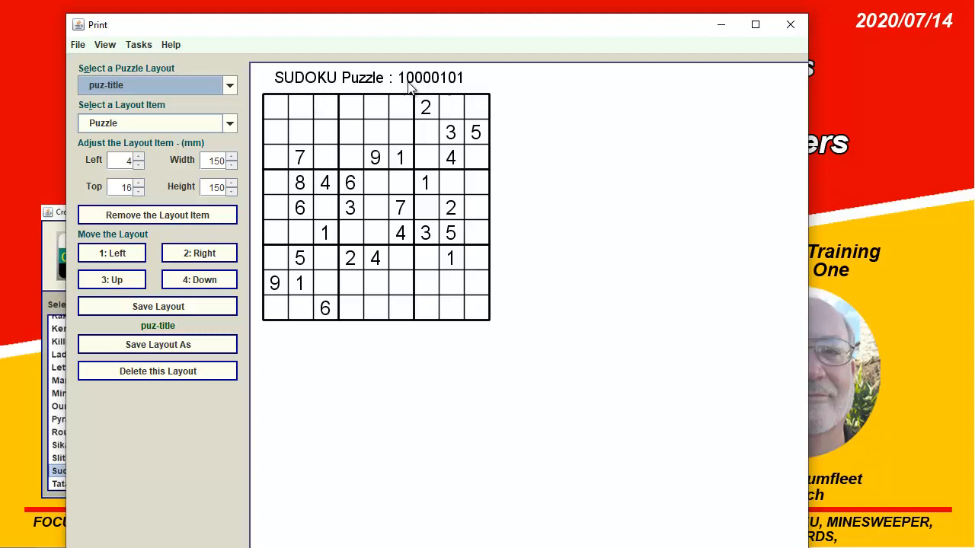
pyautogui.moveTo(454, 88)
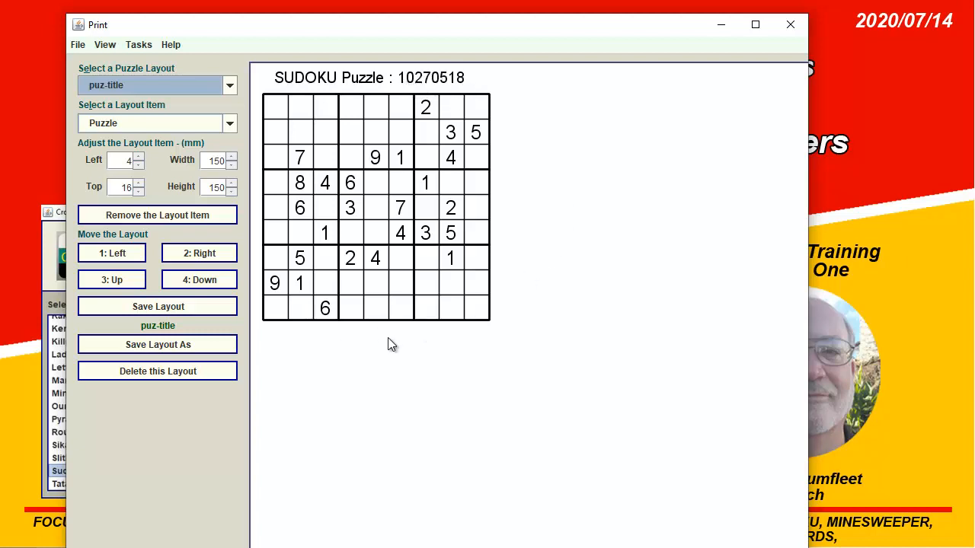
pyautogui.moveTo(386, 83)
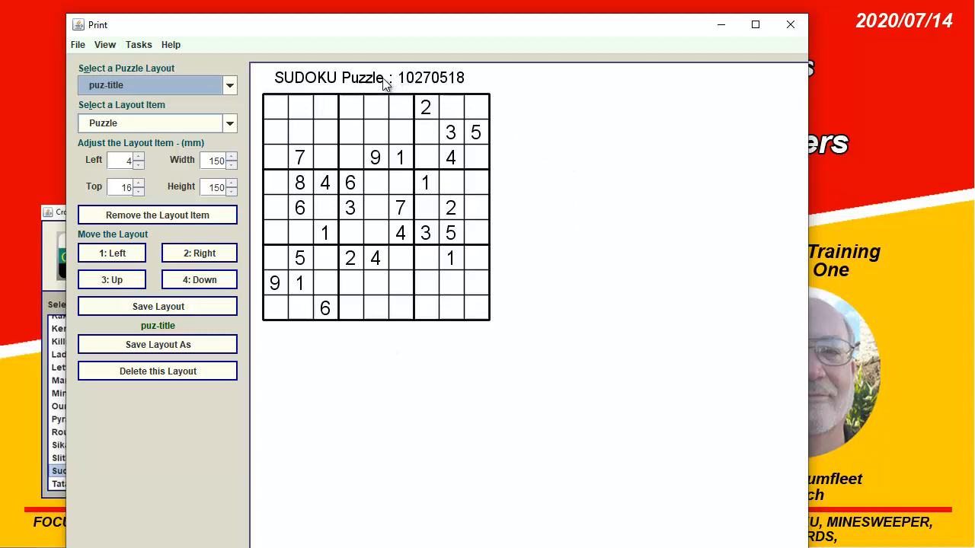
pyautogui.moveTo(447, 85)
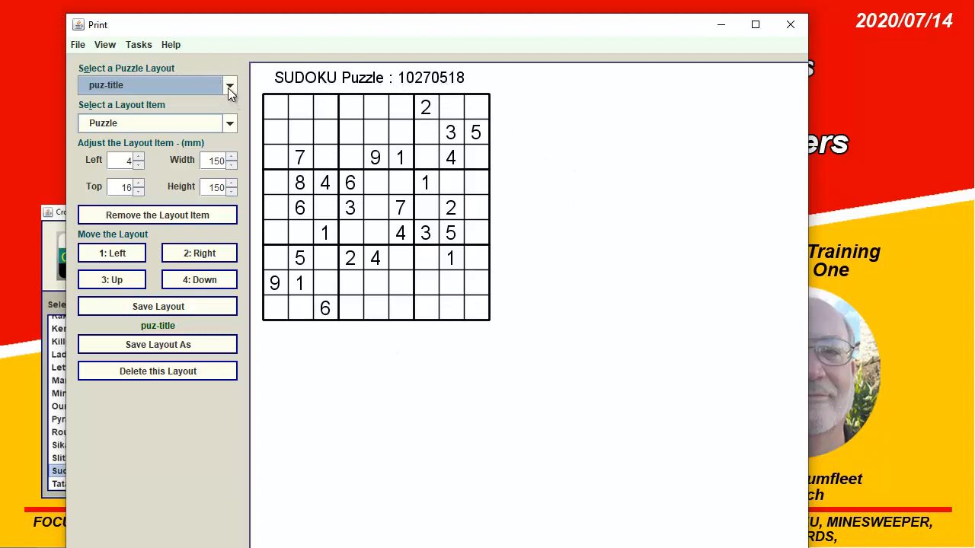
pyautogui.click(228, 86)
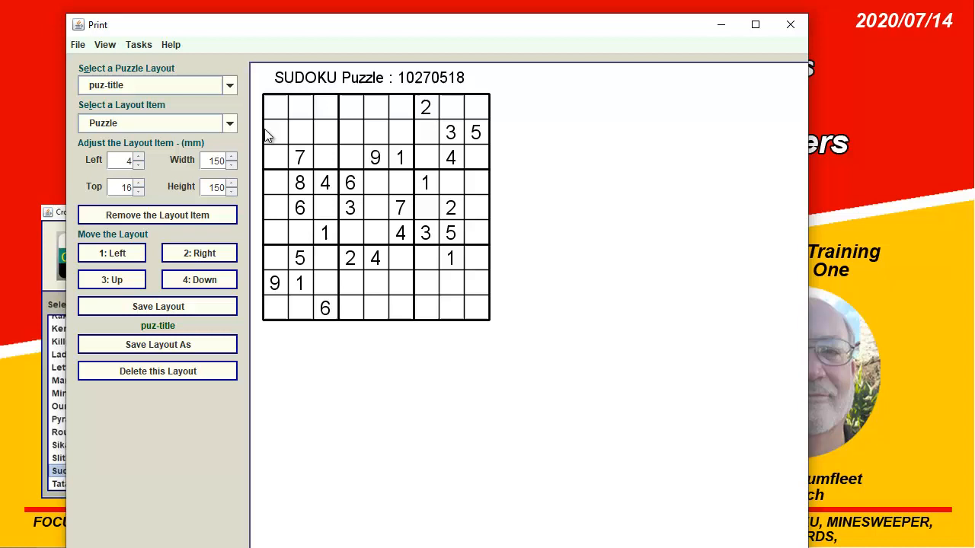
pyautogui.moveTo(116, 49)
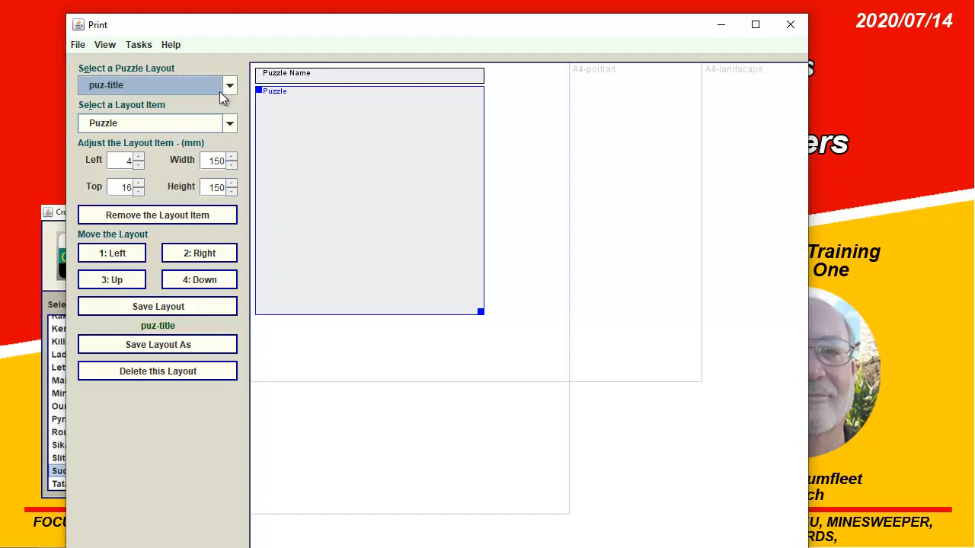
# Re-select the puz-title layout from the puzzle layout list.
pyautogui.click(229, 86)
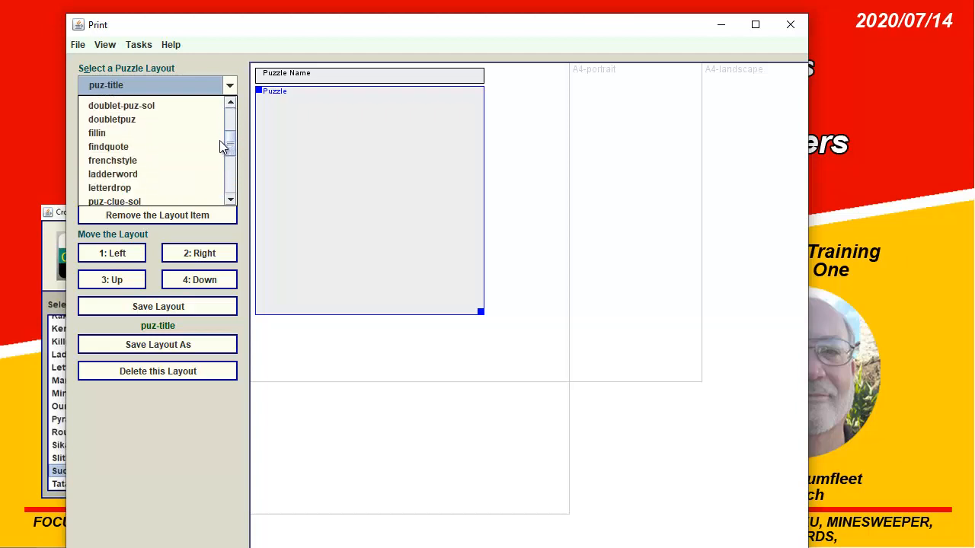
pyautogui.scroll(-3)
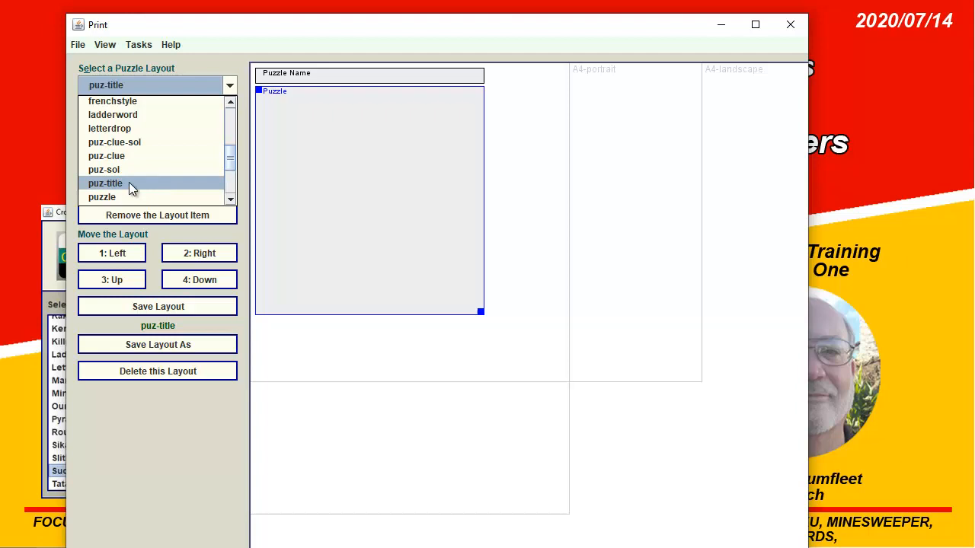
pyautogui.moveTo(122, 186)
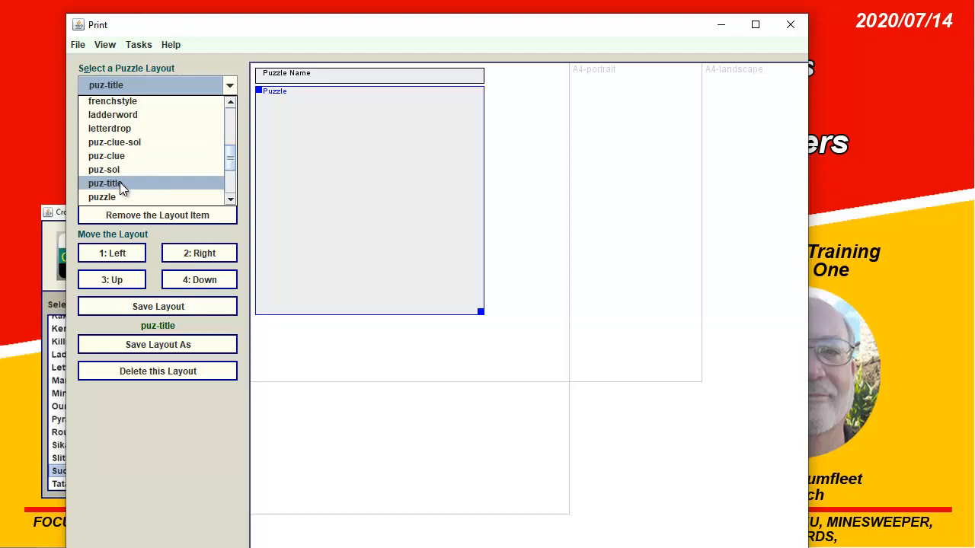
pyautogui.click(105, 183)
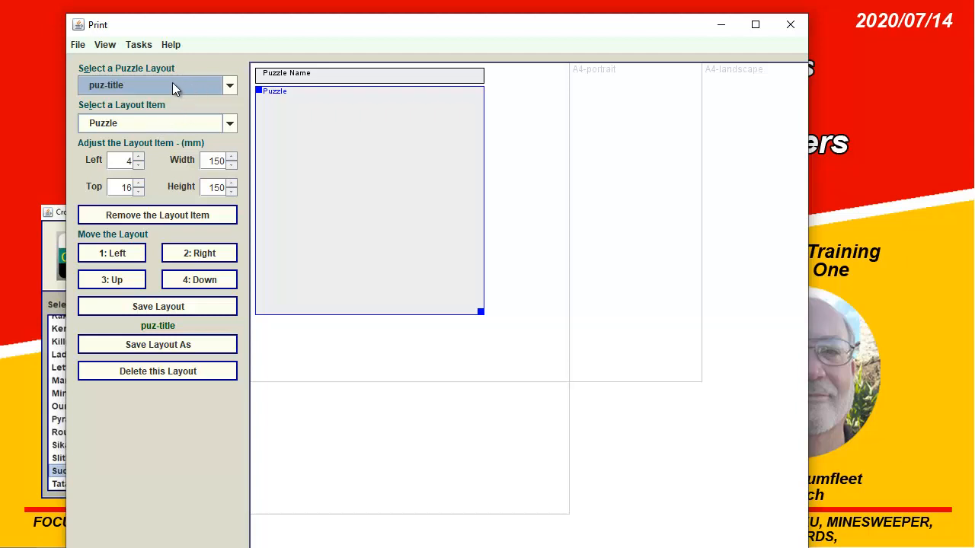
pyautogui.moveTo(173, 97)
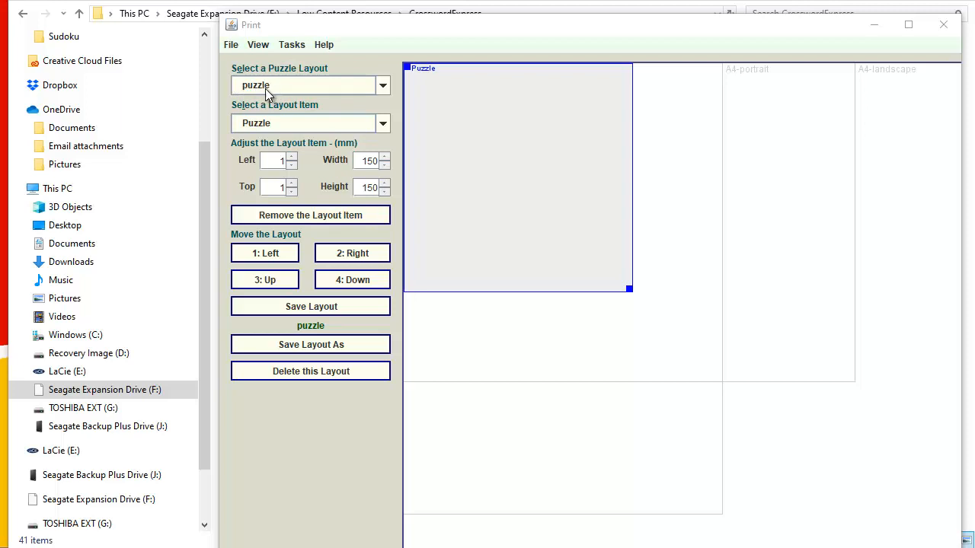
pyautogui.moveTo(303, 52)
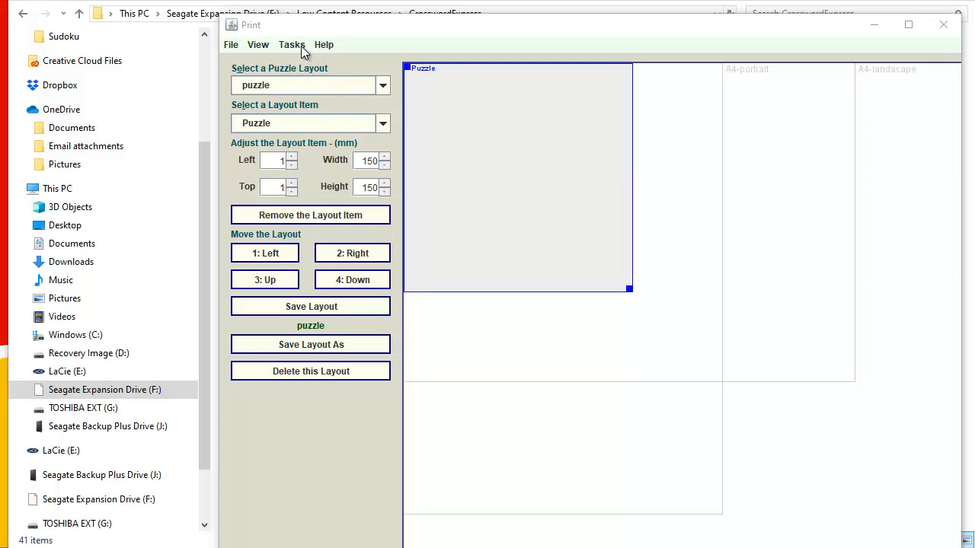
# Bring up the Tasks menu from the Print window.
pyautogui.click(292, 44)
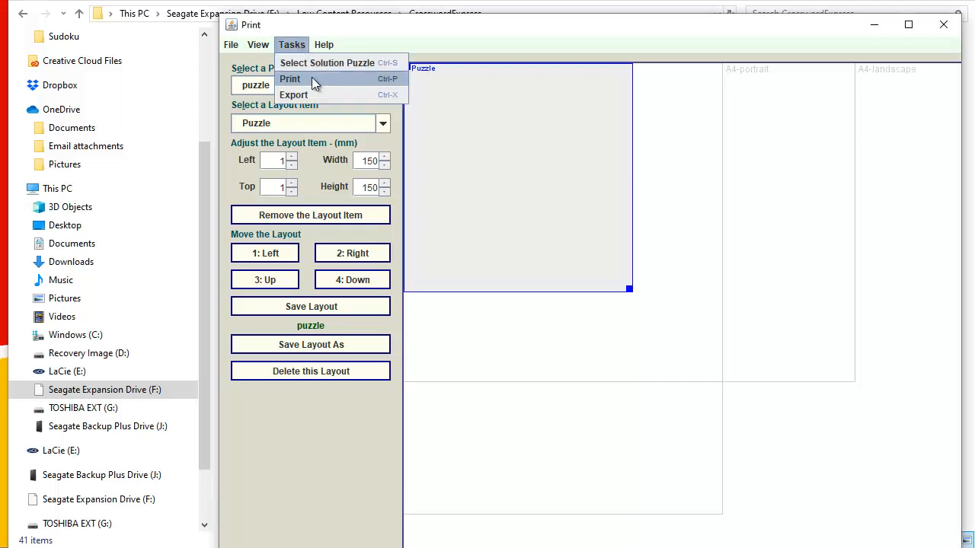
# Export 10000 puzzles in PNG mode starting from puzzle 10000101.
pyautogui.click(294, 94)
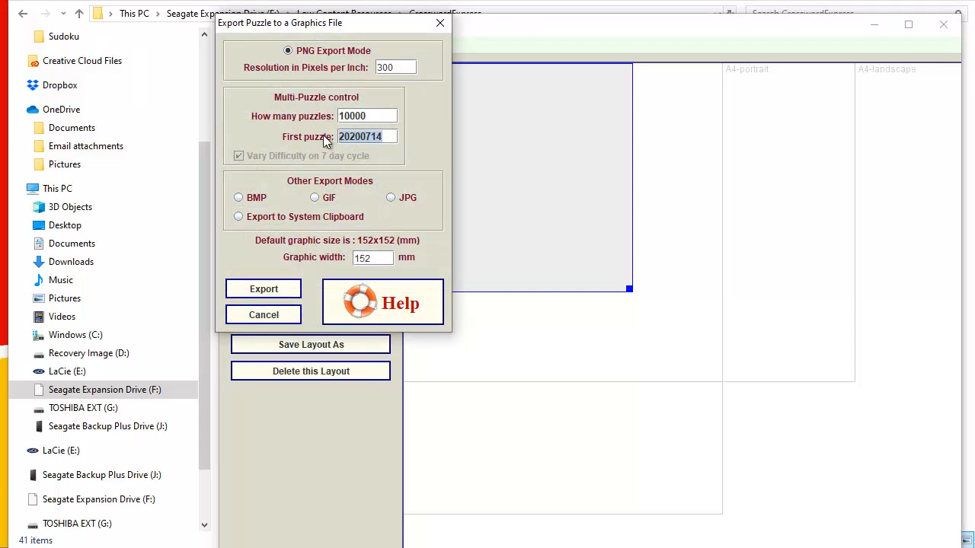
pyautogui.write('10000101')
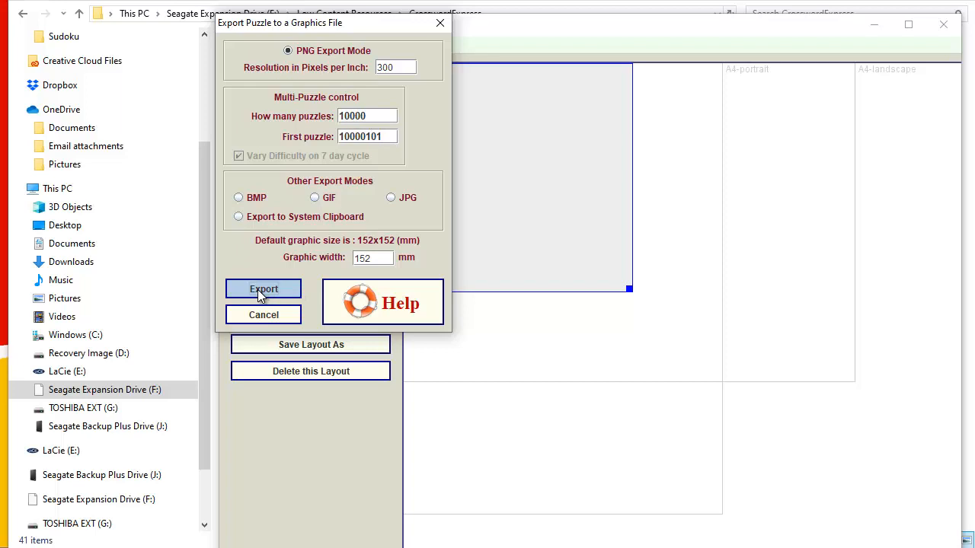
pyautogui.click(264, 289)
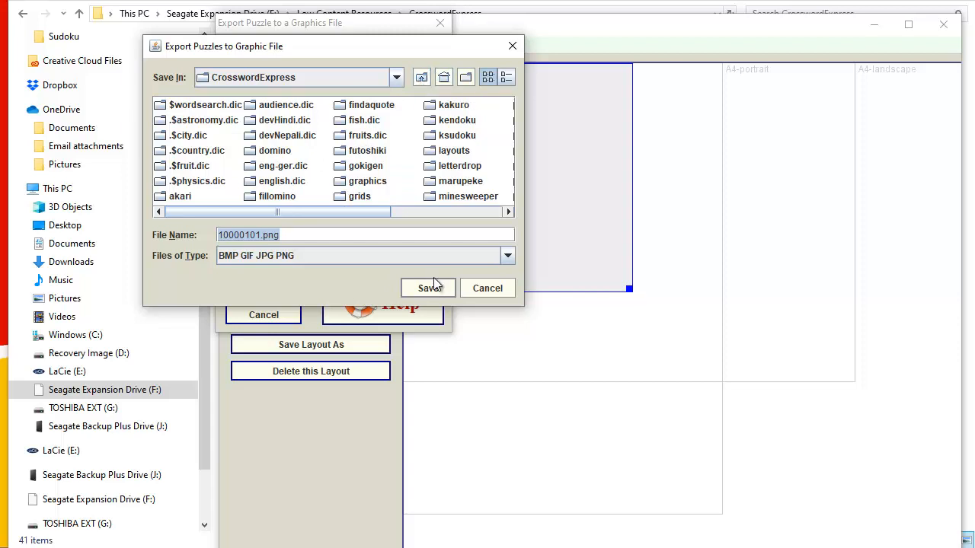
pyautogui.moveTo(428, 287)
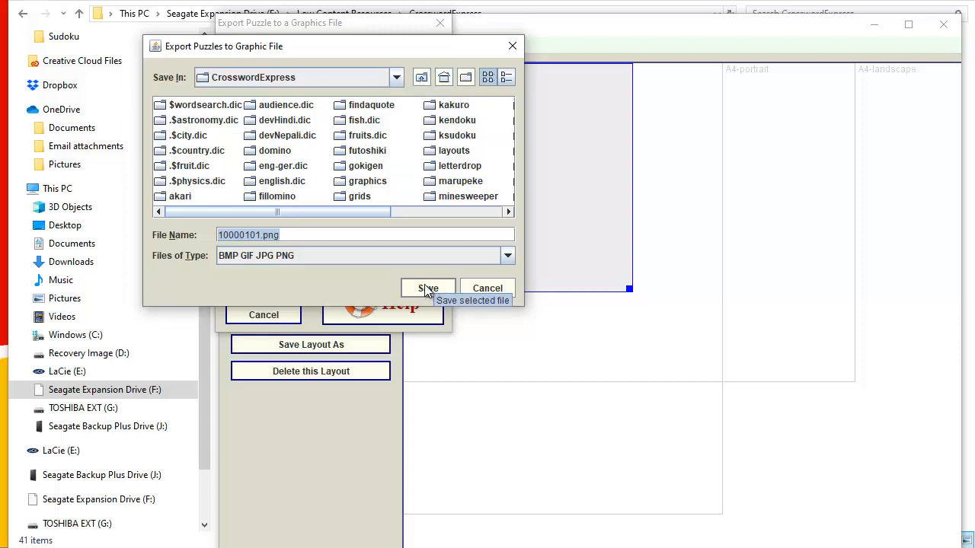
pyautogui.click(428, 289)
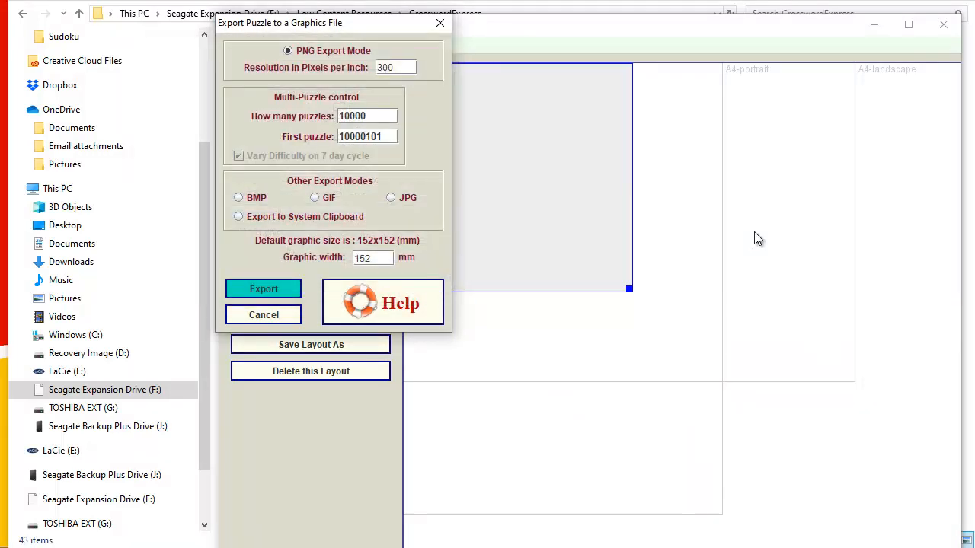
pyautogui.click(264, 289)
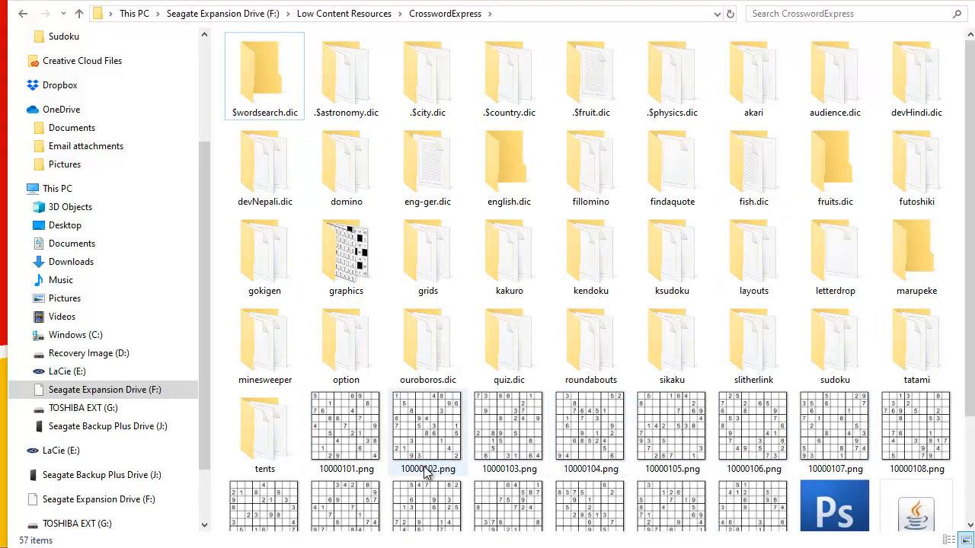
pyautogui.moveTo(426, 470)
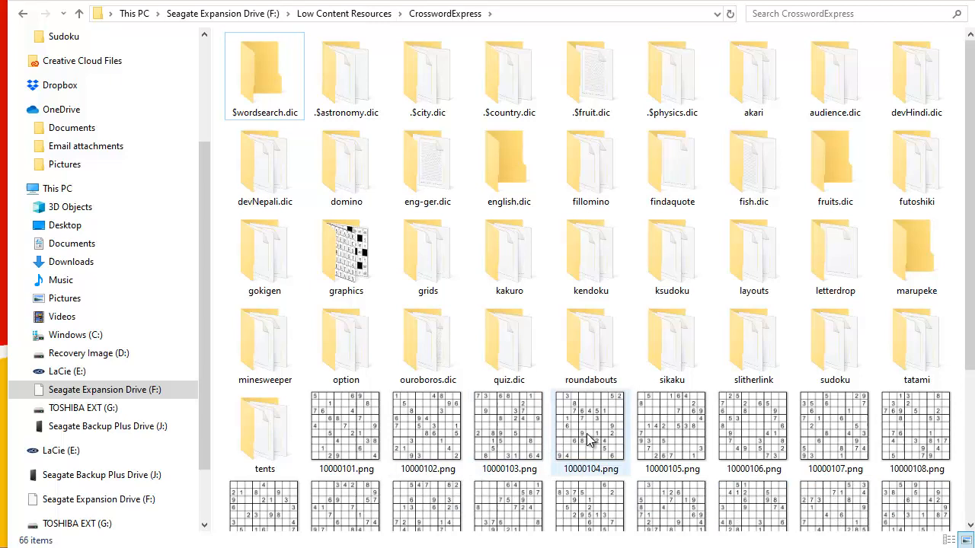
pyautogui.moveTo(591, 440)
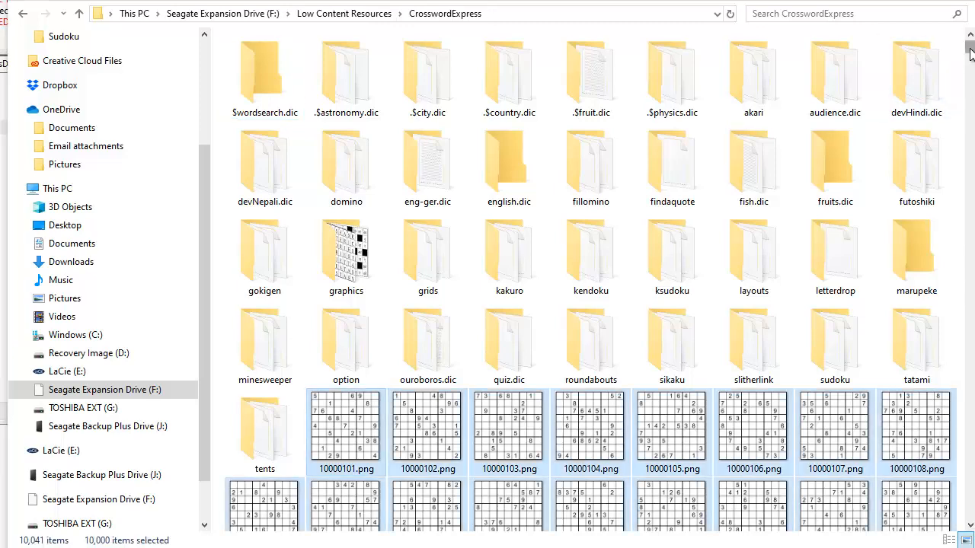
# Select all exported puzzle PNGs in the CrosswordExpress folder for moving.
pyautogui.scroll(-3)
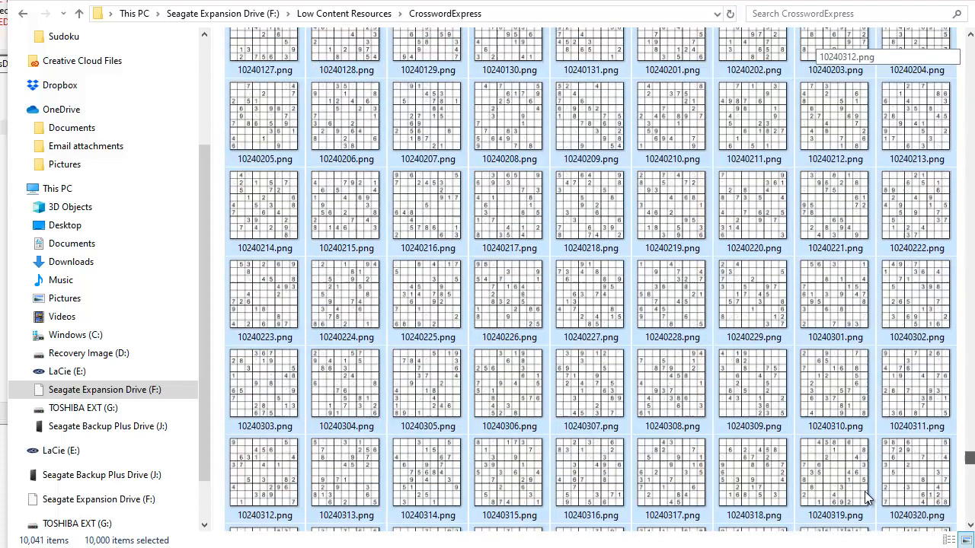
pyautogui.scroll(-3)
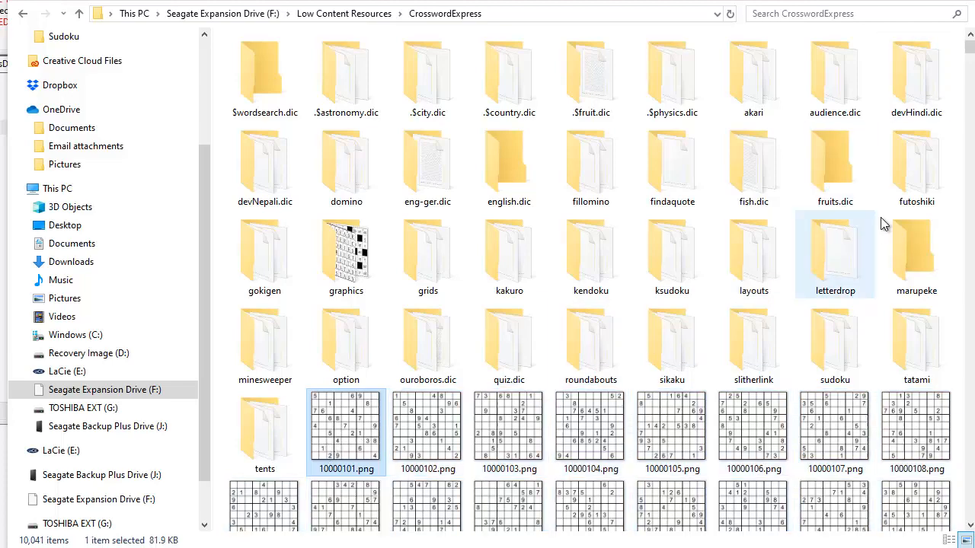
pyautogui.scroll(-3)
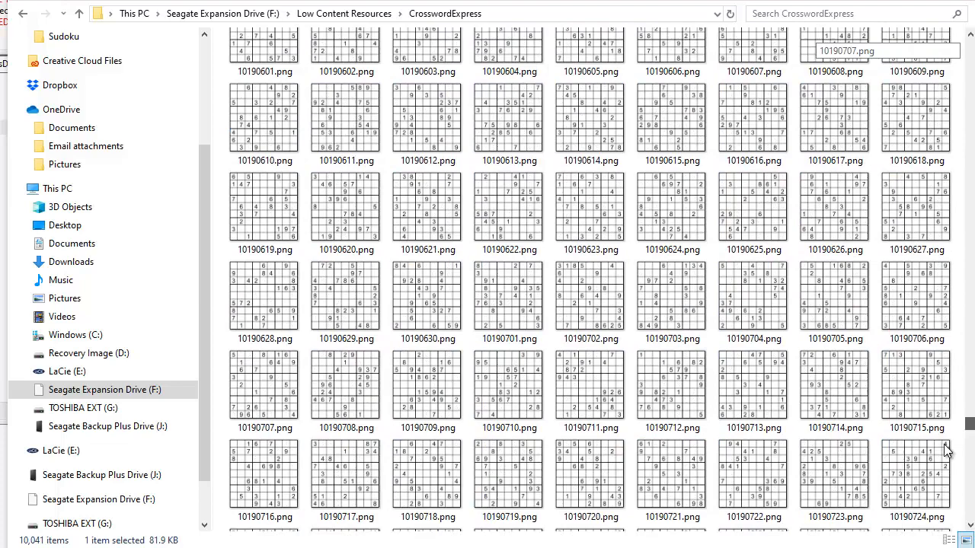
pyautogui.scroll(-3)
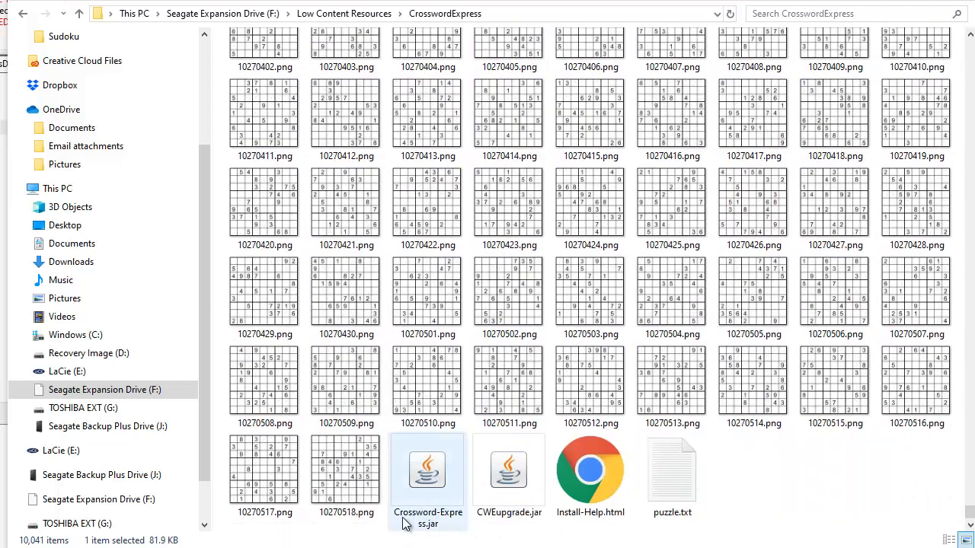
pyautogui.press('ctrl+a')
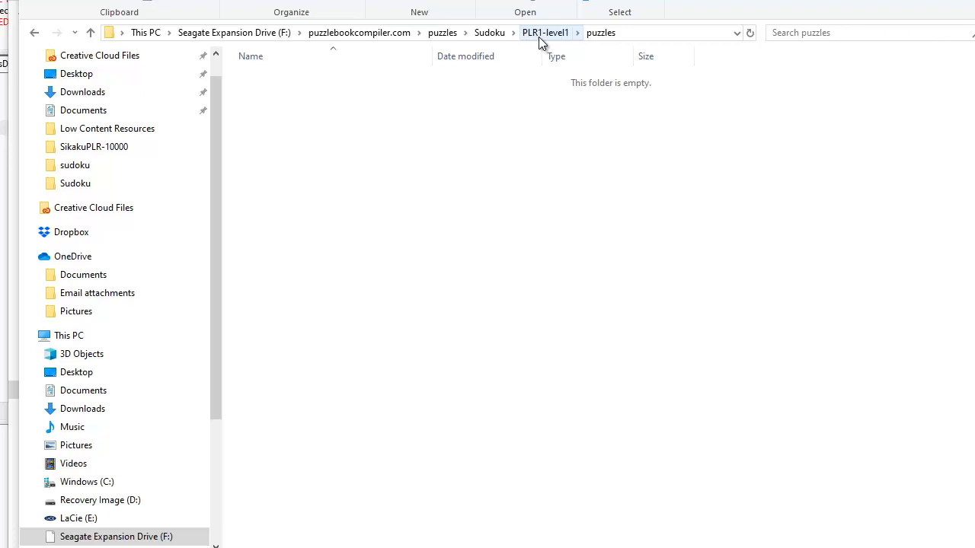
pyautogui.moveTo(600, 33)
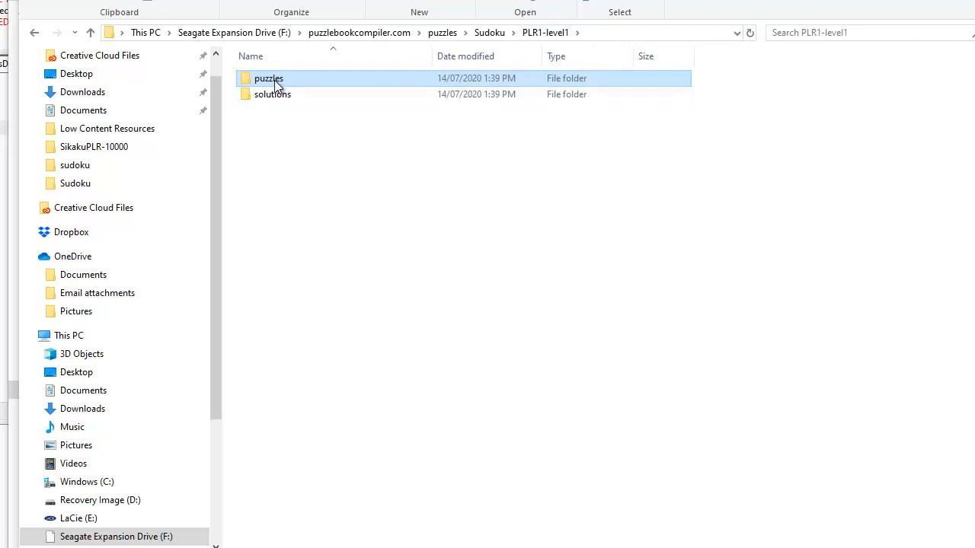
# Paste the puzzle PNGs into the PLR1-level1 puzzles folder and go to its solutions folder.
pyautogui.doubleClick(268, 79)
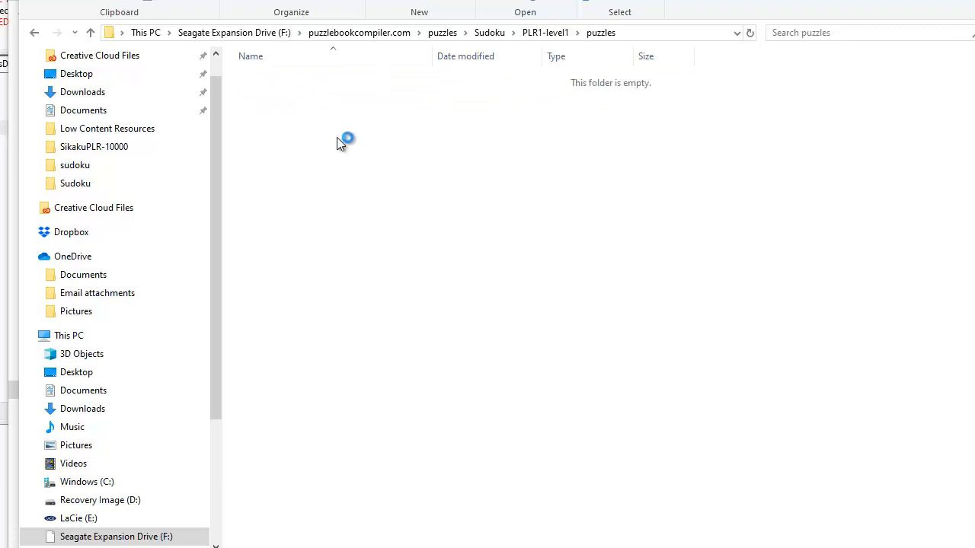
pyautogui.moveTo(335, 143)
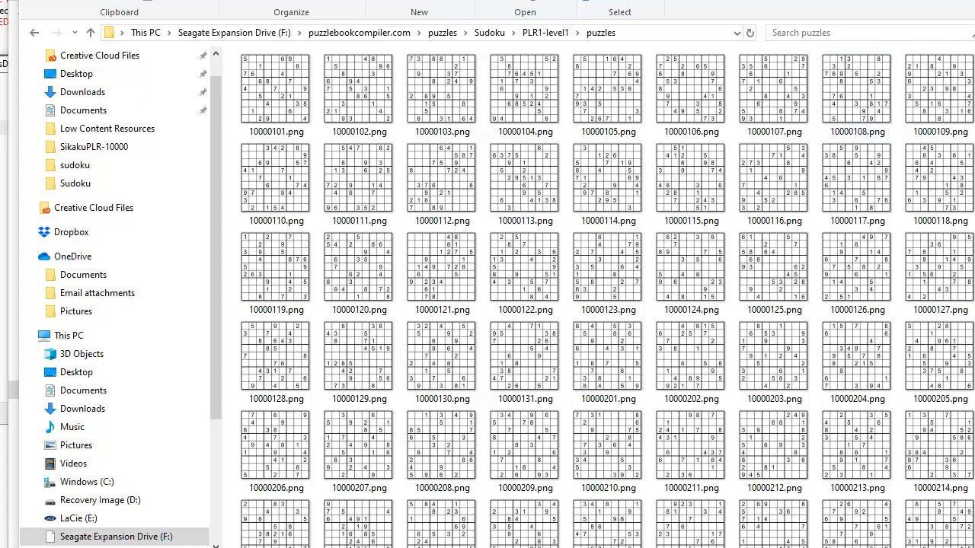
pyautogui.scroll(-3)
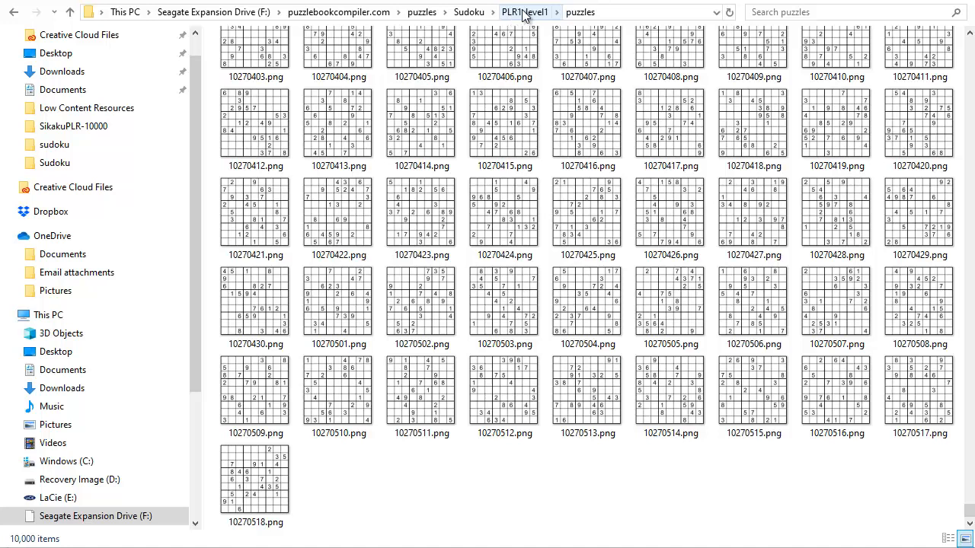
pyautogui.click(524, 12)
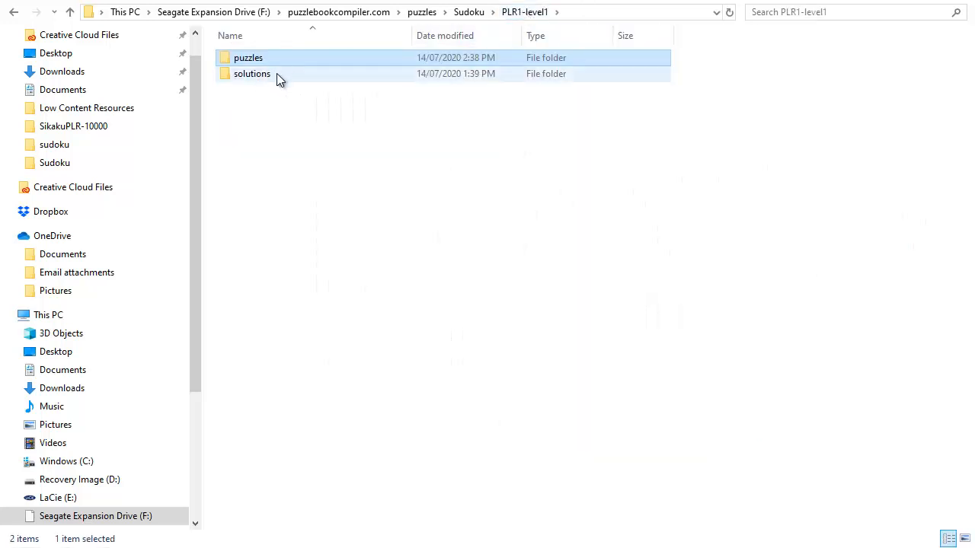
pyautogui.doubleClick(251, 73)
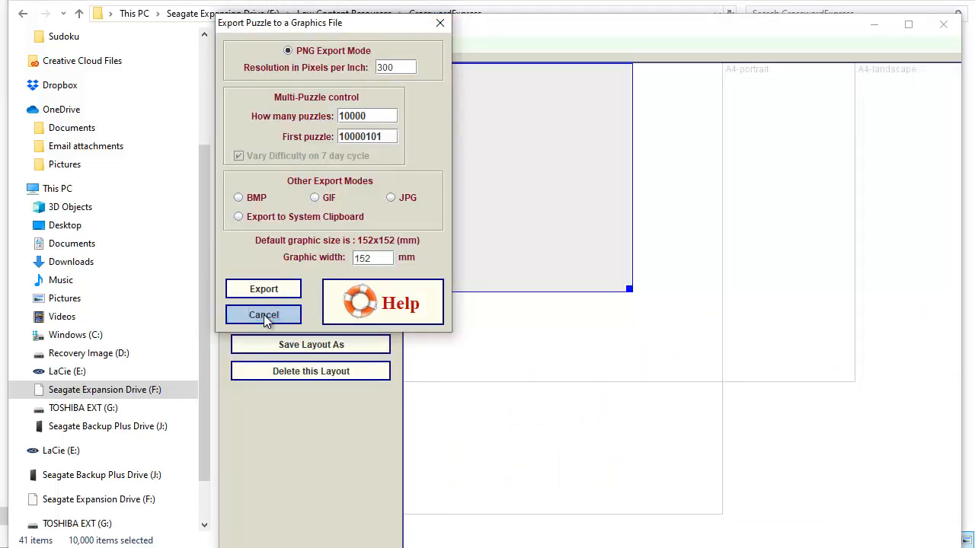
# Cancel the export and switch to the solution layout showing the filled Solution grid.
pyautogui.click(263, 315)
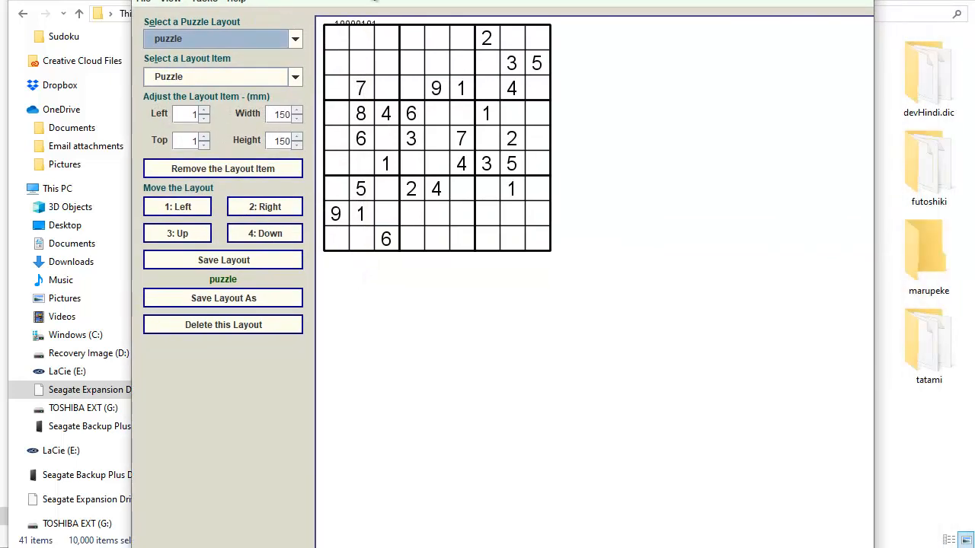
pyautogui.moveTo(352, 37)
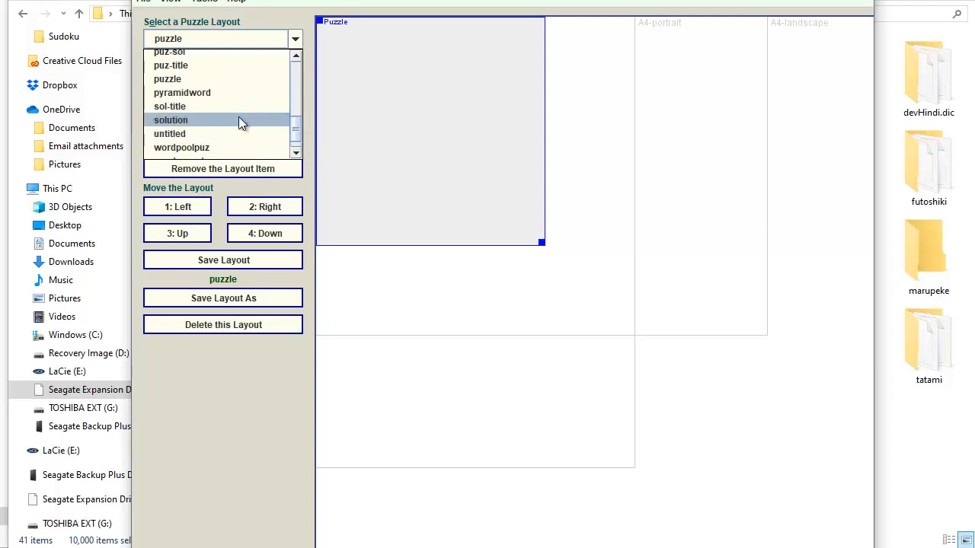
pyautogui.click(171, 119)
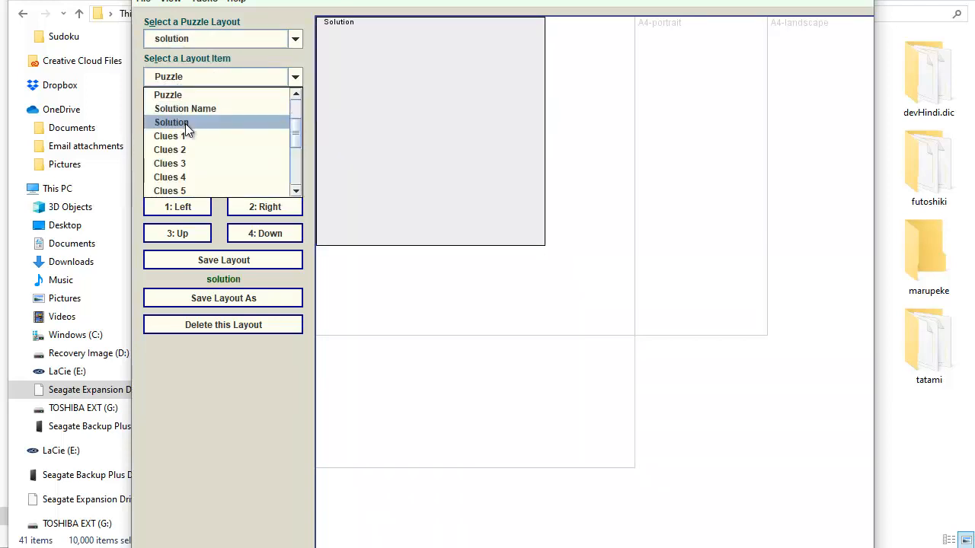
pyautogui.click(170, 121)
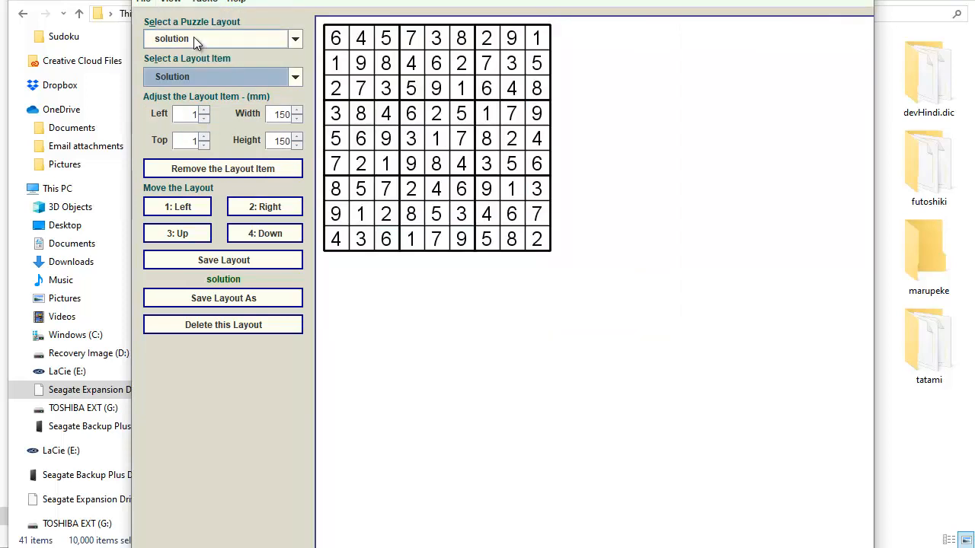
pyautogui.moveTo(190, 6)
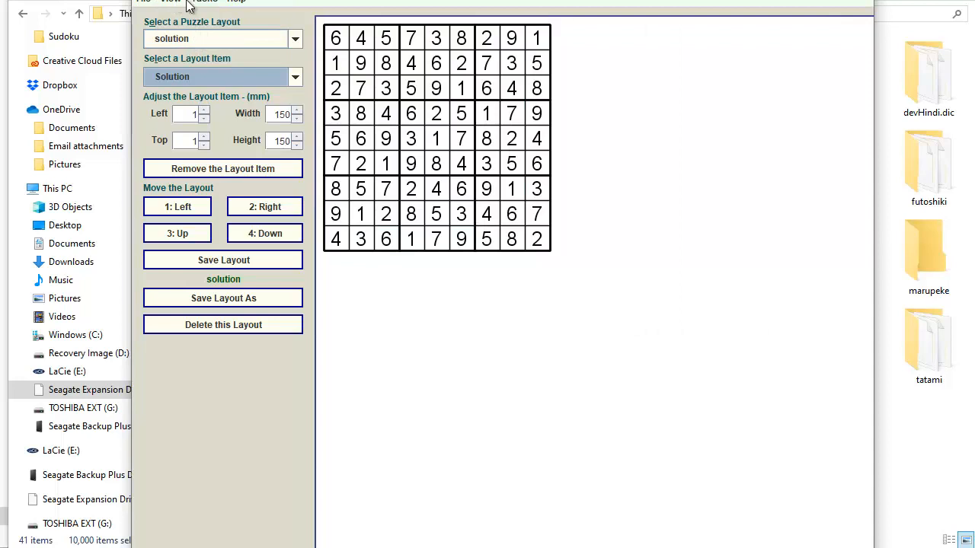
# Export 10000 solution PNGs via Puzzle > Export, first puzzle 10000101.
pyautogui.click(204, 3)
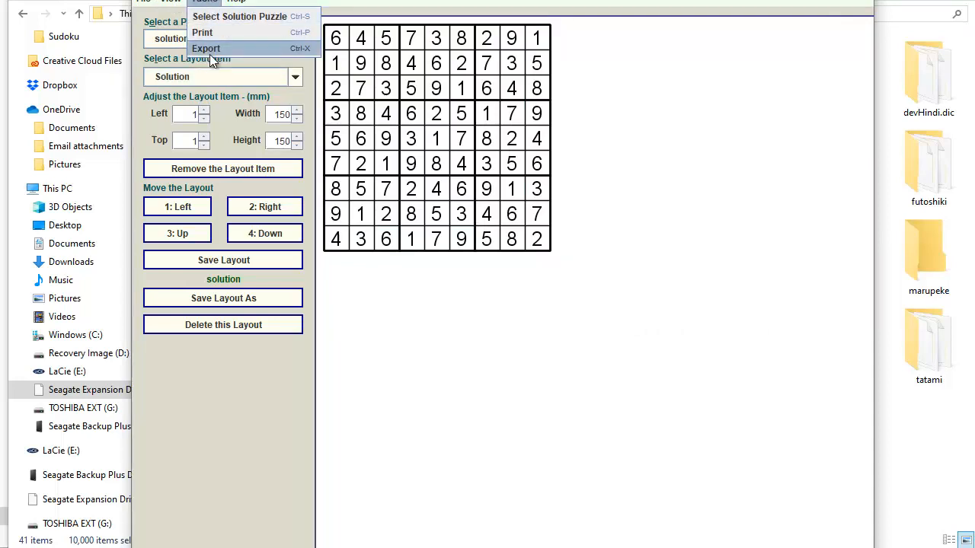
pyautogui.click(205, 48)
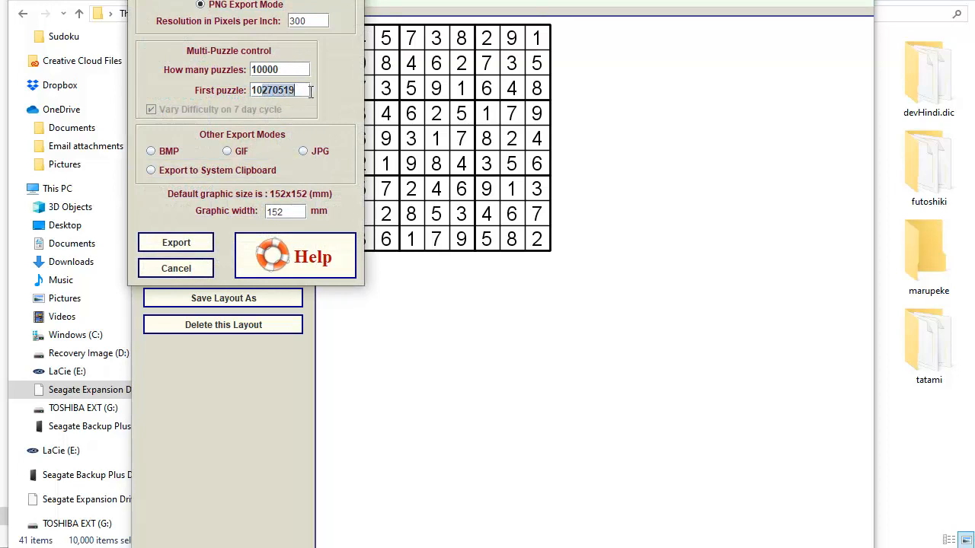
pyautogui.write('10000101')
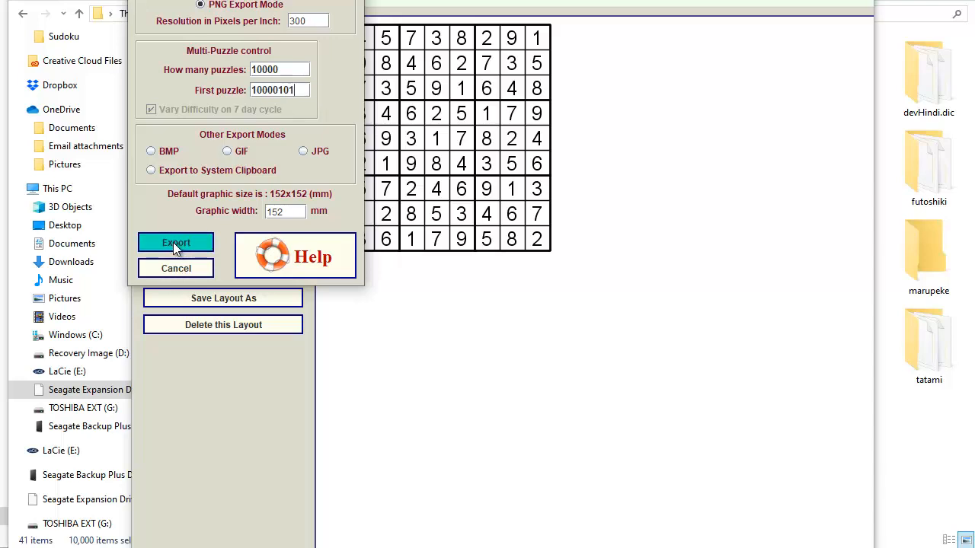
pyautogui.click(177, 242)
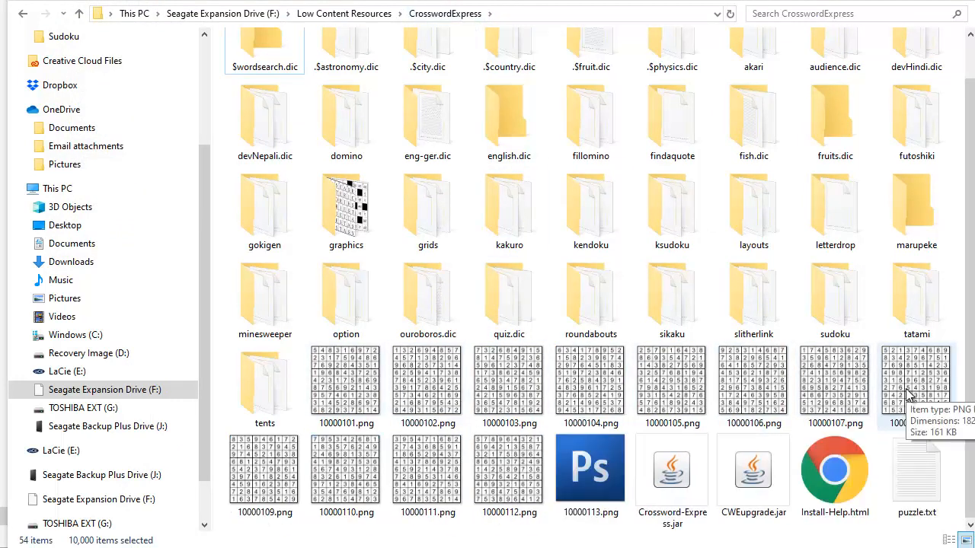
# Scroll through the newly exported solution PNGs in the CrosswordExpress folder.
pyautogui.scroll(-3)
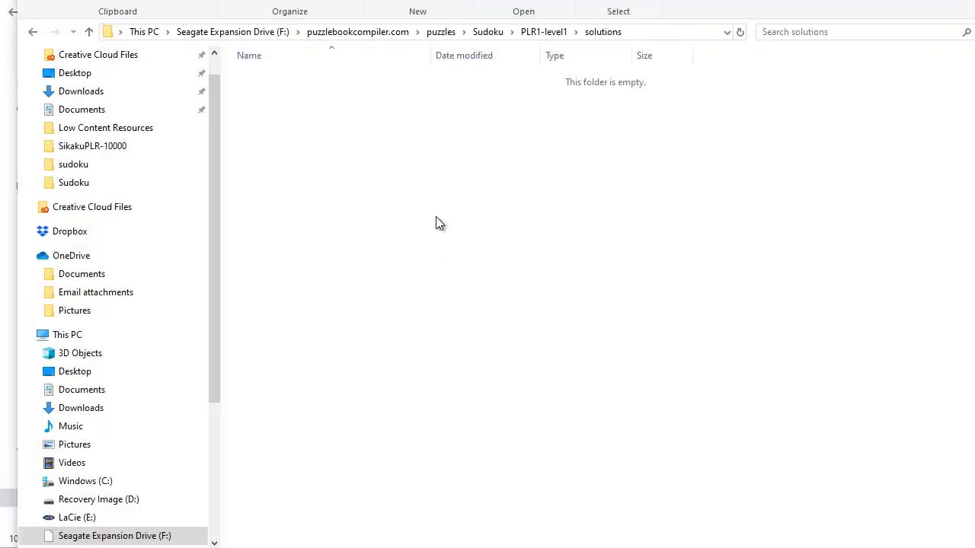
pyautogui.click(603, 31)
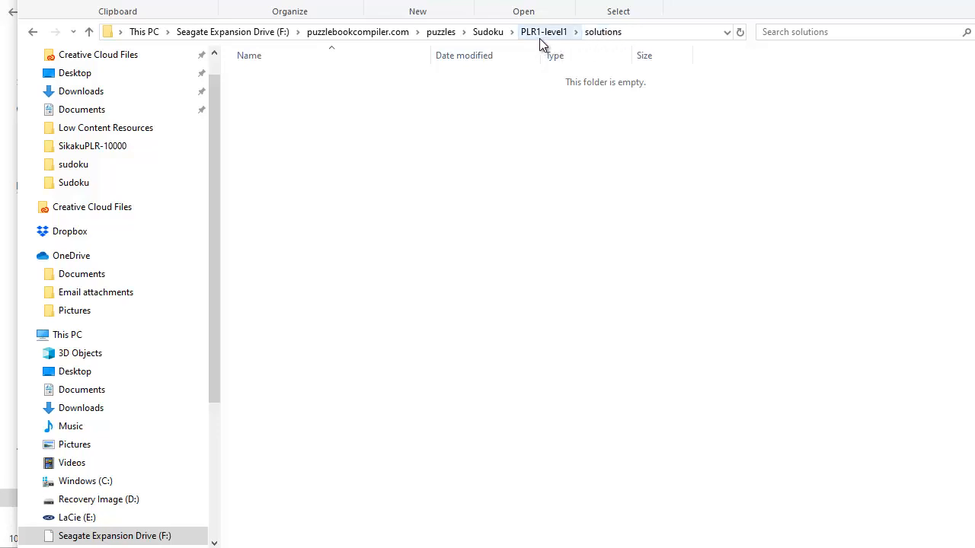
pyautogui.moveTo(560, 39)
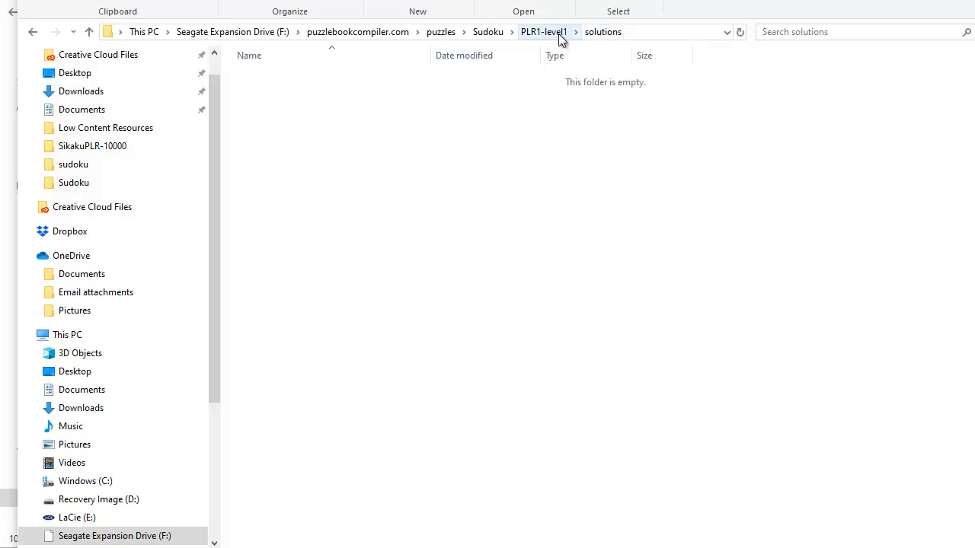
pyautogui.moveTo(604, 30)
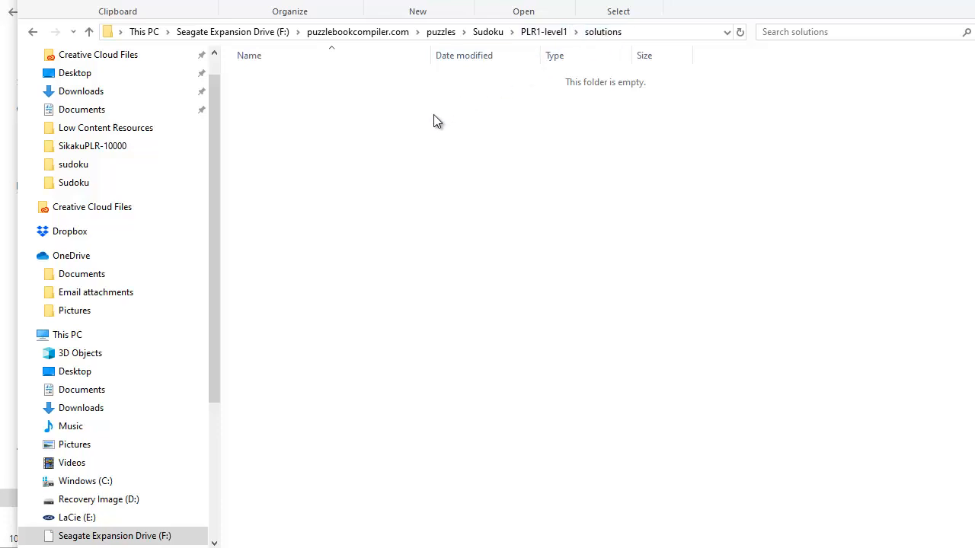
pyautogui.moveTo(439, 181)
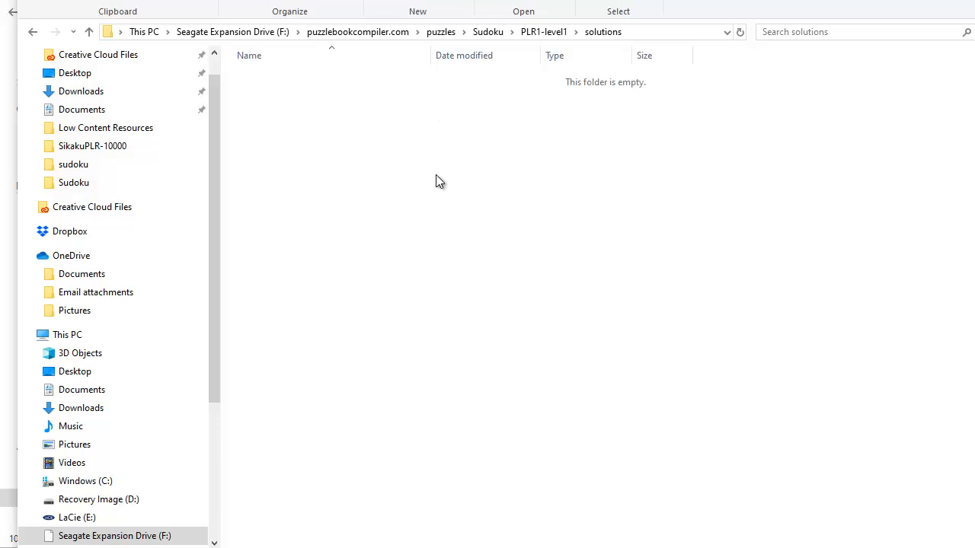